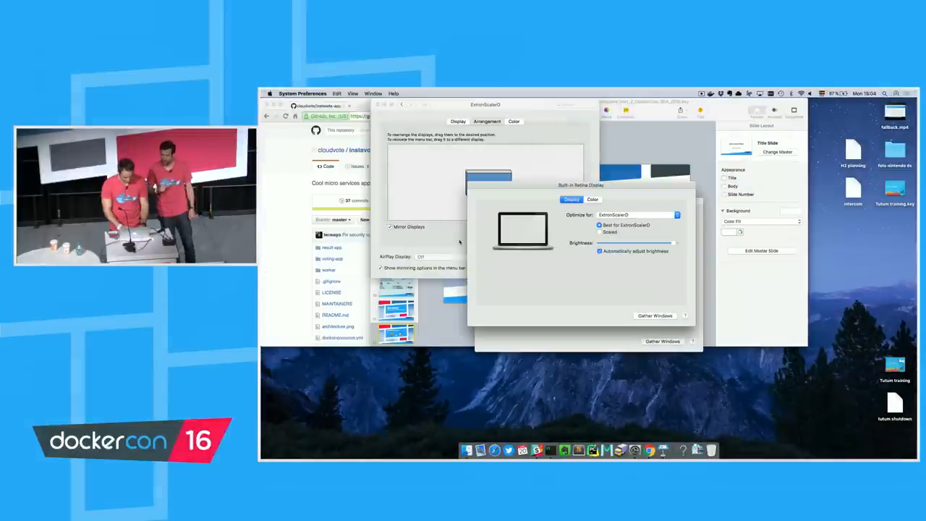
- Close the Displays settings window and leave the Keynote deck for the browser
click(486, 120)
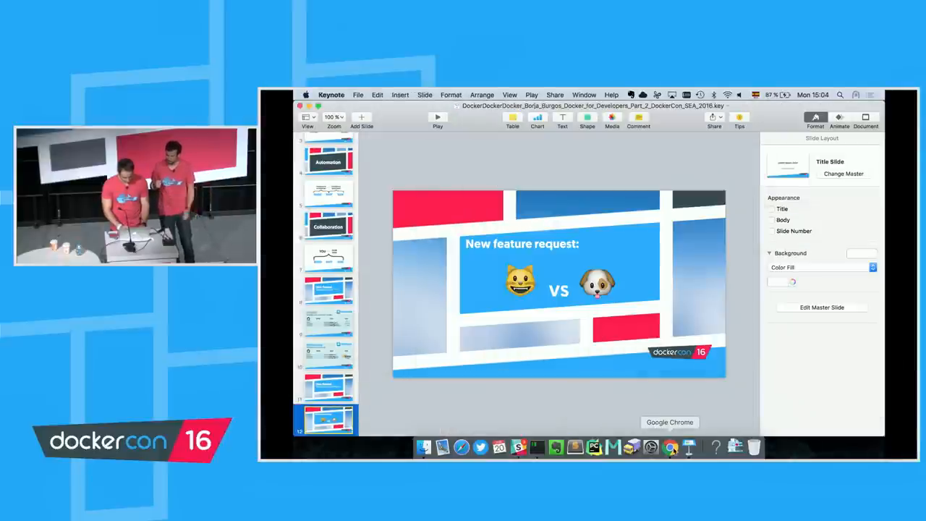
click(669, 446)
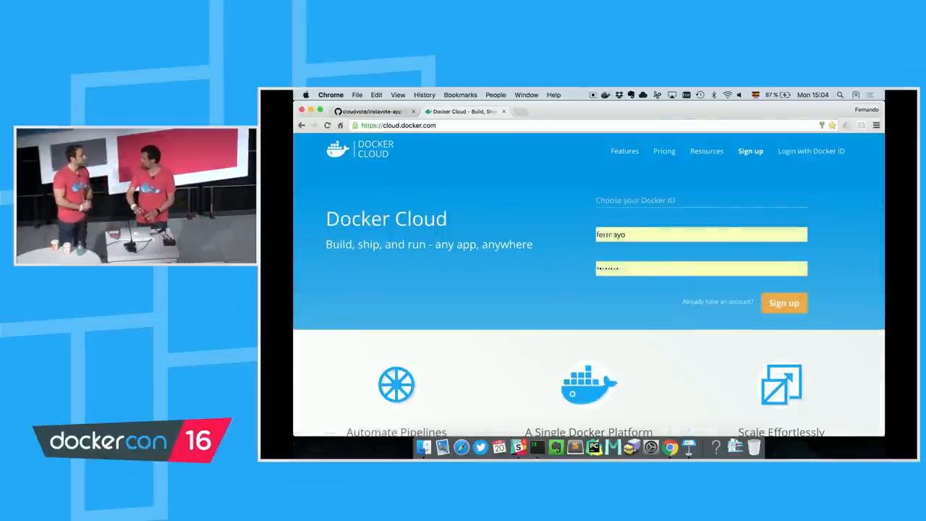
mouse_move(750, 151)
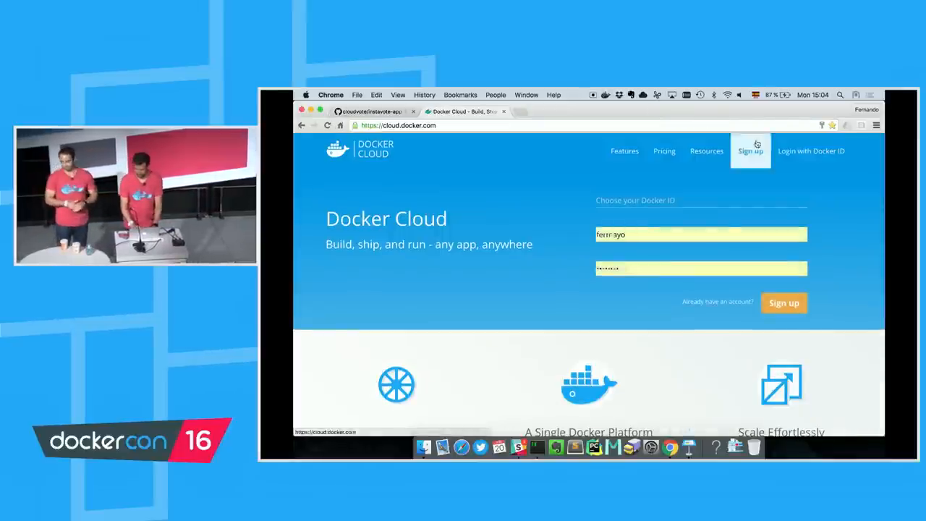
- Log in to Docker Cloud as borja and switch to the Cloudvote organization
click(810, 150)
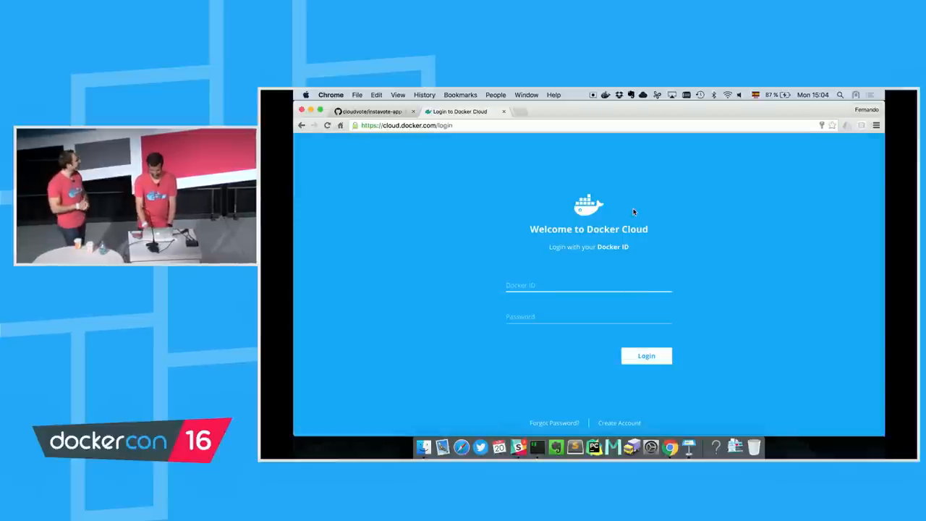
text(borja)
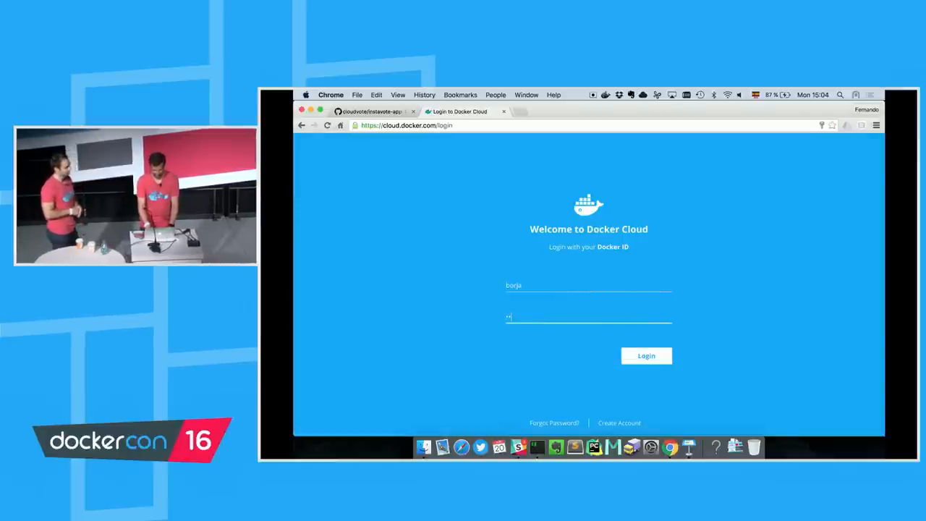
click(646, 355)
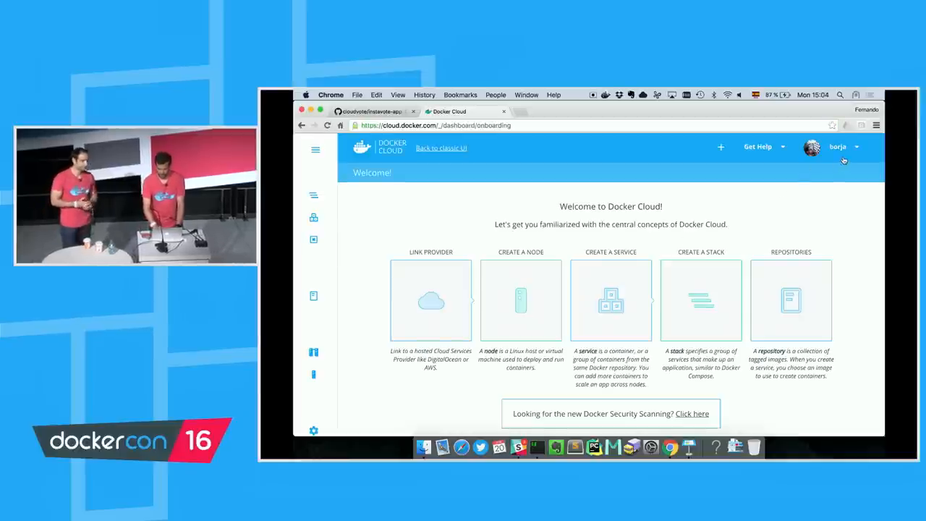
click(811, 147)
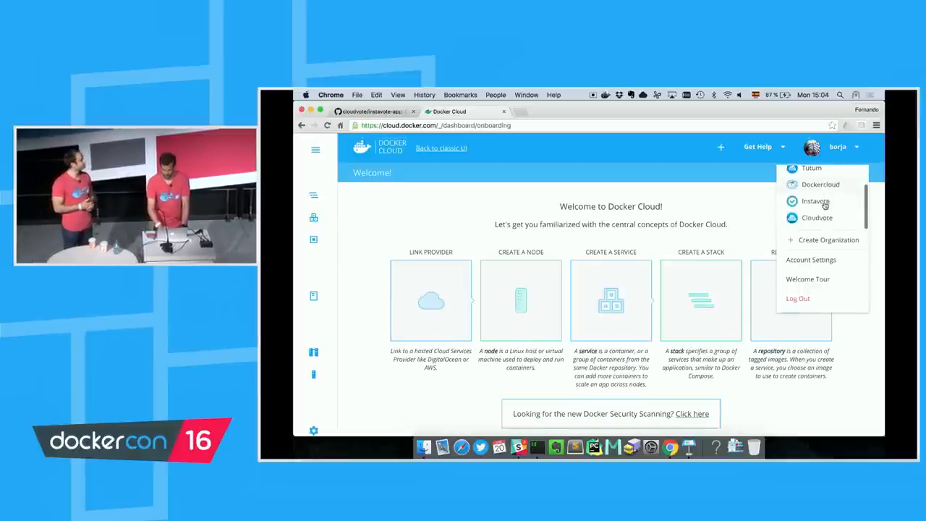
click(815, 217)
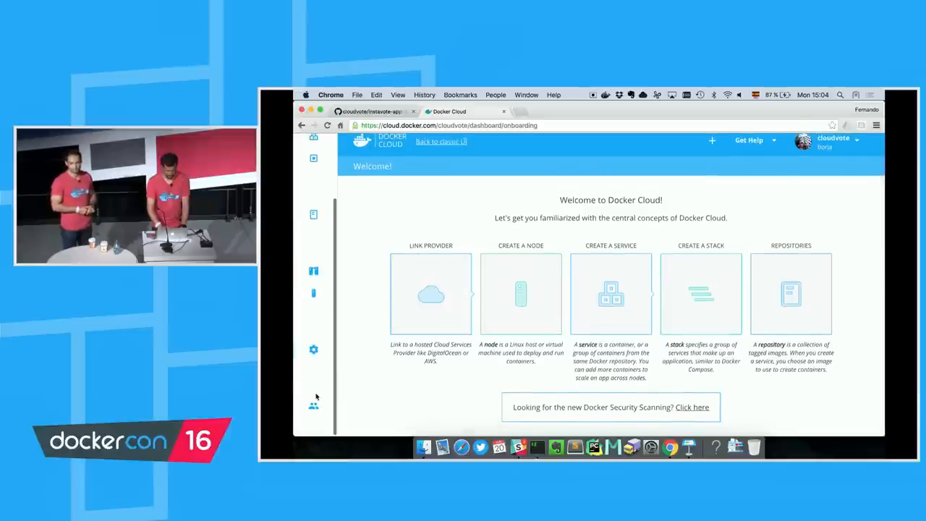
click(313, 405)
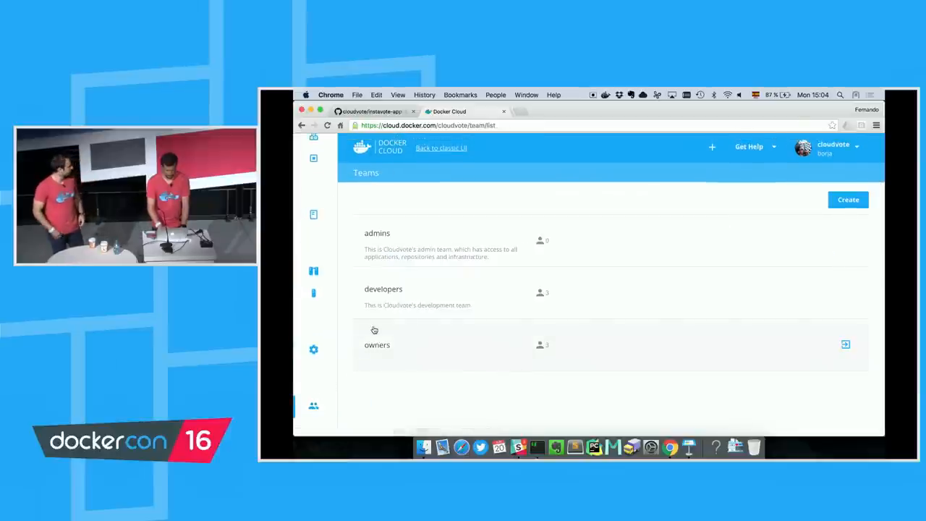
click(383, 288)
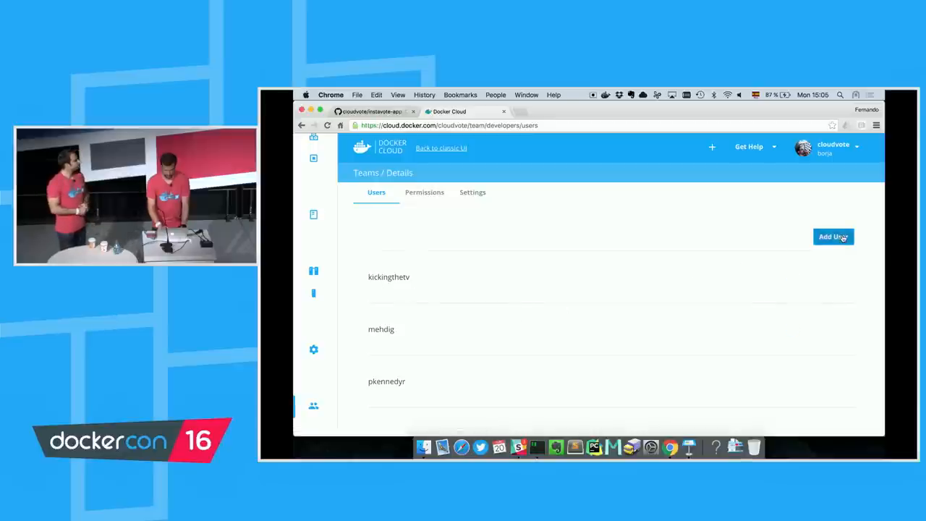
click(832, 237)
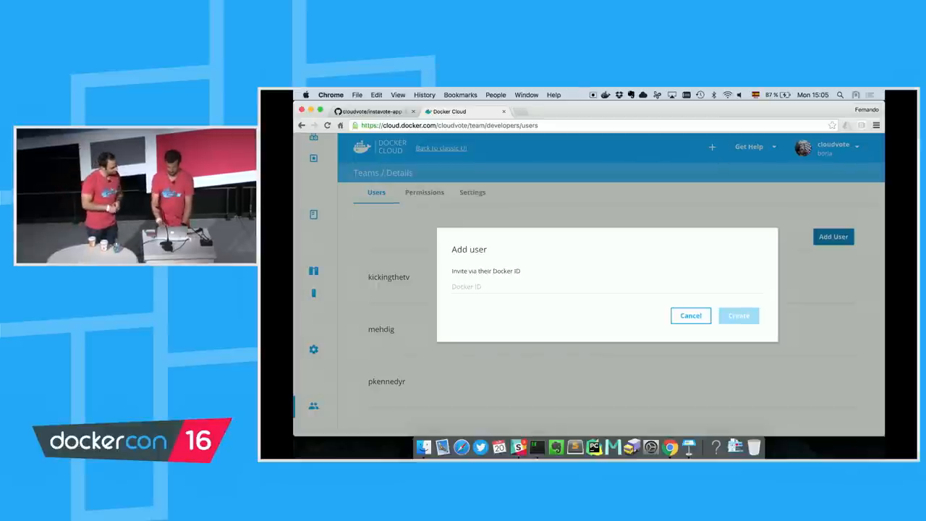
text(fe)
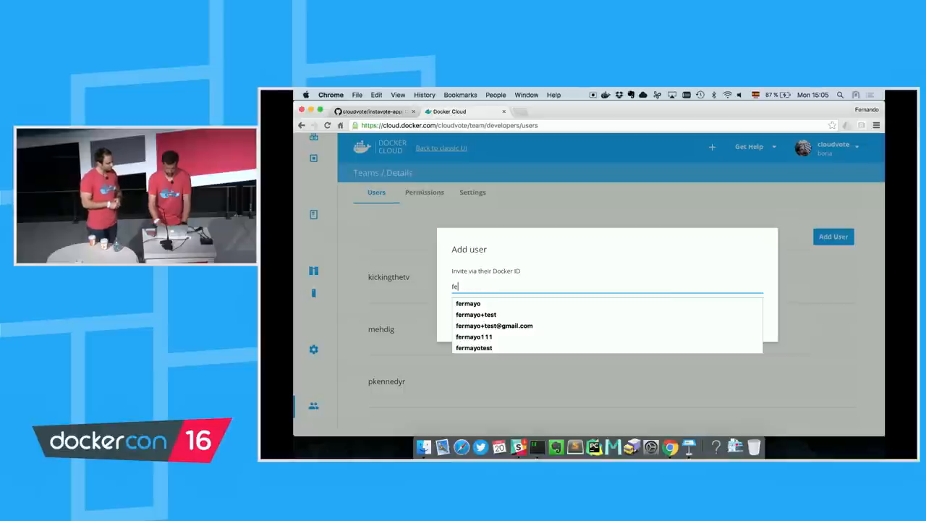
click(468, 303)
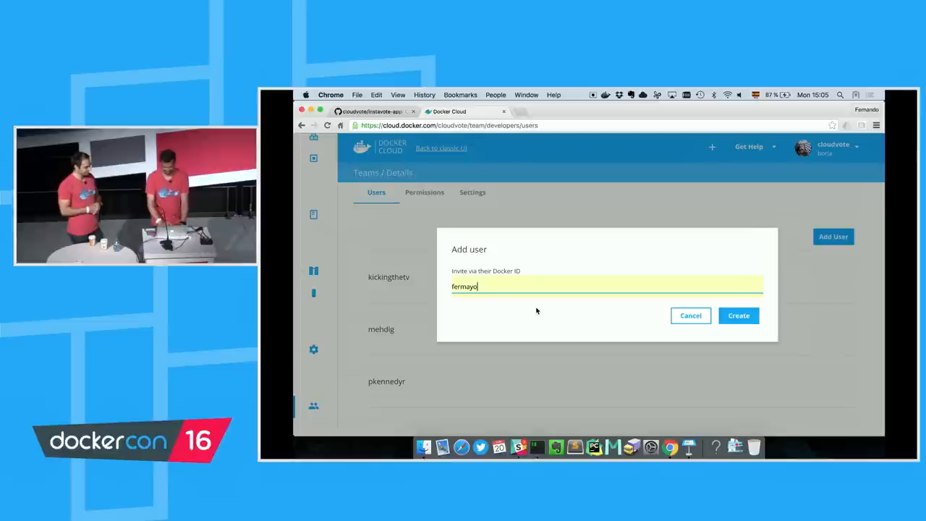
mouse_move(612, 322)
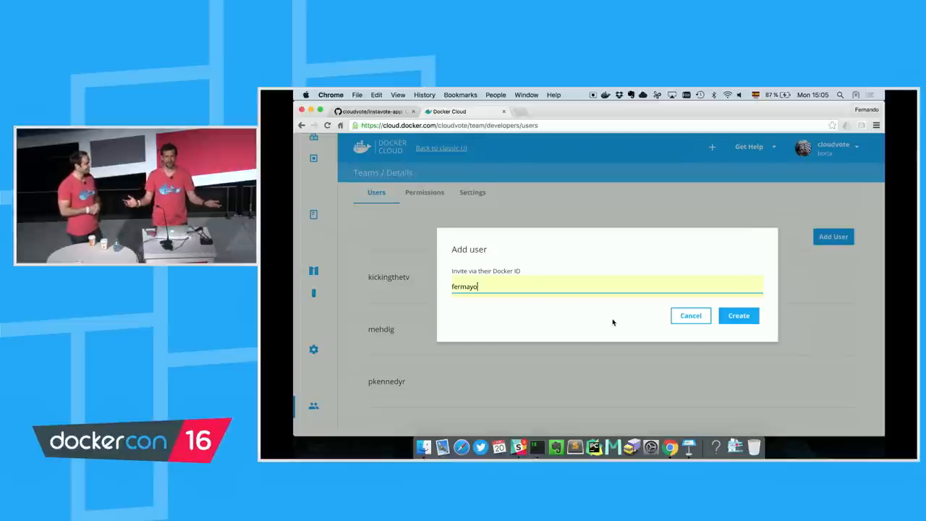
mouse_move(738, 315)
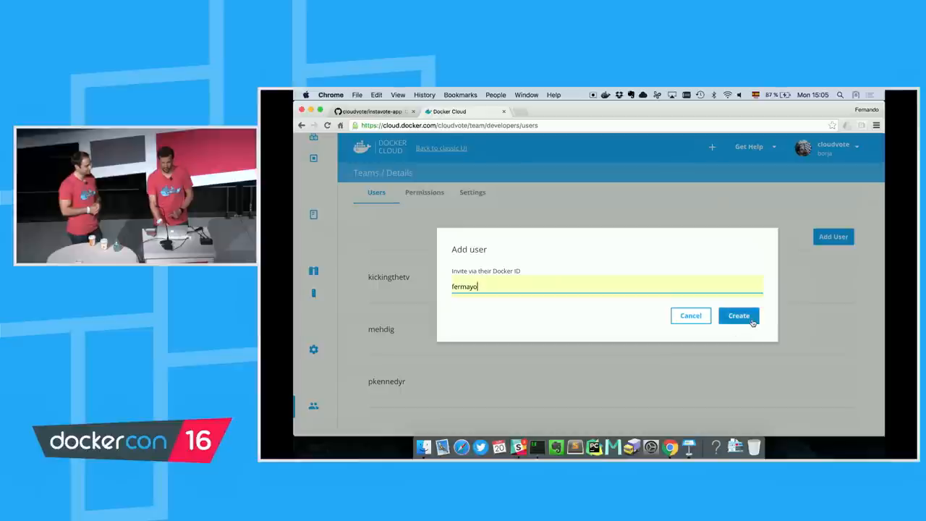
click(738, 315)
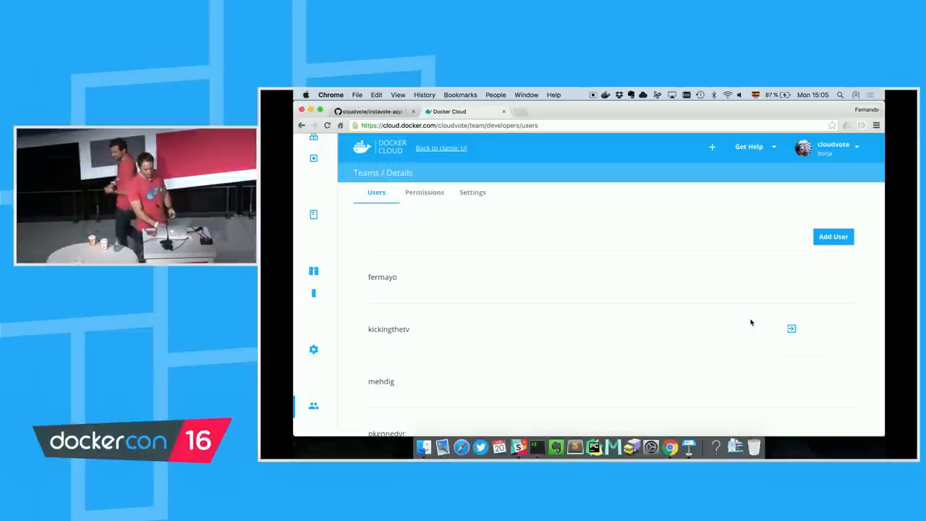
click(832, 148)
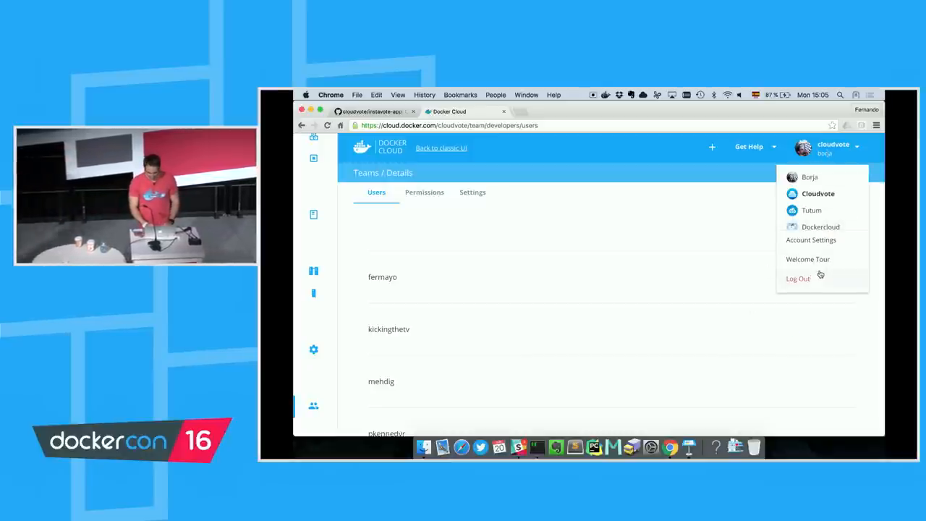
click(797, 279)
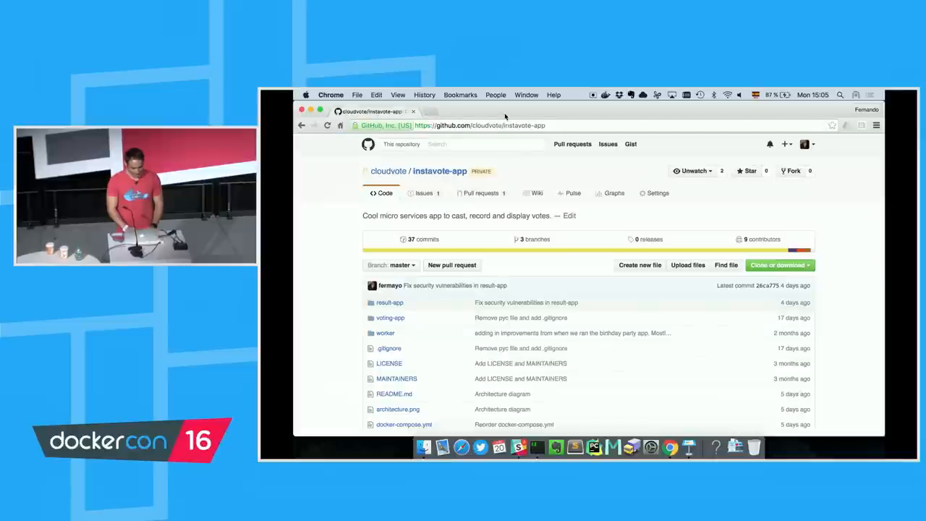
mouse_move(440, 171)
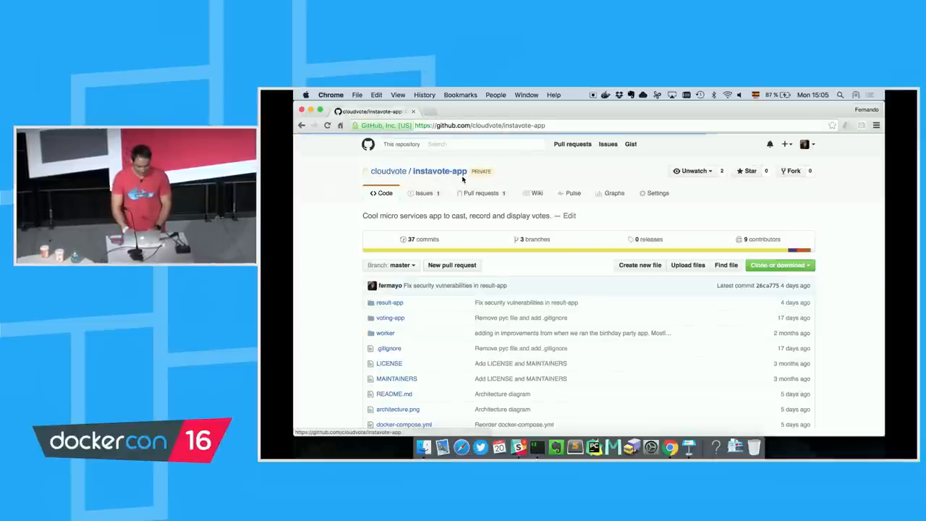
mouse_move(468, 234)
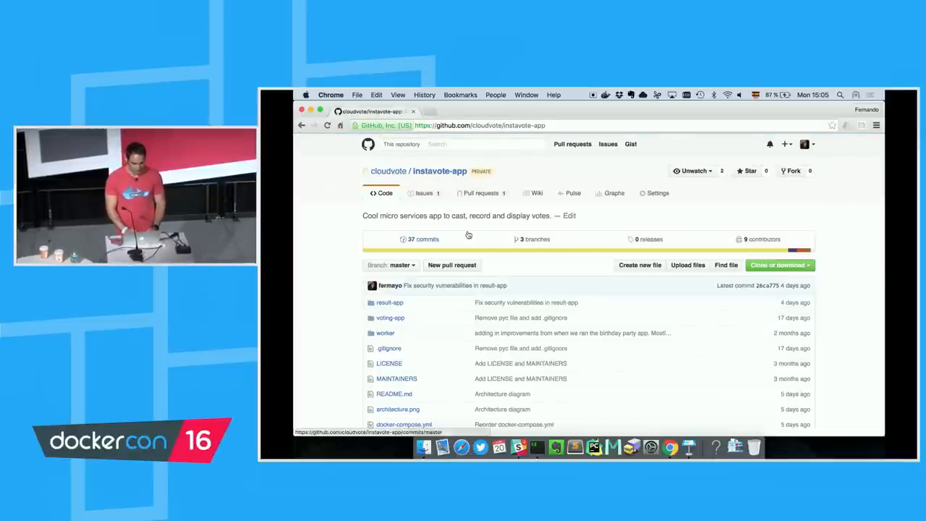
- Read issue #2 about the cats vs dogs emoji in the repository's issues
scroll(down, 3)
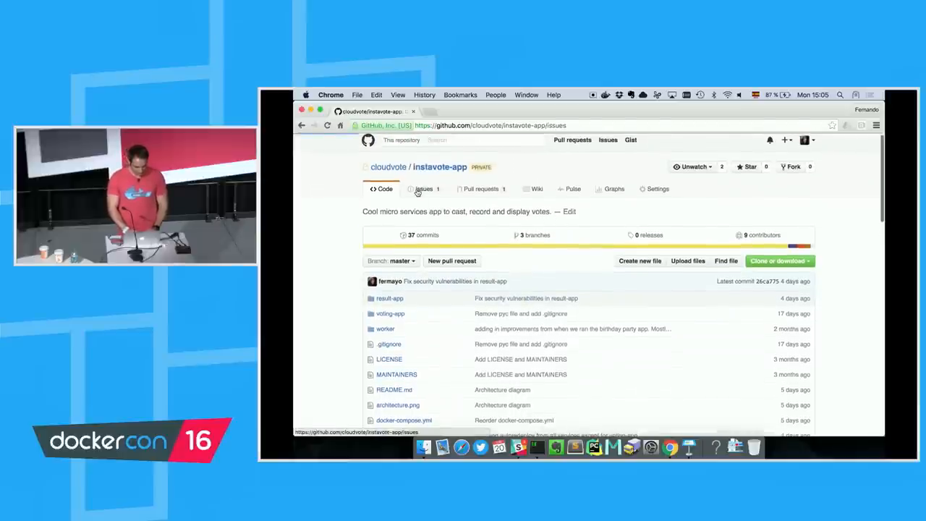
click(424, 188)
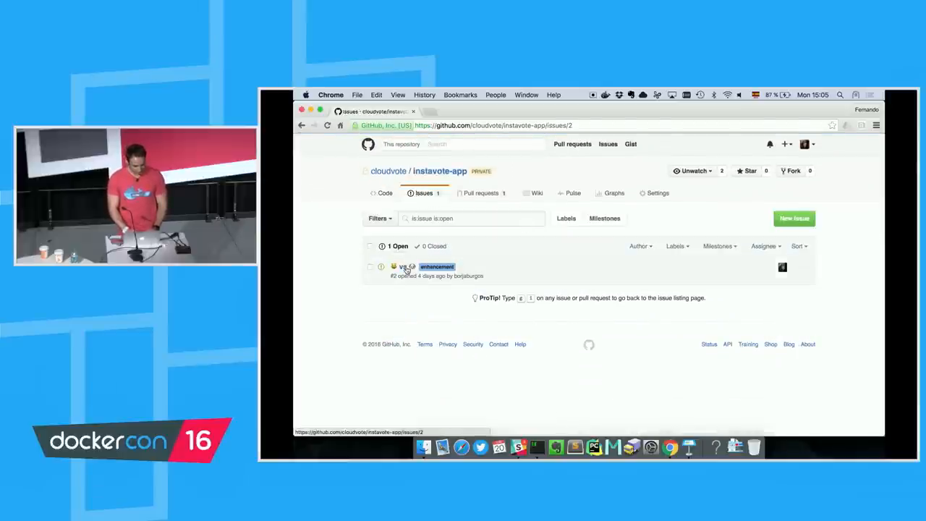
click(406, 267)
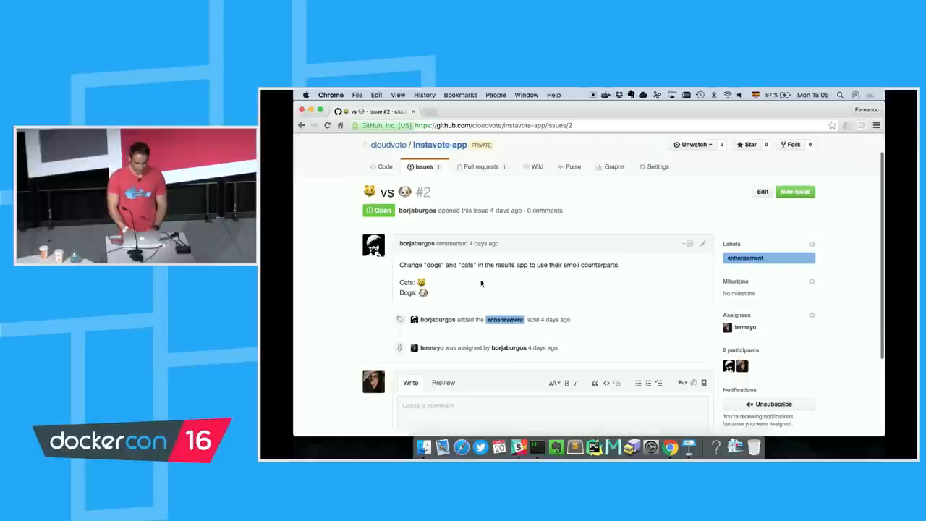
mouse_move(486, 279)
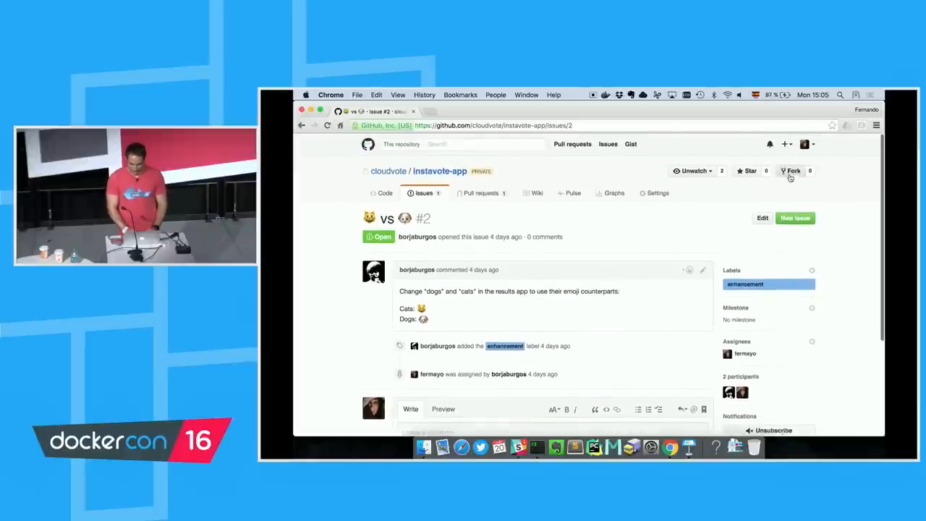
- Fork instavote-app into the personal fermayo account
click(791, 170)
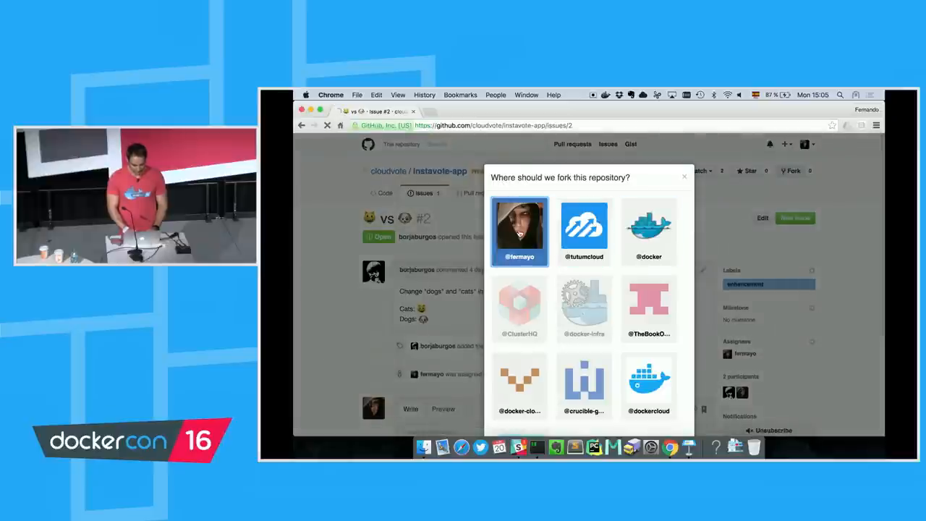
click(519, 231)
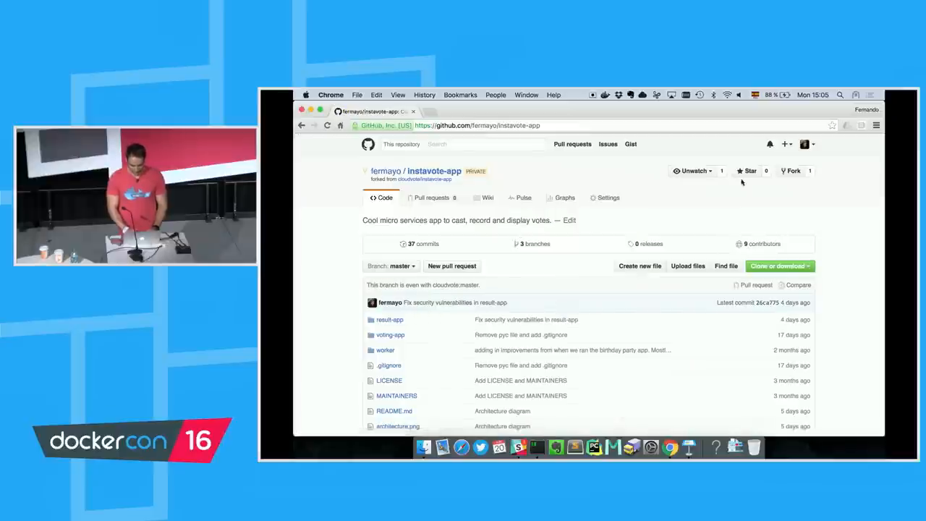
click(777, 265)
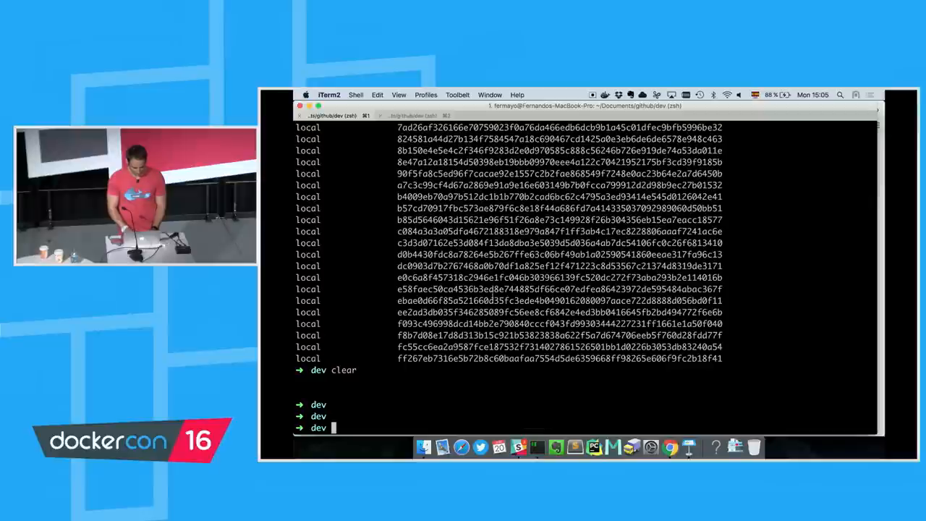
- Clone the fork, enter instavote-app, and run docker-compose up until the database is ready
text(git cl)
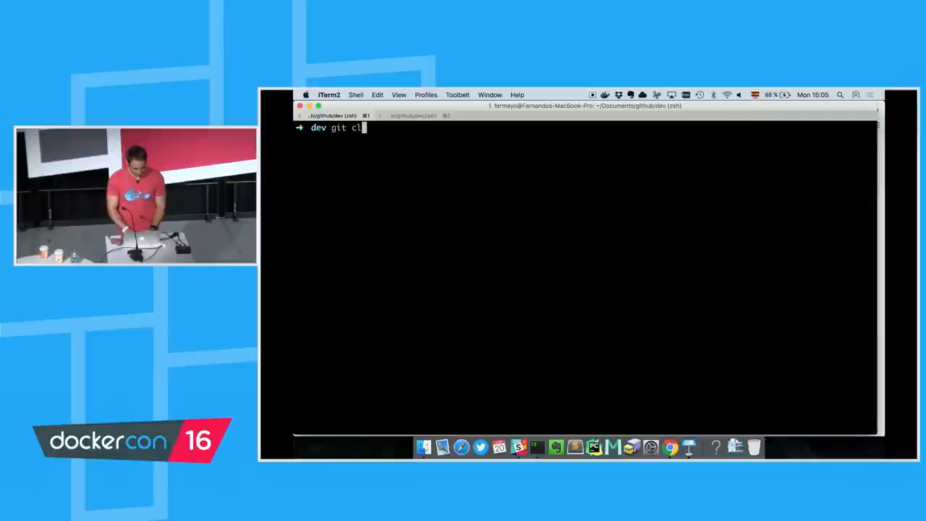
key(Return)
text(cd instavote-app/)
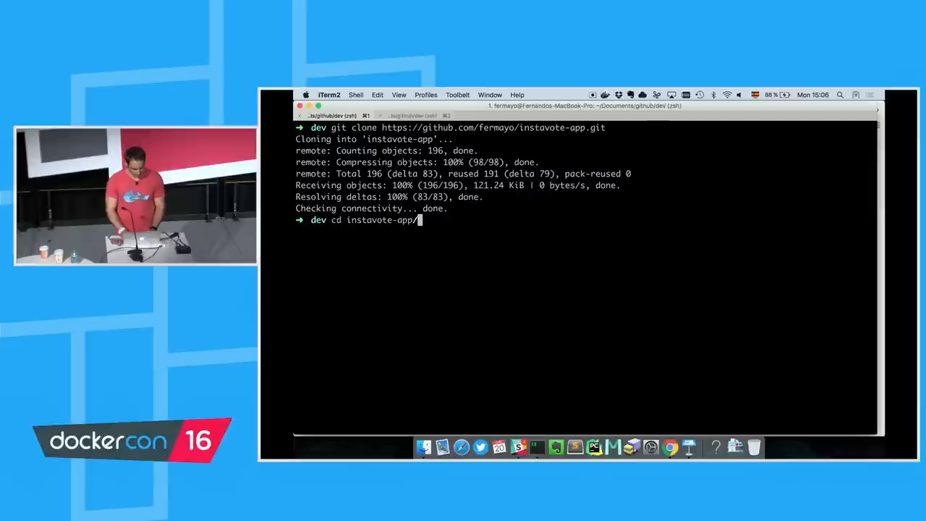
key(Return)
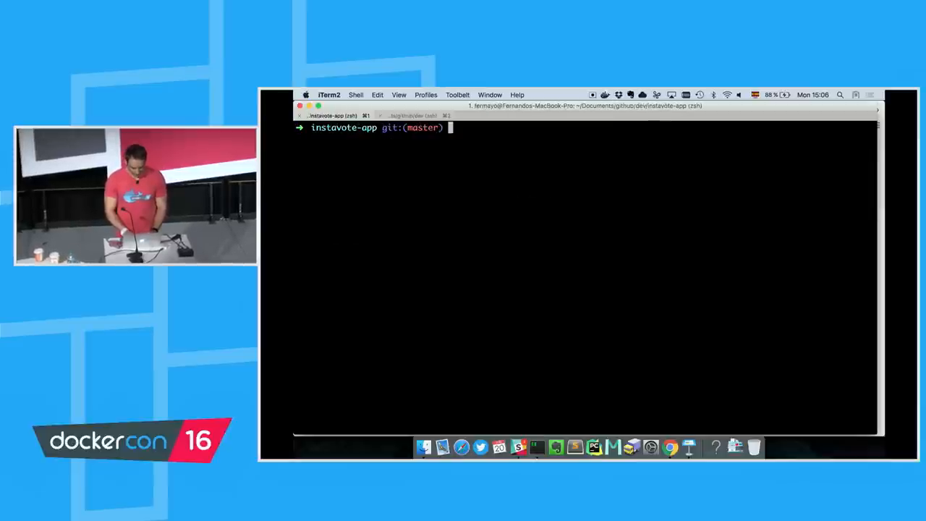
text(docker-compose)
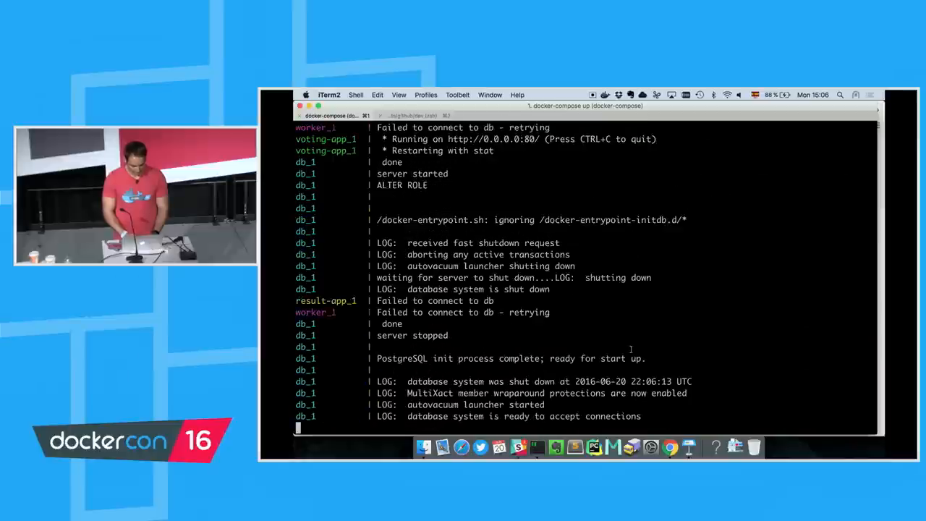
scroll(down, 3)
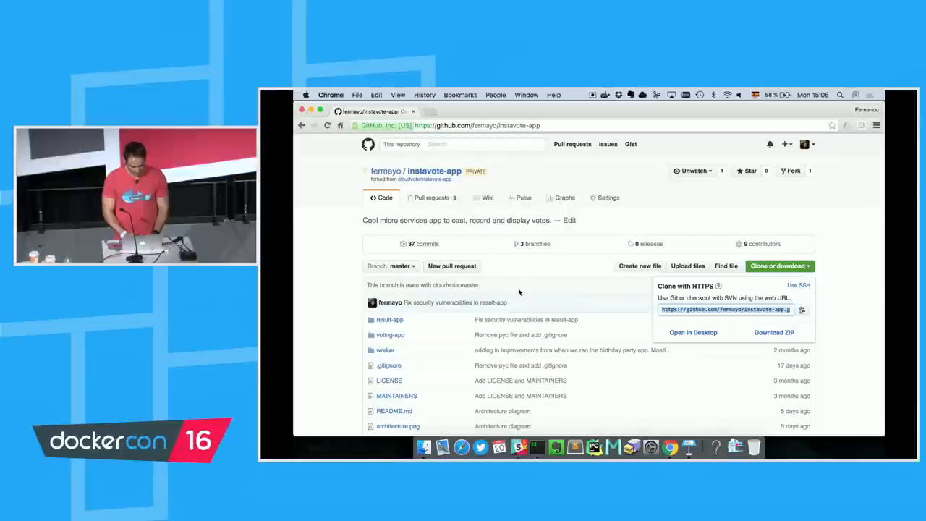
right_click(494, 310)
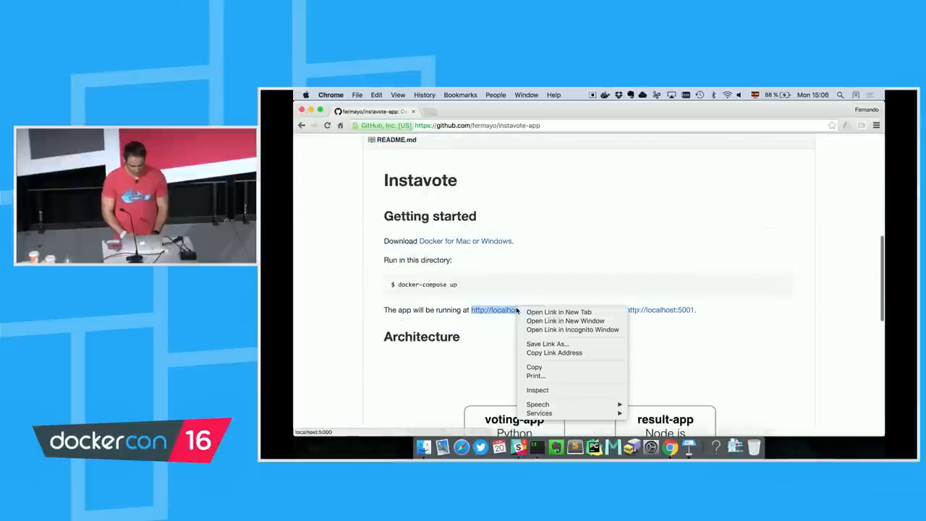
click(558, 311)
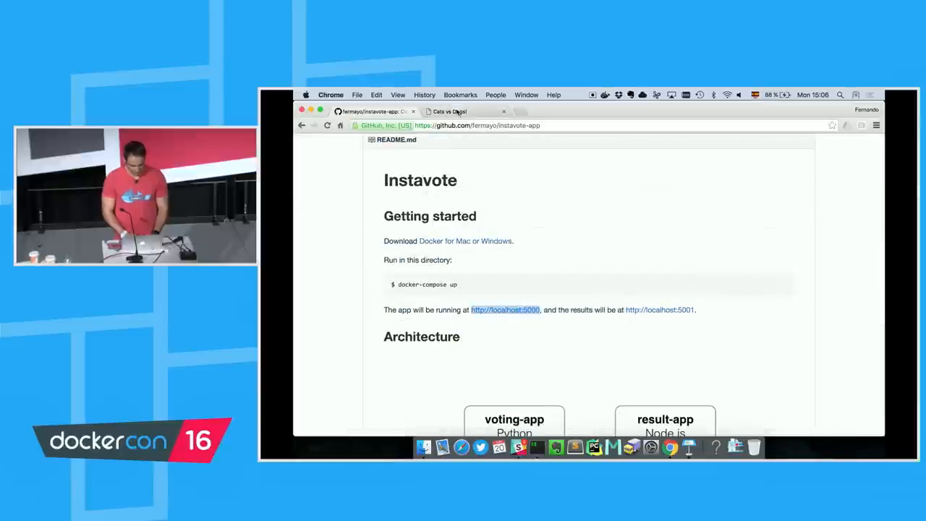
mouse_move(680, 317)
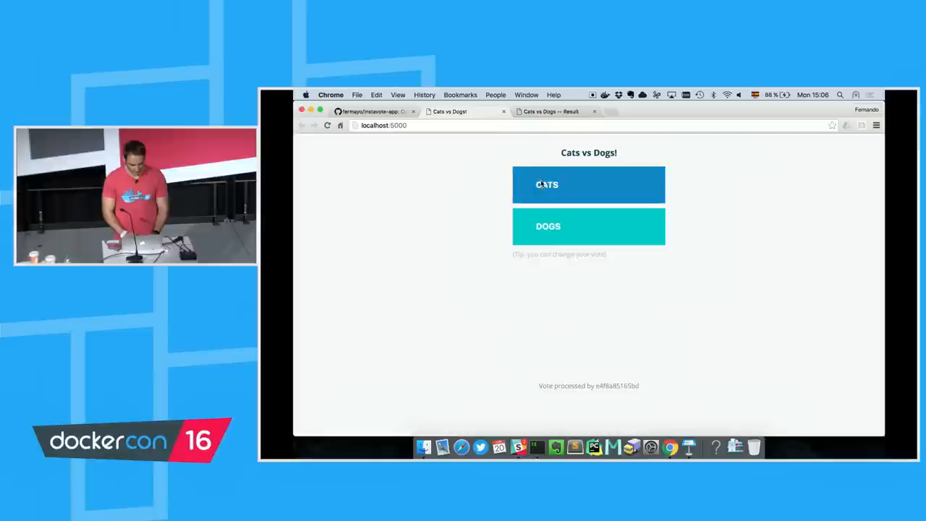
- Vote for Cats, then search the Emoji Unicode Tables for 'dog face'
click(588, 184)
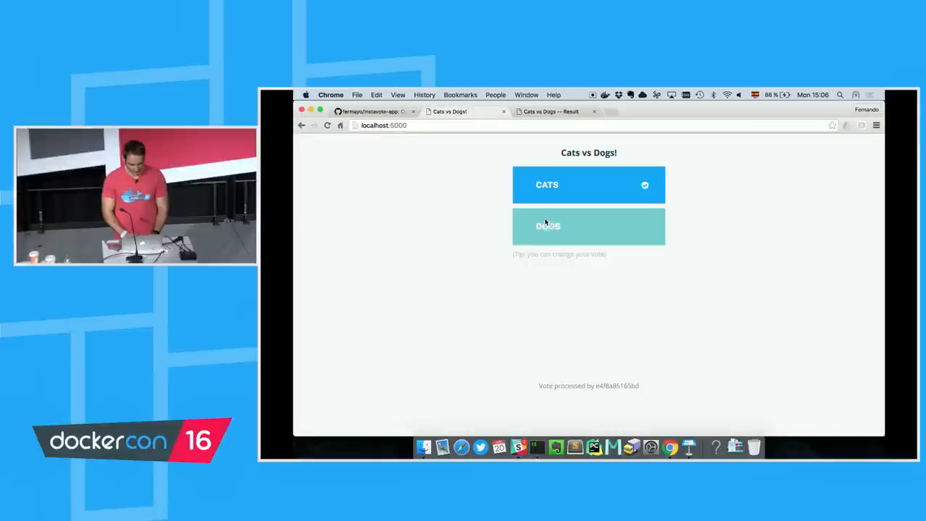
click(550, 111)
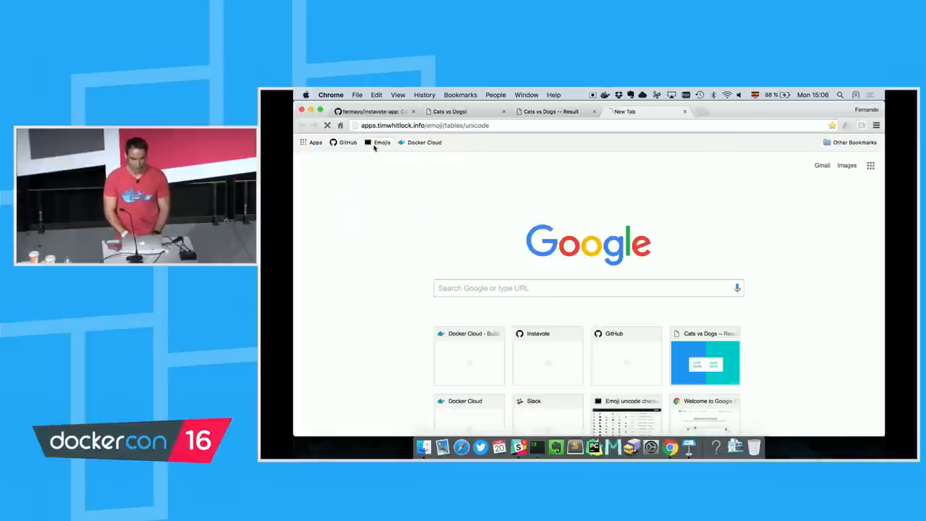
click(381, 142)
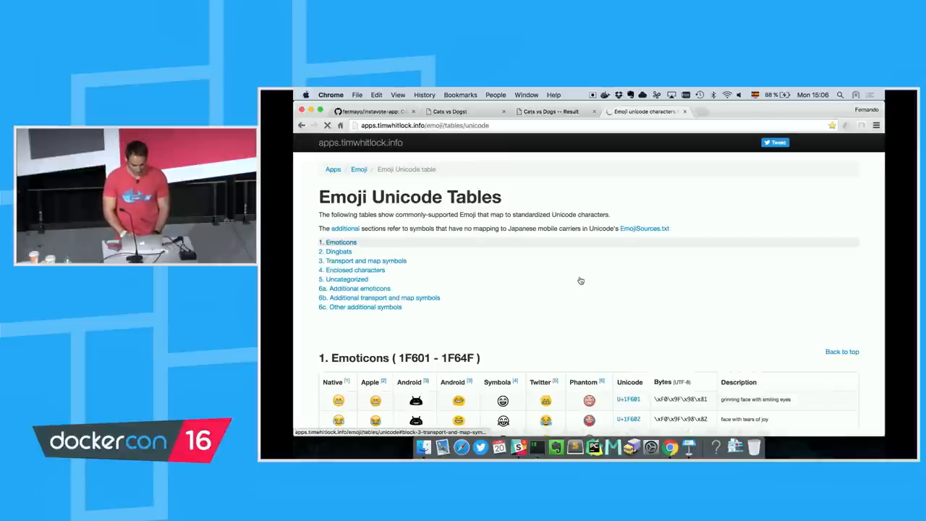
scroll(down, 3)
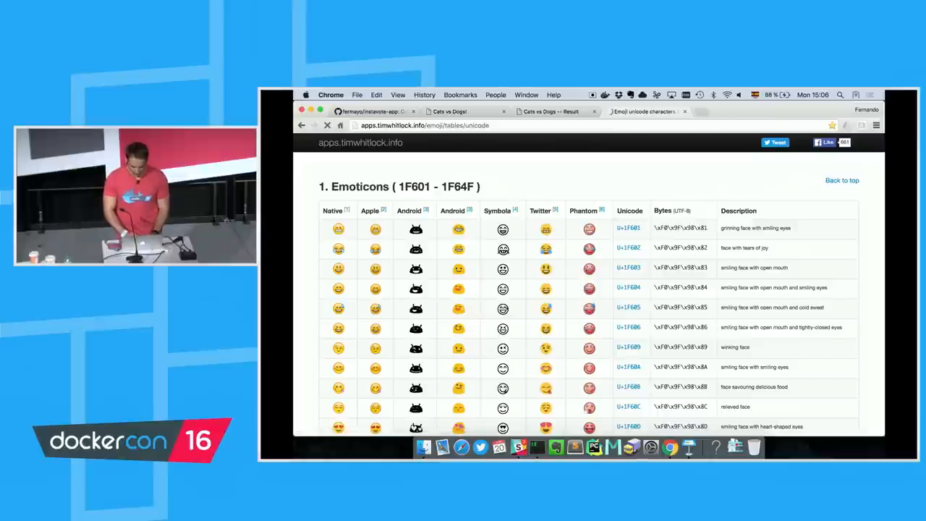
text(dog)
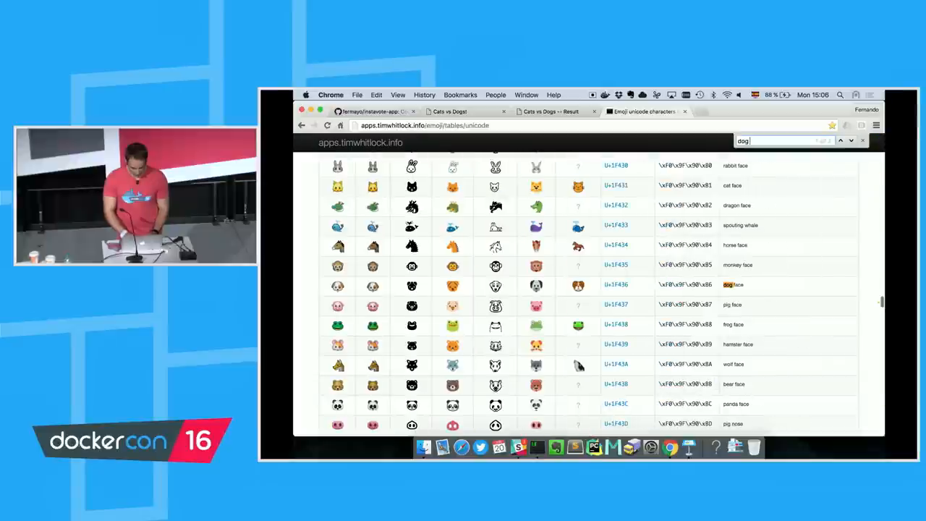
text(face)
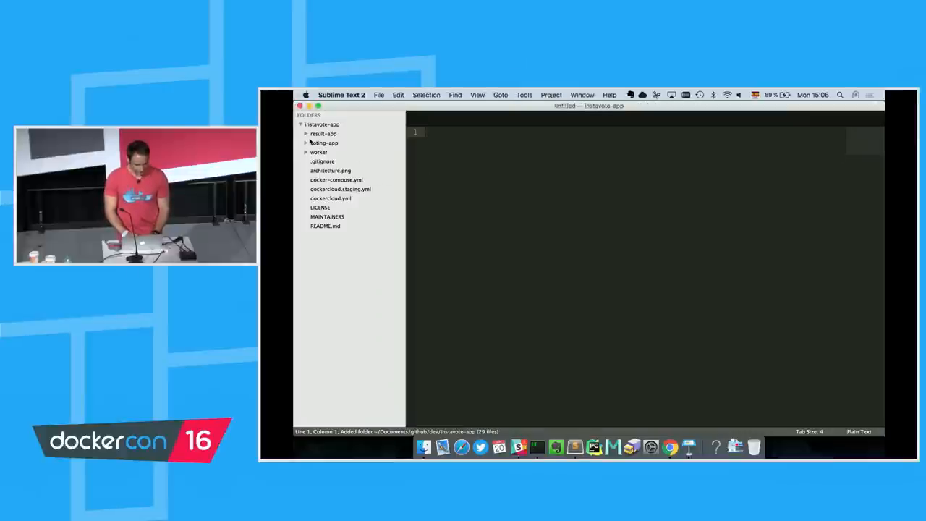
- Swap the index.html Cats and Dogs labels for &#x1F638; and &#x1F436; emoji codes
click(322, 133)
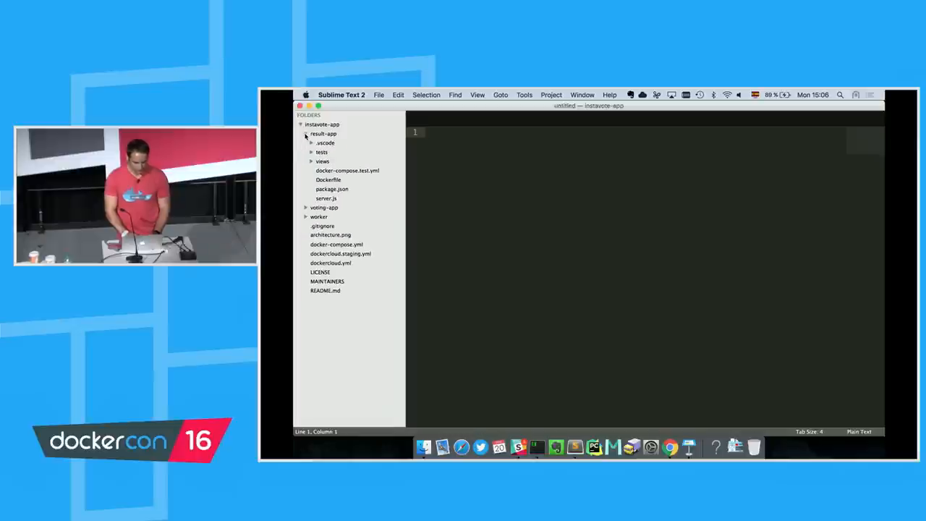
click(321, 161)
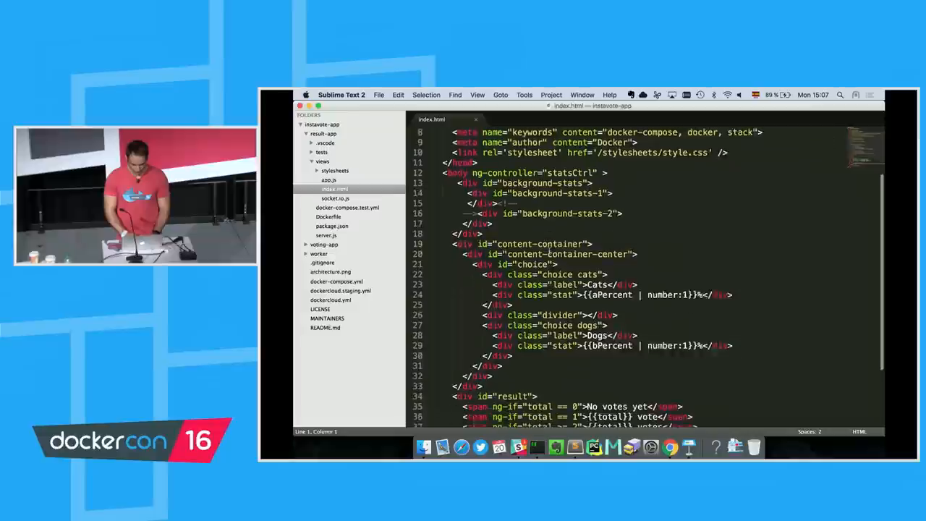
scroll(down, 3)
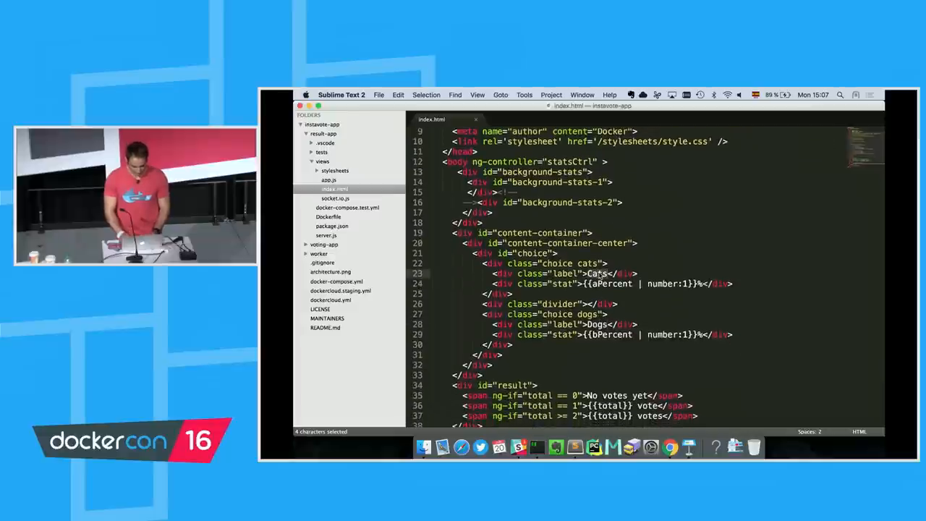
mouse_move(669, 446)
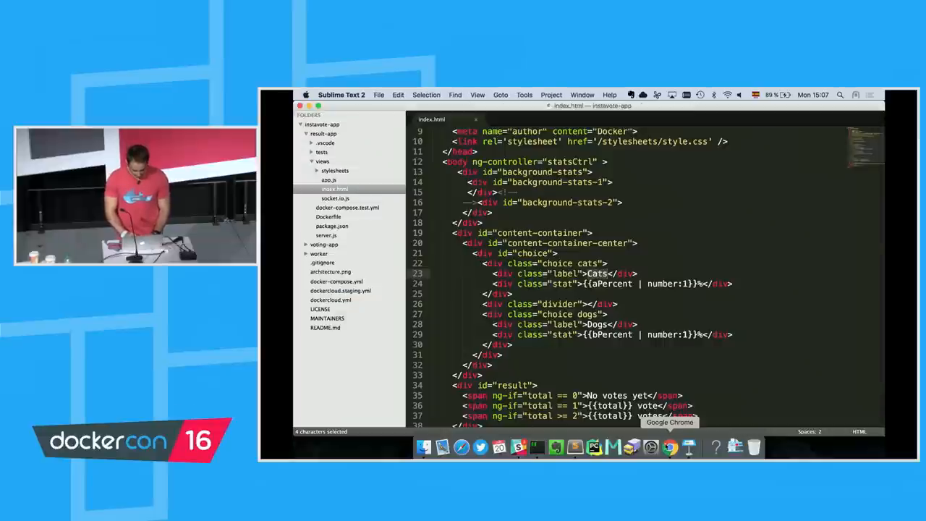
click(669, 446)
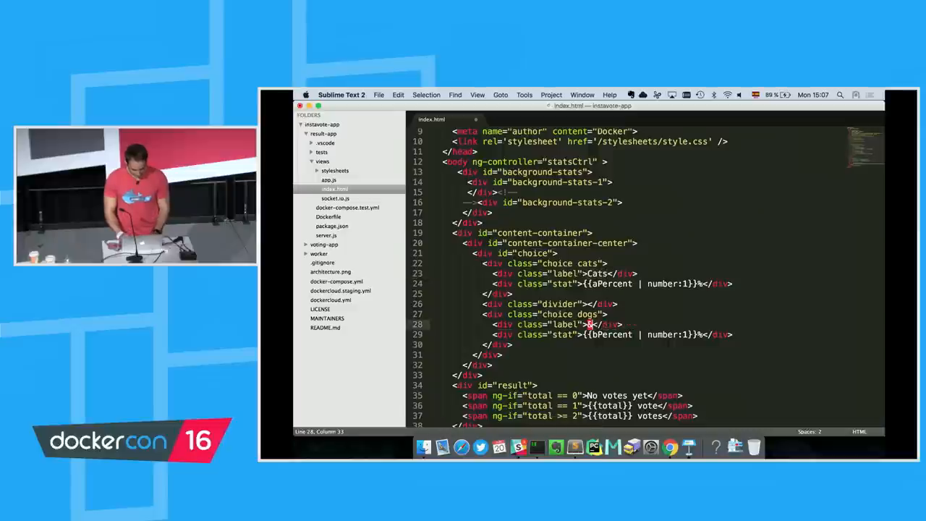
text(&#x1F496;)
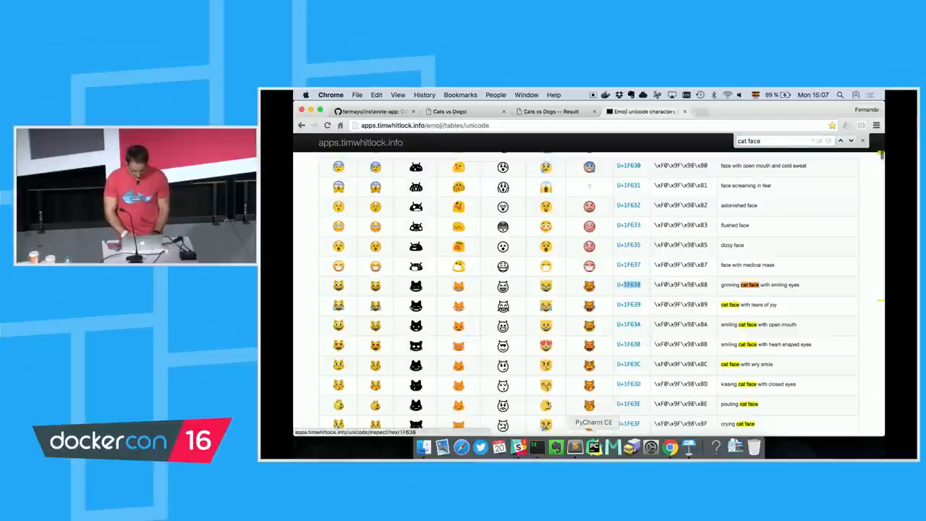
click(593, 446)
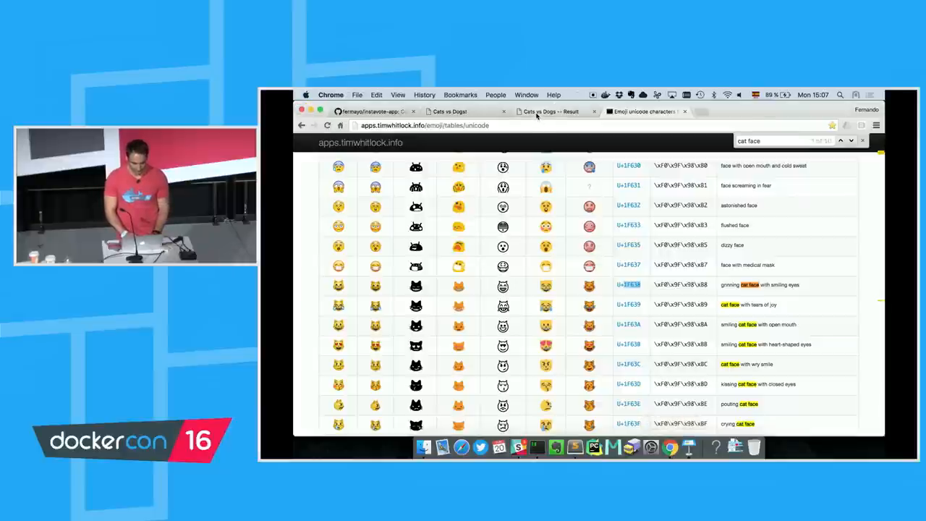
click(548, 111)
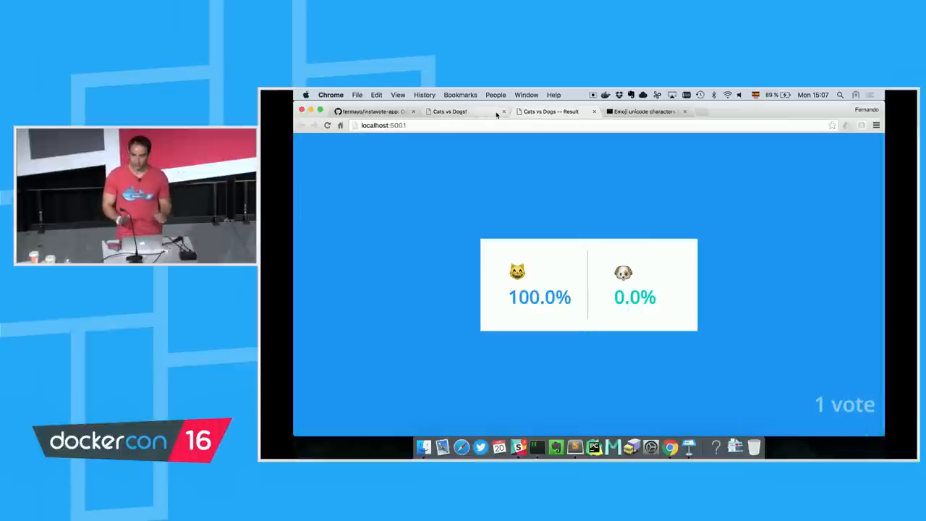
mouse_move(569, 223)
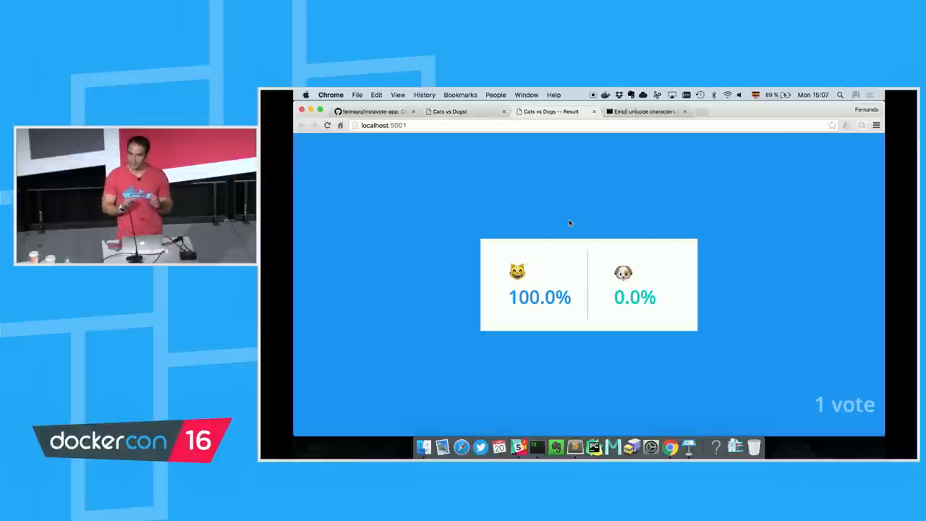
mouse_move(575, 446)
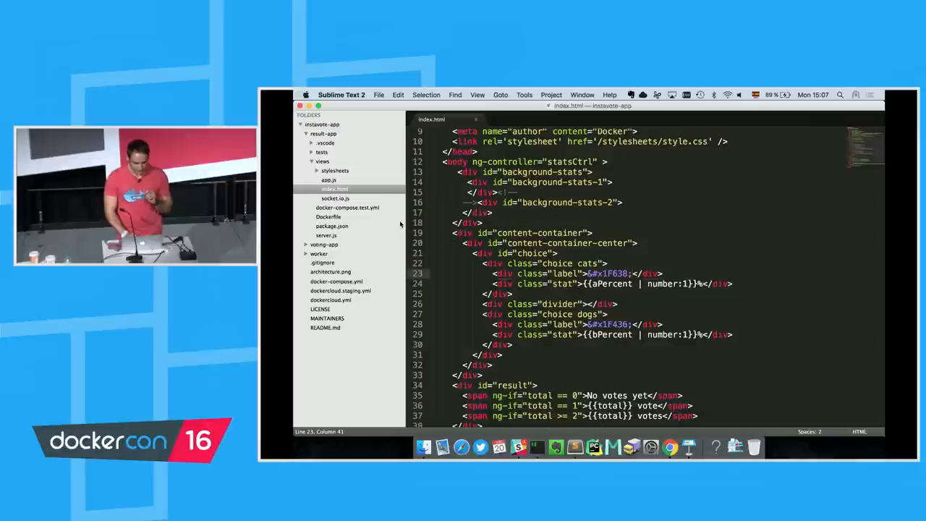
mouse_move(356, 224)
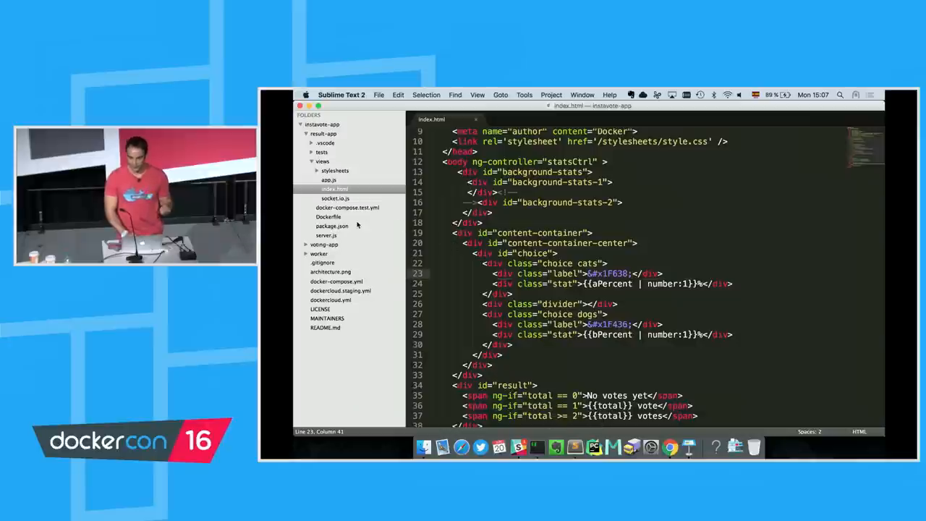
- Add an 'if (row.vote == 'b')' doubling of row.count inside collectVotesFromResult
click(325, 235)
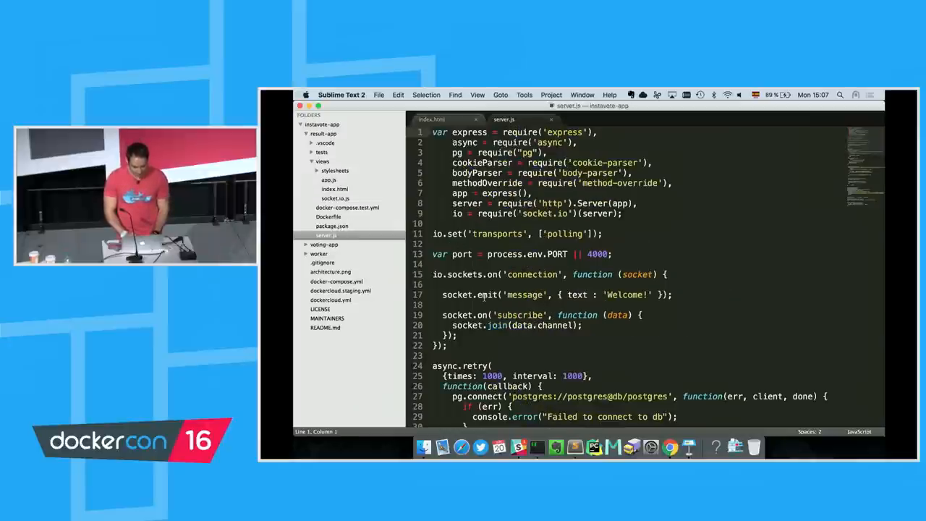
scroll(down, 3)
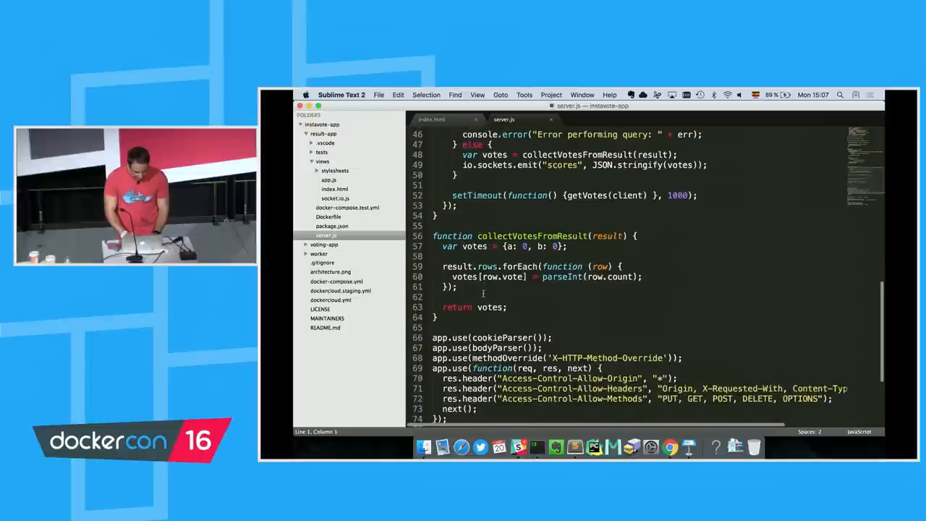
click(620, 266)
text(if ()
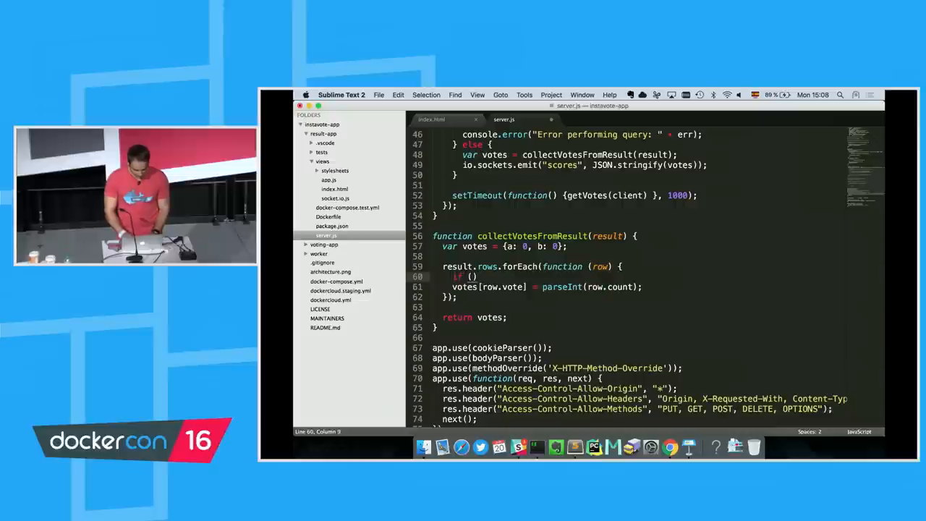
text(row.vote == 'b)
text(row.count *= 2;)
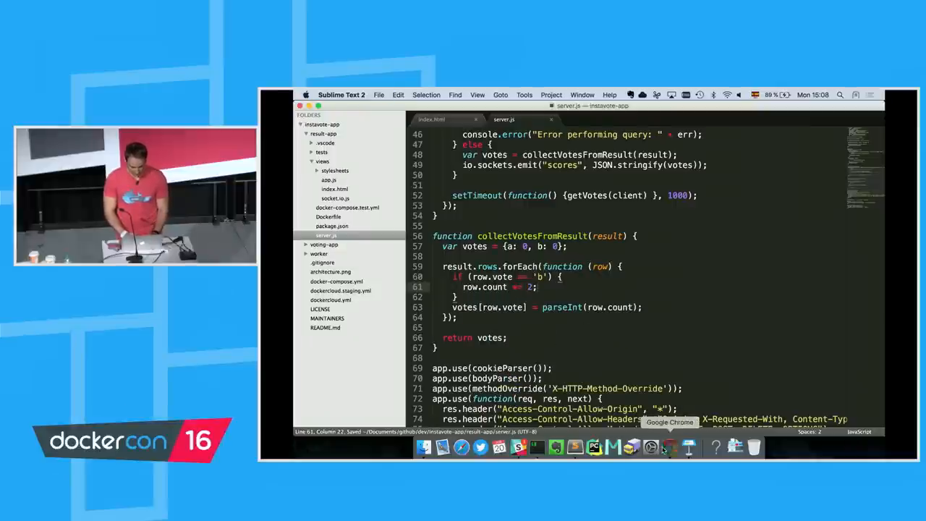
click(669, 446)
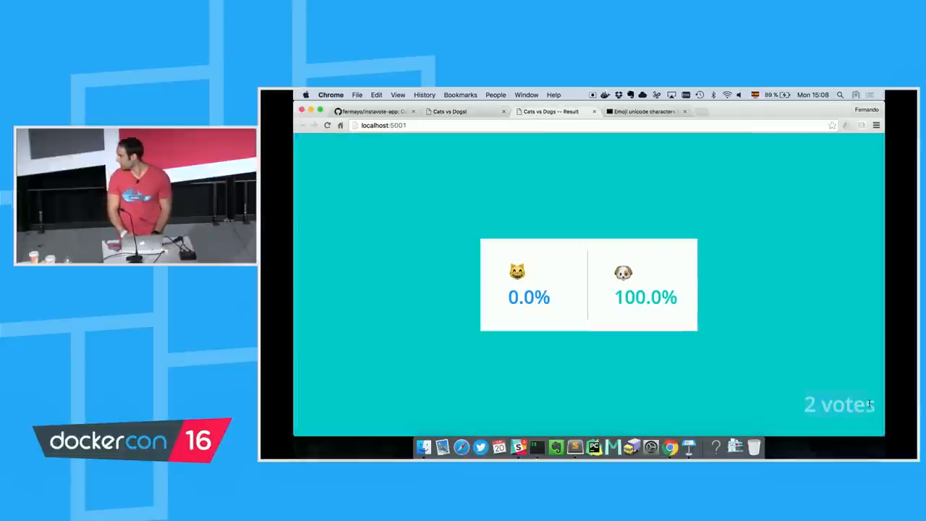
- View the localhost:5001 results tab showing emoji labels, cats 100.0% and dogs 0.0%
click(462, 112)
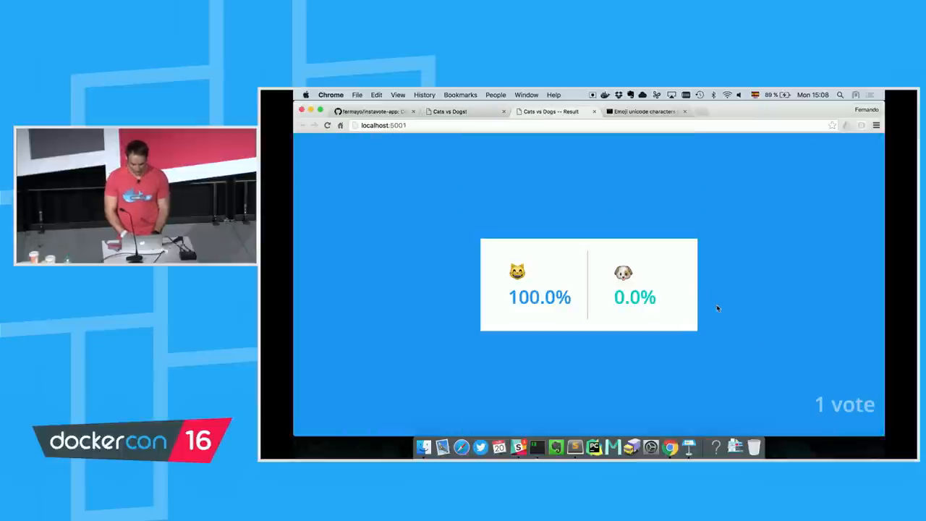
mouse_move(672, 401)
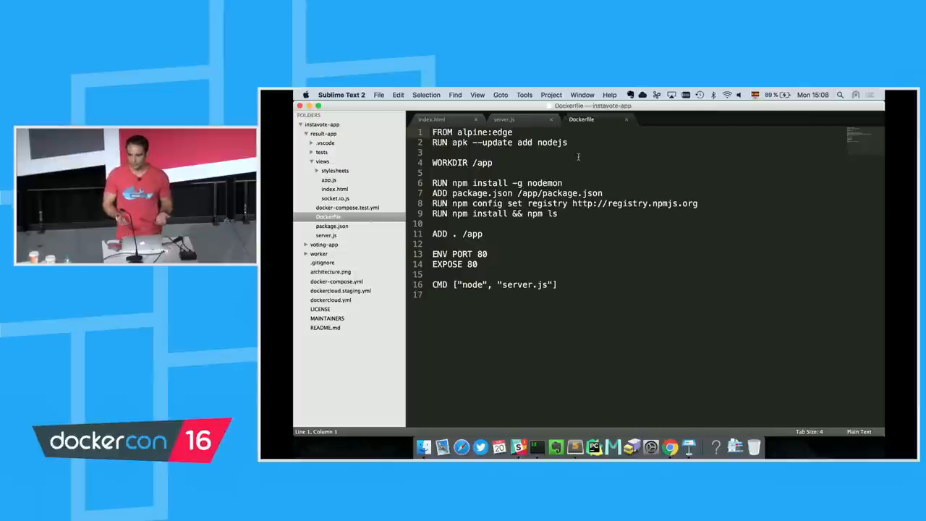
- Append libxml2 to the nodejs apk install line in result-app's Dockerfile and save
click(569, 142)
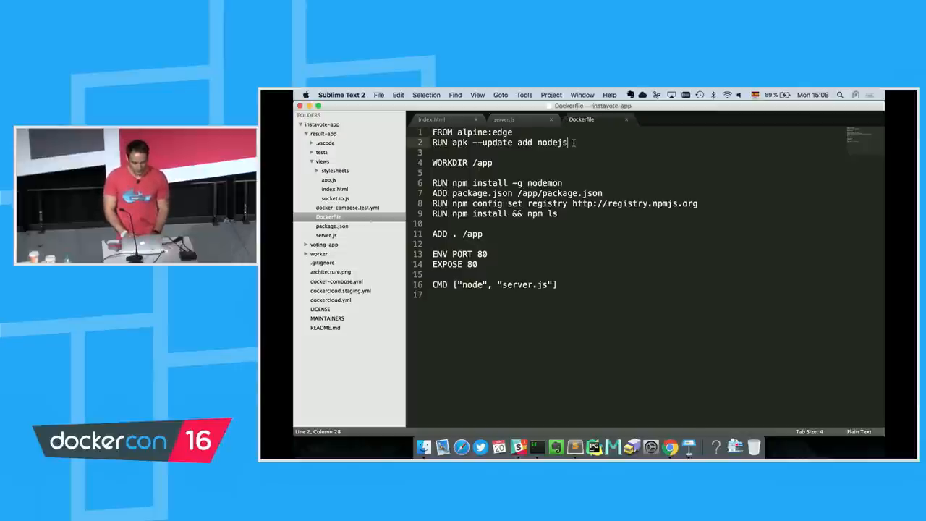
text(libxml2)
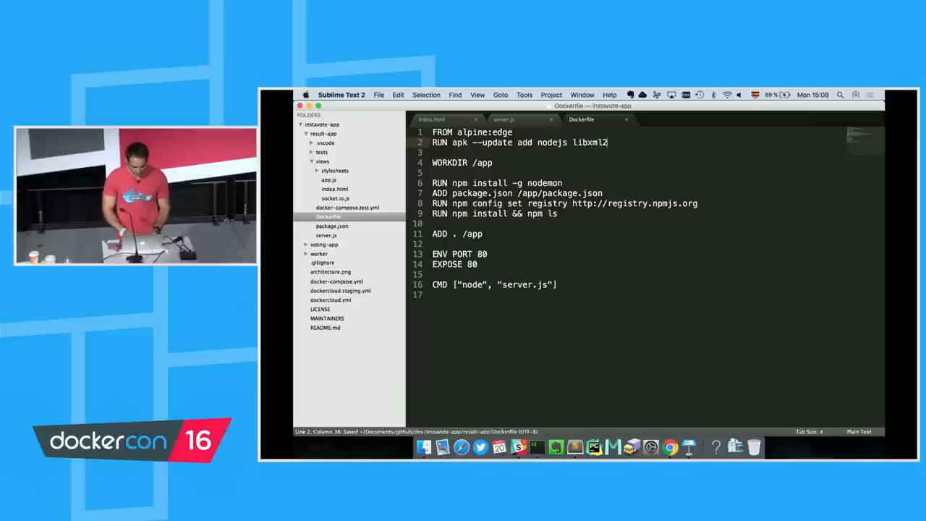
mouse_move(537, 446)
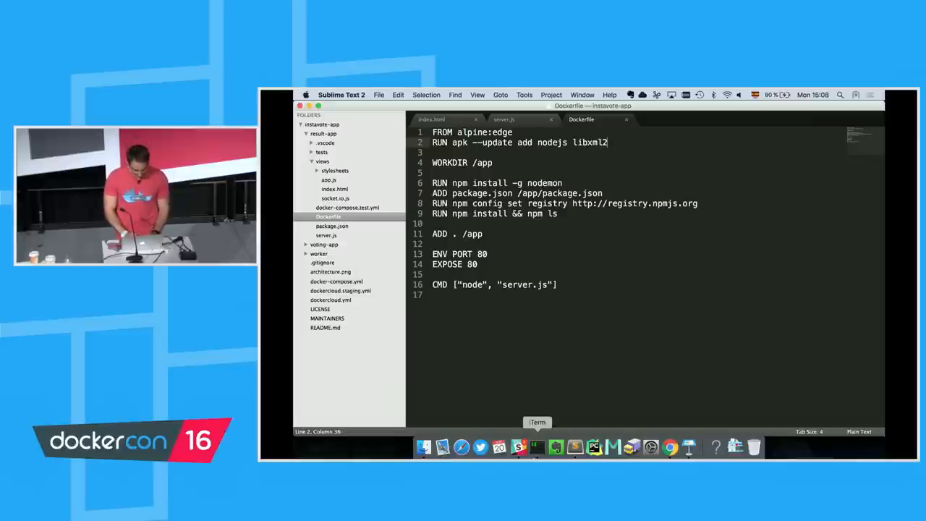
- Review the git diff of result-app's changes, including the added libxml2 package
click(536, 446)
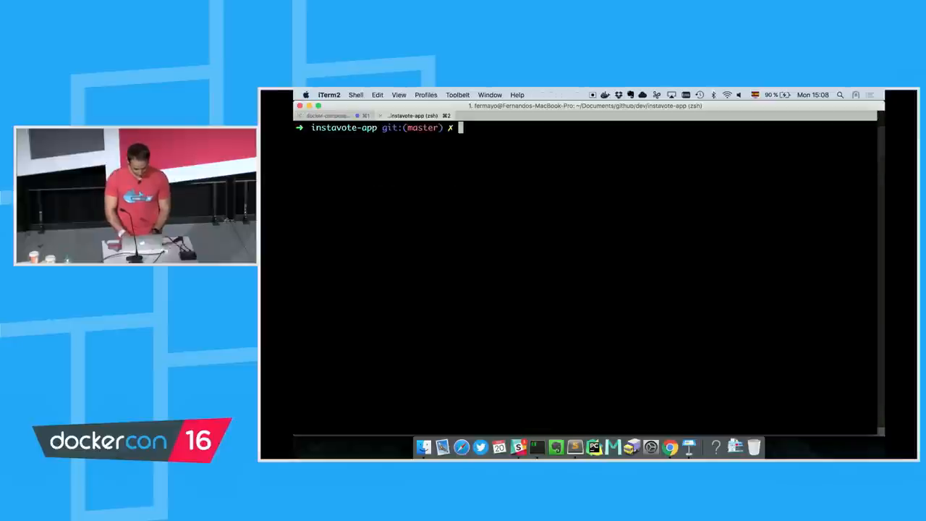
text(git diff)
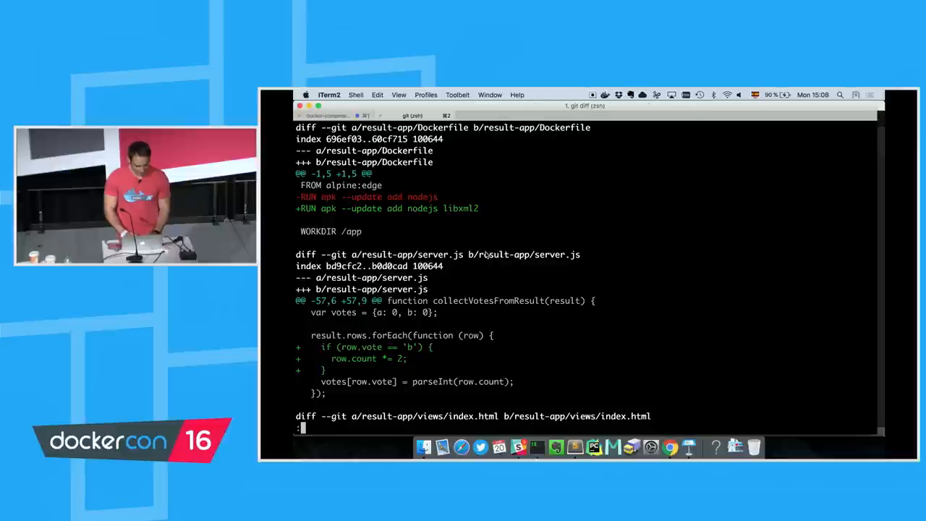
double_click(460, 208)
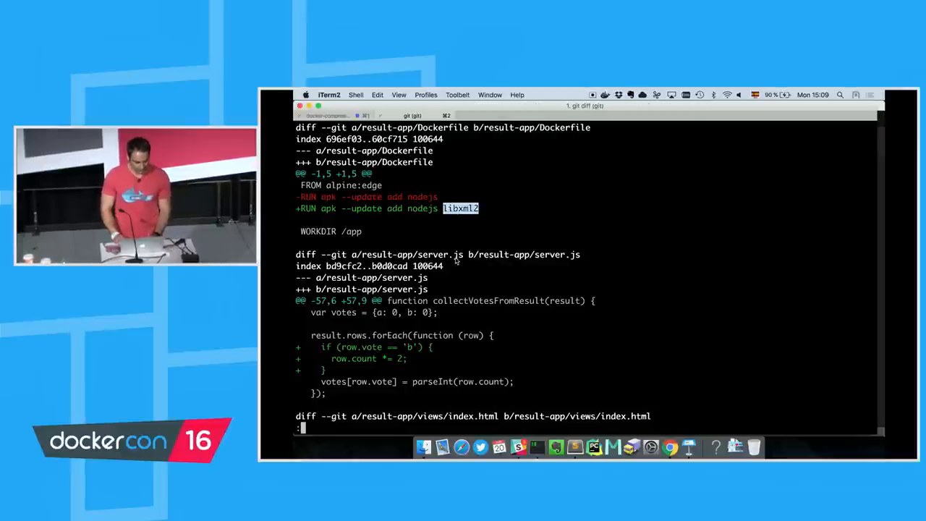
scroll(down, 3)
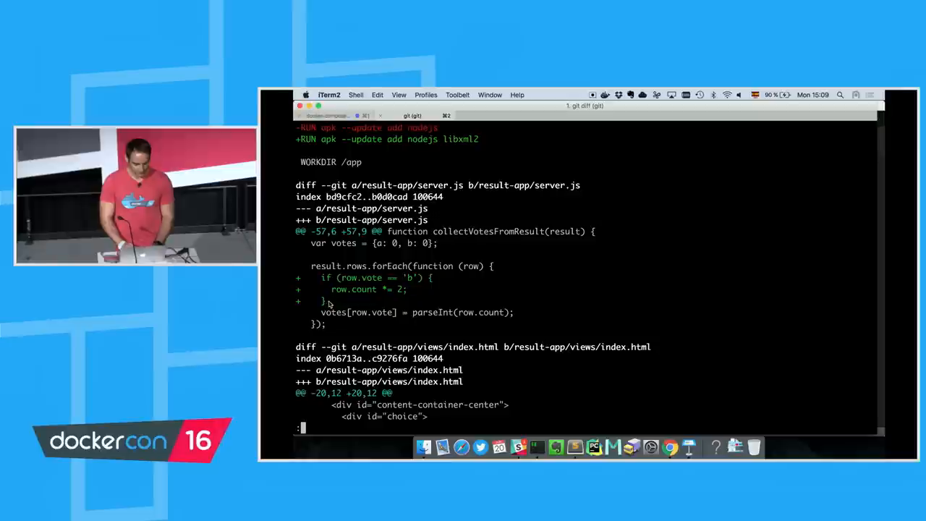
scroll(down, 3)
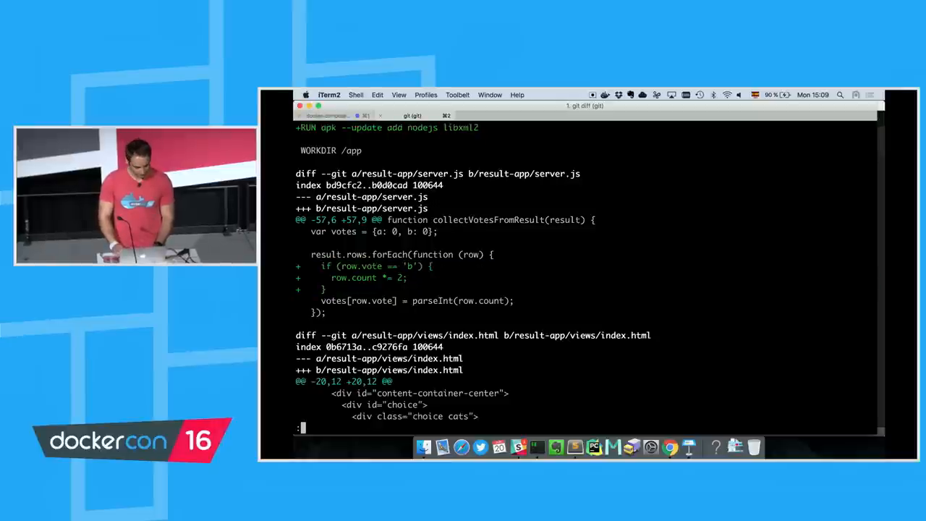
scroll(down, 3)
text(git)
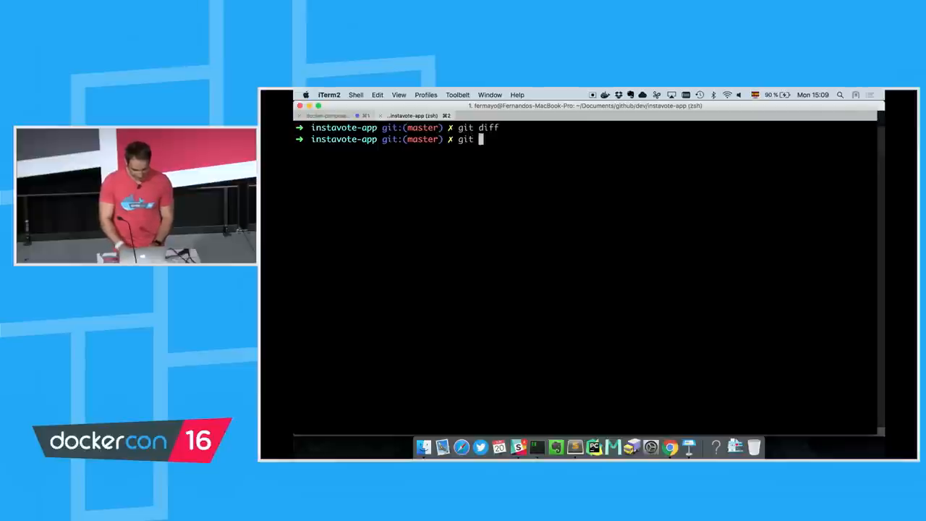
- Commit all changes as 'Awesome feature' on new branch myfeat and push to origin
text(add .)
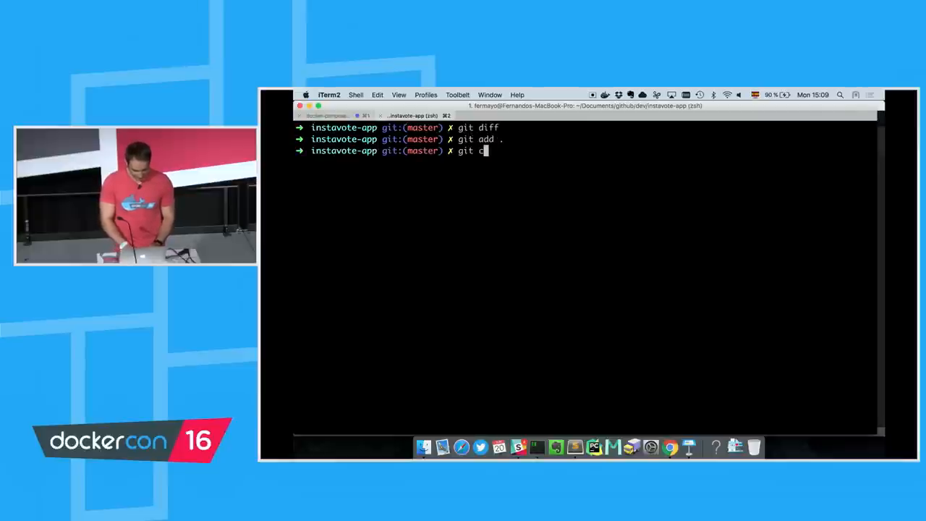
text(heckout -b myfeat)
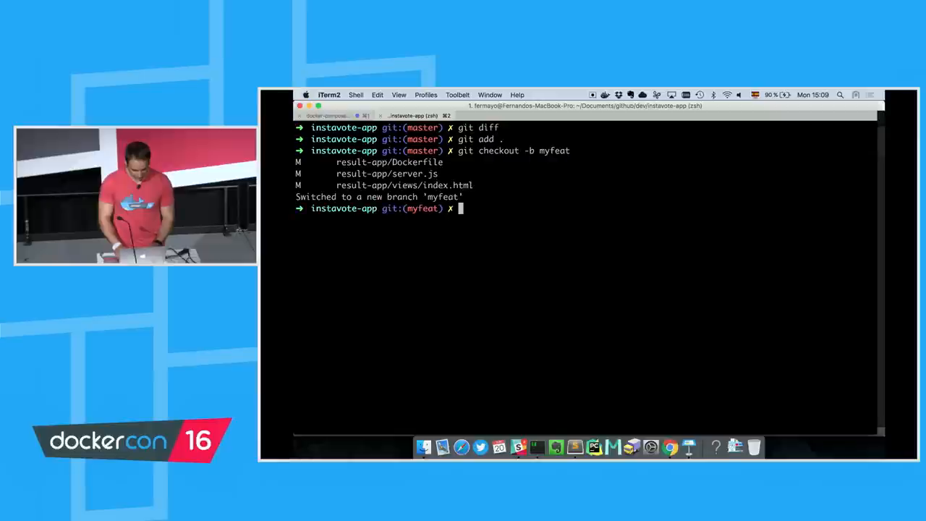
text(git commit)
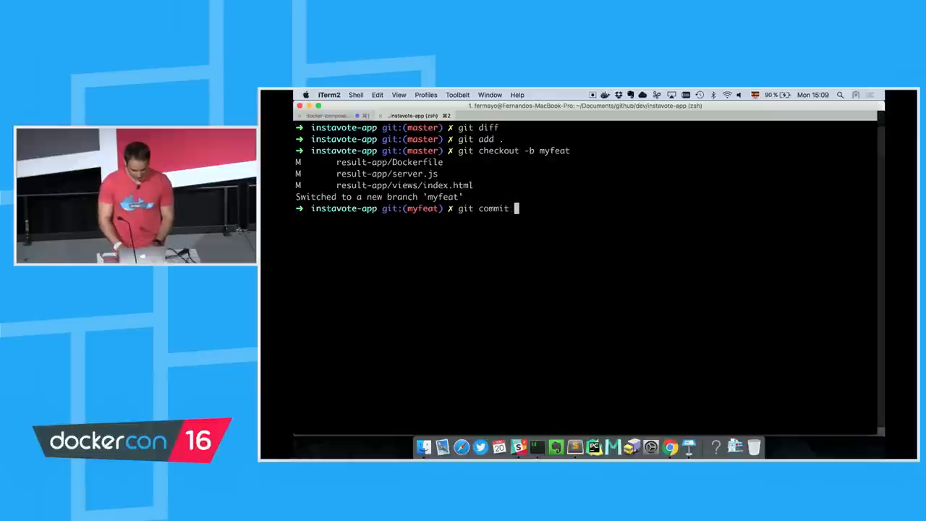
text(-m "Awesome feature)
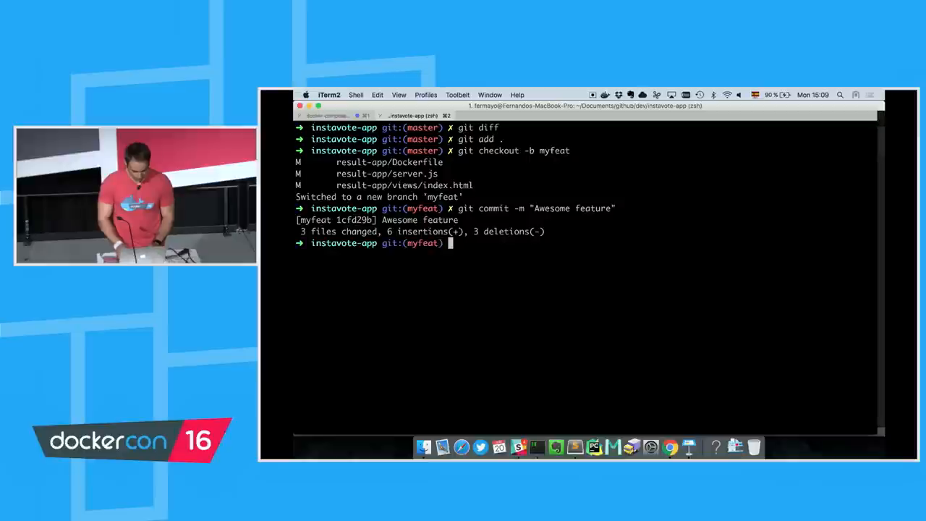
text(git push)
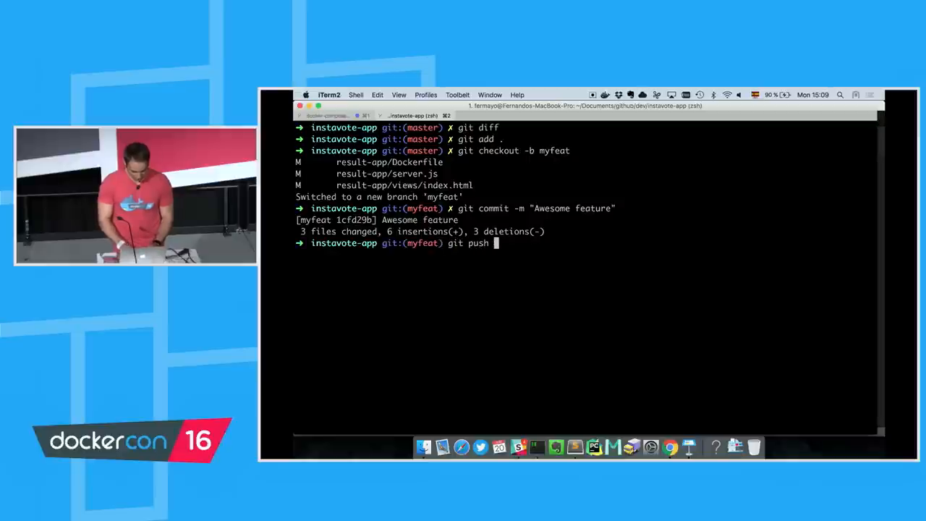
text(origin myfeat)
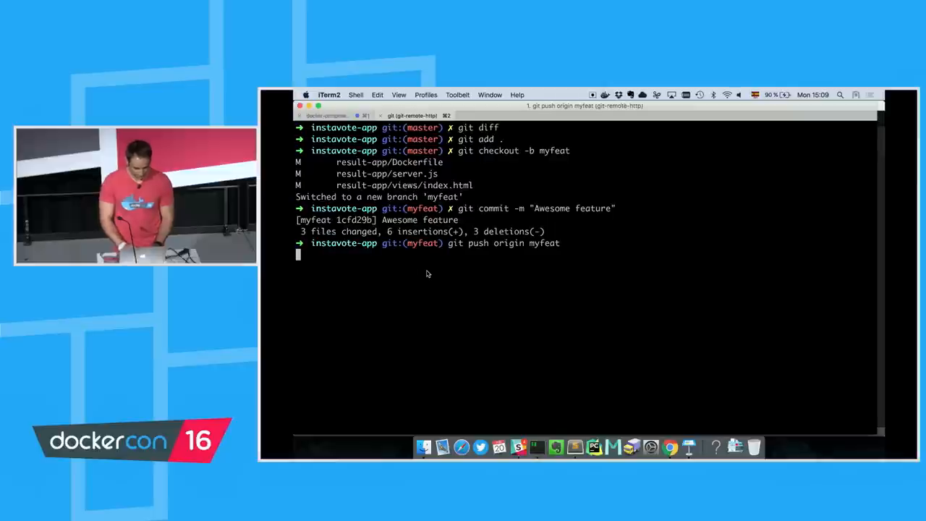
key(Return)
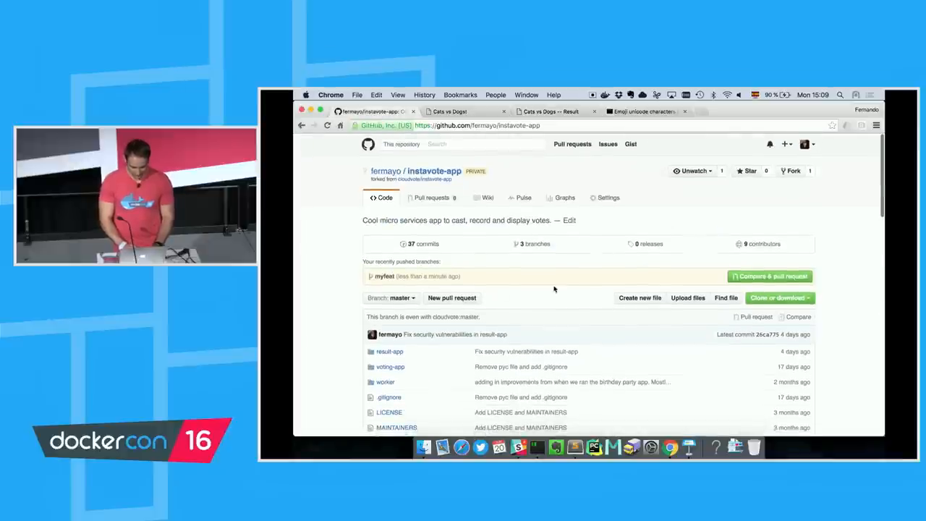
- Create the 'Awesome feature' pull request from myfeat with staging as the base branch
click(769, 276)
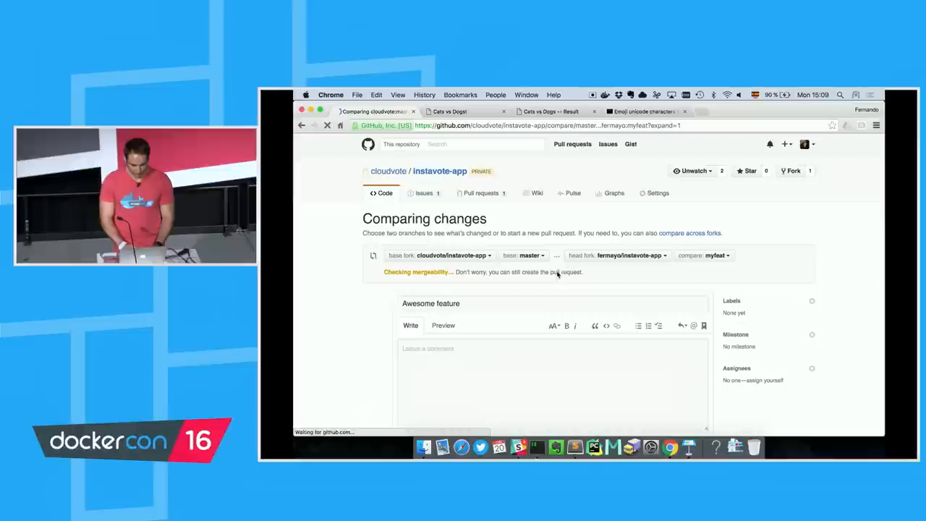
click(524, 254)
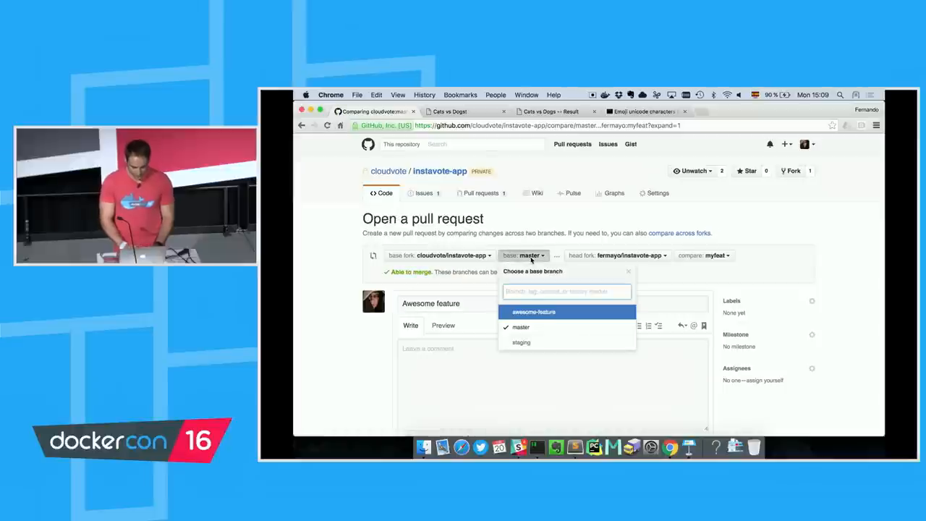
click(520, 342)
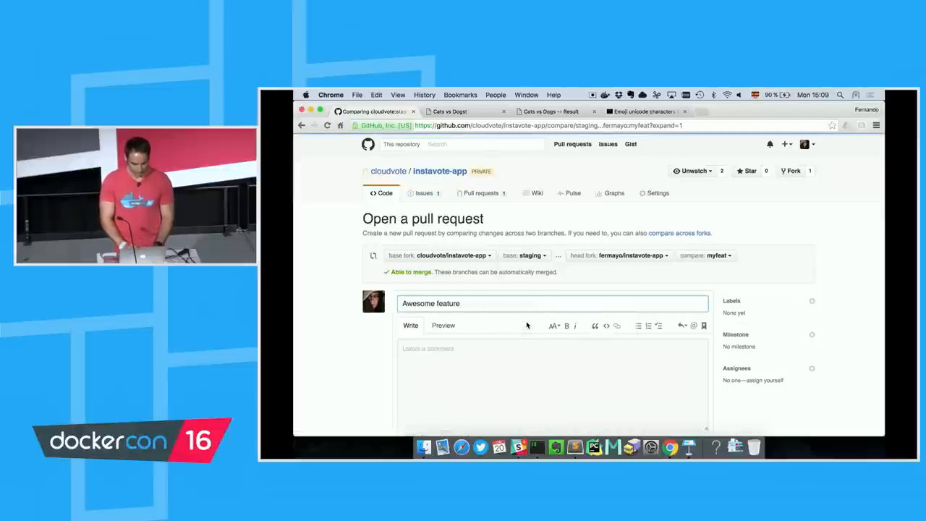
scroll(down, 3)
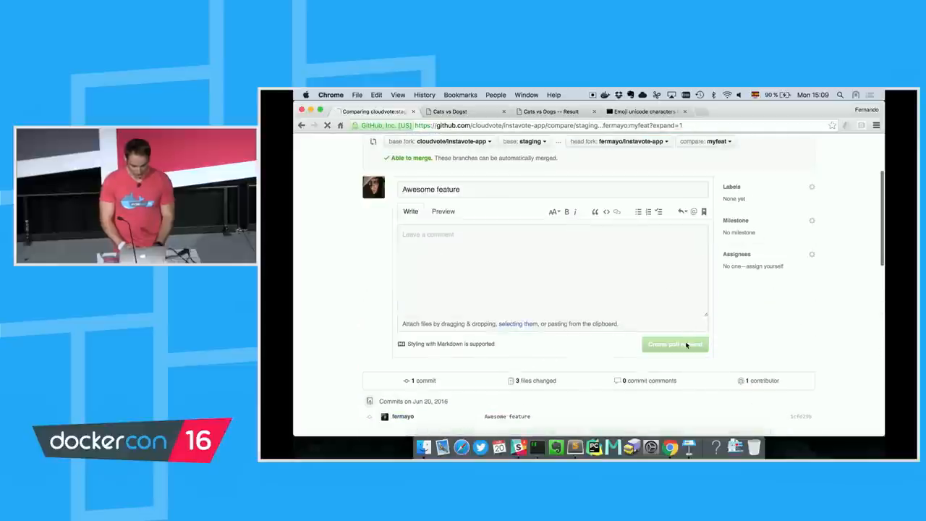
click(674, 344)
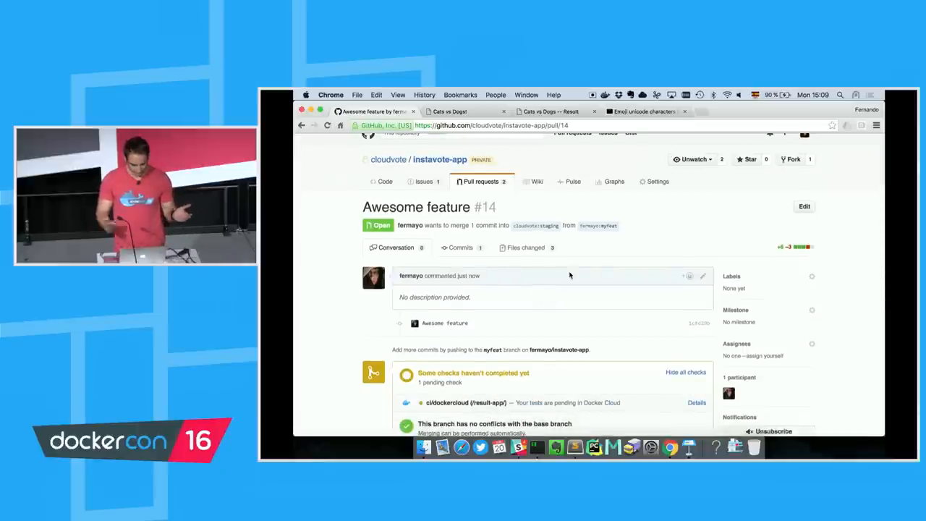
scroll(down, 3)
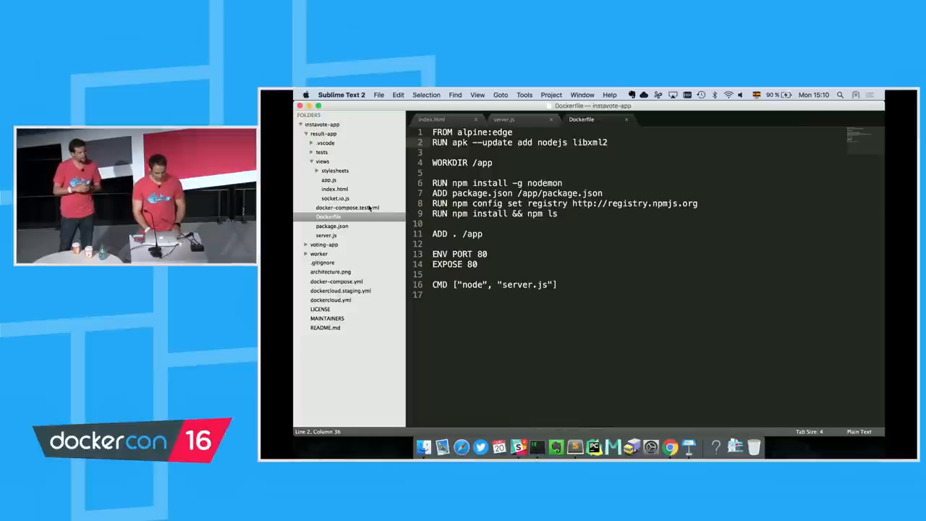
- Open result-app's docker-compose.test.yml, then the tests/tests.sh script
click(346, 208)
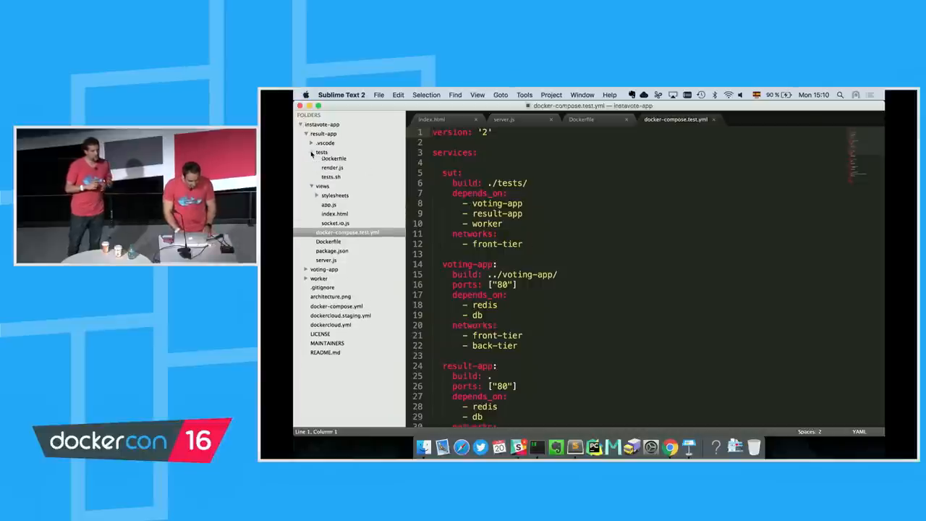
click(331, 176)
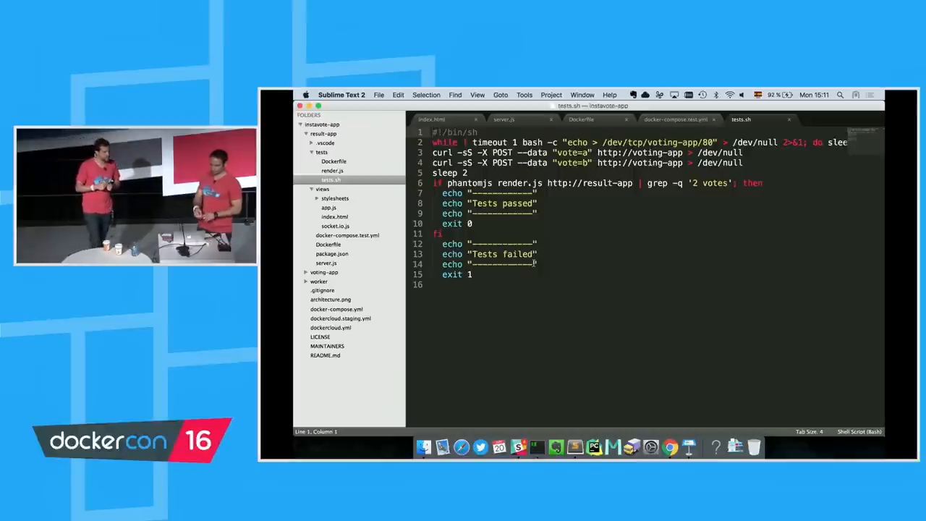
click(670, 446)
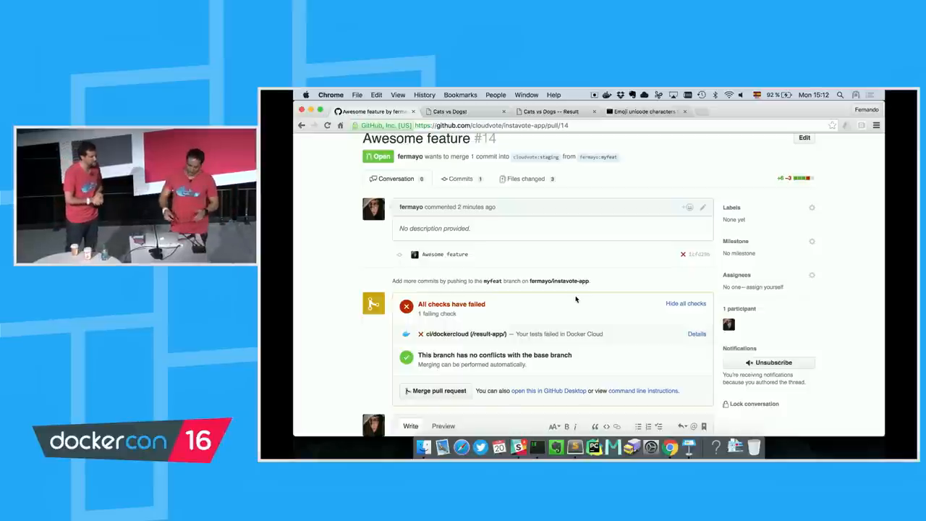
- Return to Sublime Text, then iTerm, after PR #14's Docker Cloud check failed
click(555, 447)
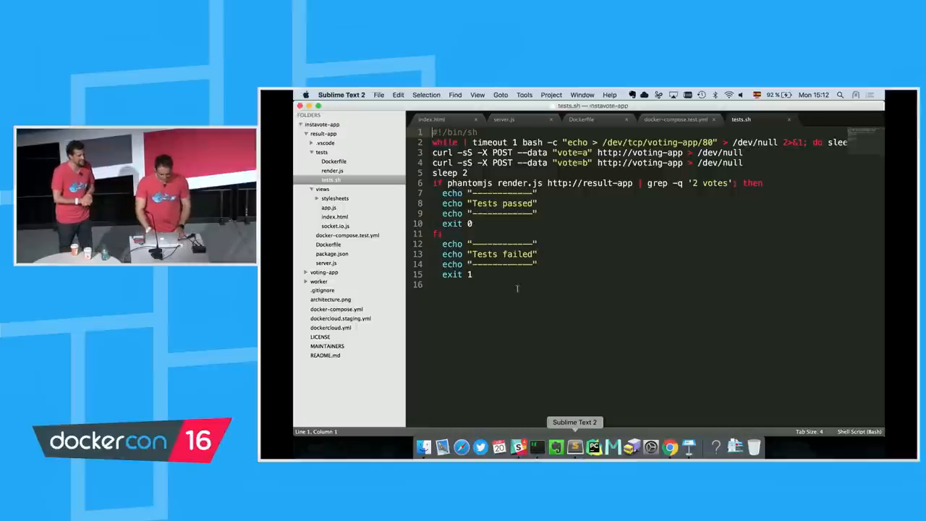
click(504, 119)
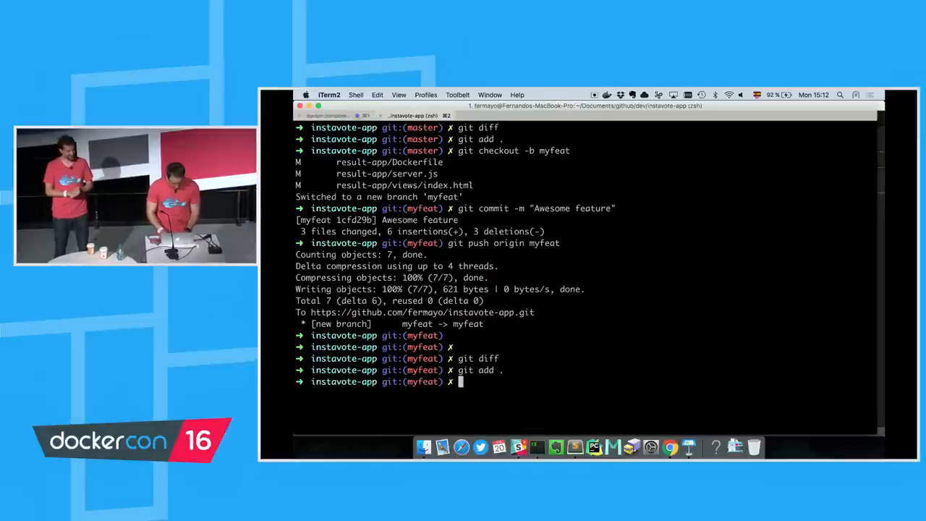
- Amend the staged fix into the previous commit and force-push myfeat to origin
text(git commit --a)
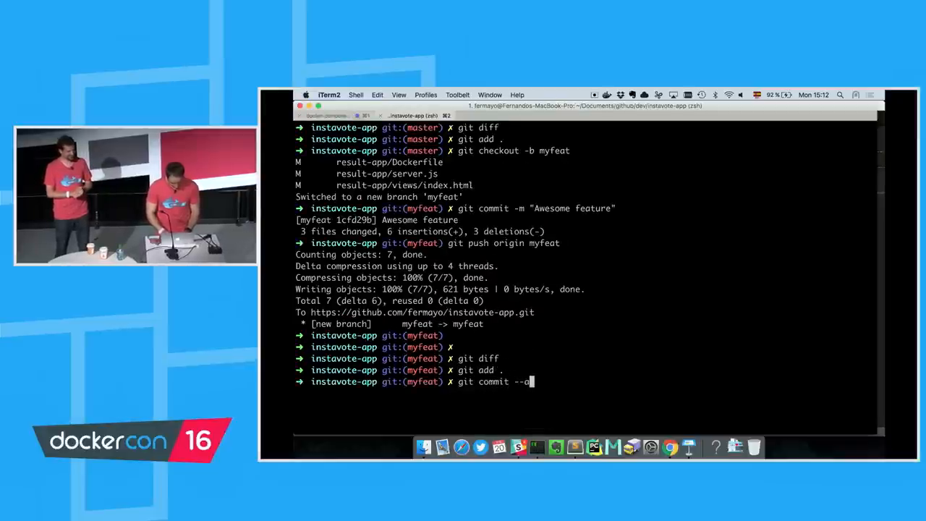
key(Return)
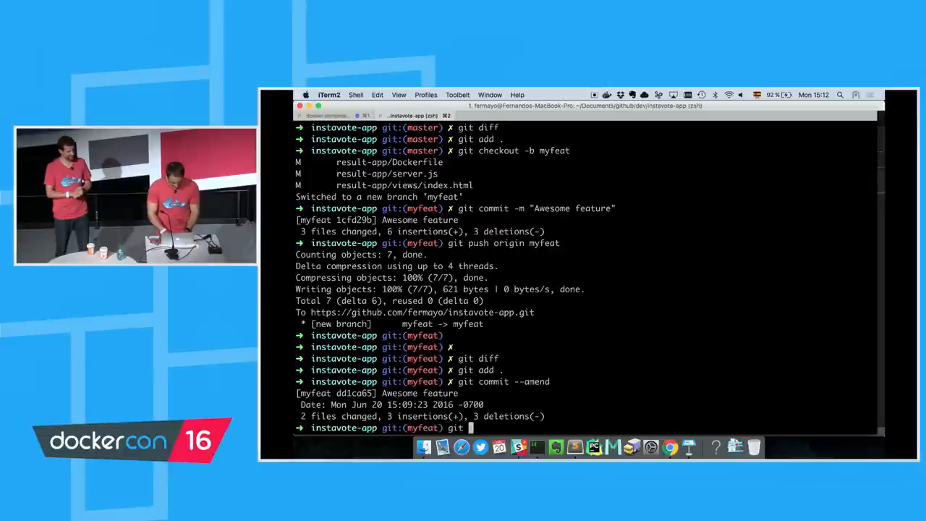
text(push --force)
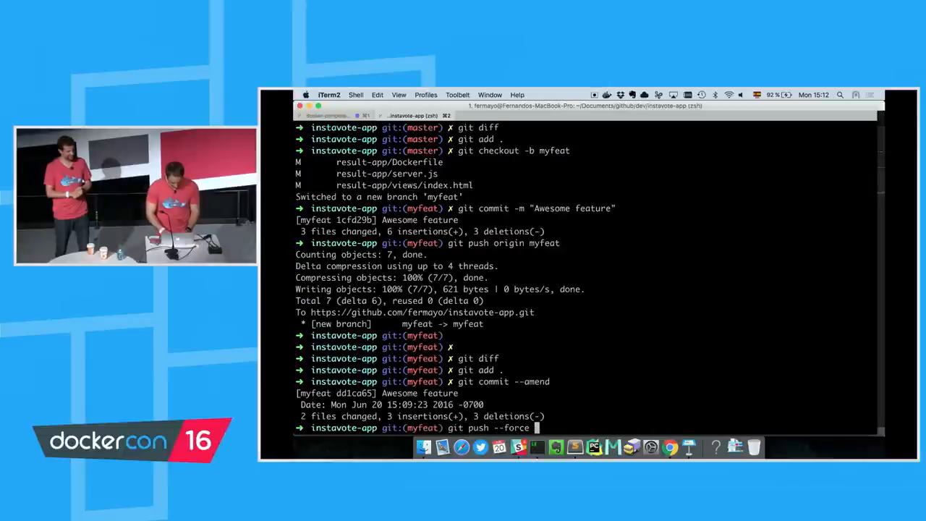
text(origin myfeat)
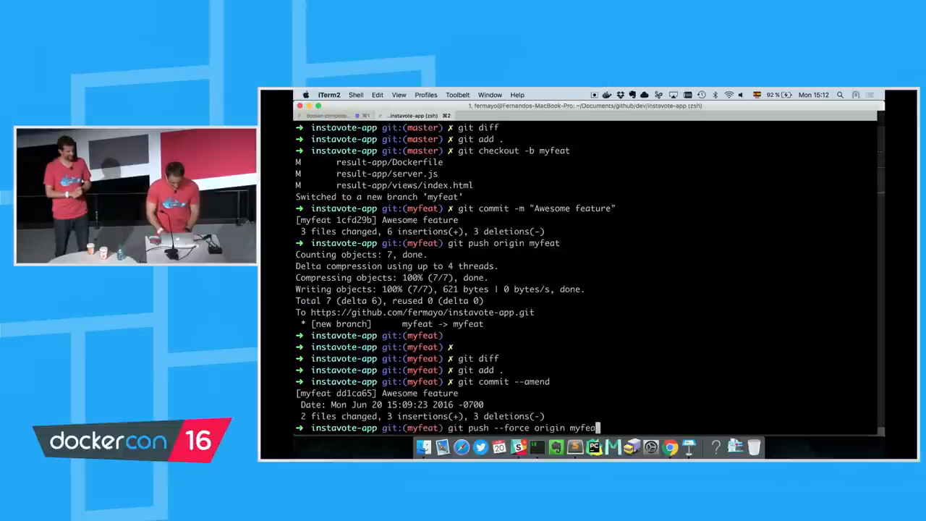
key(Return)
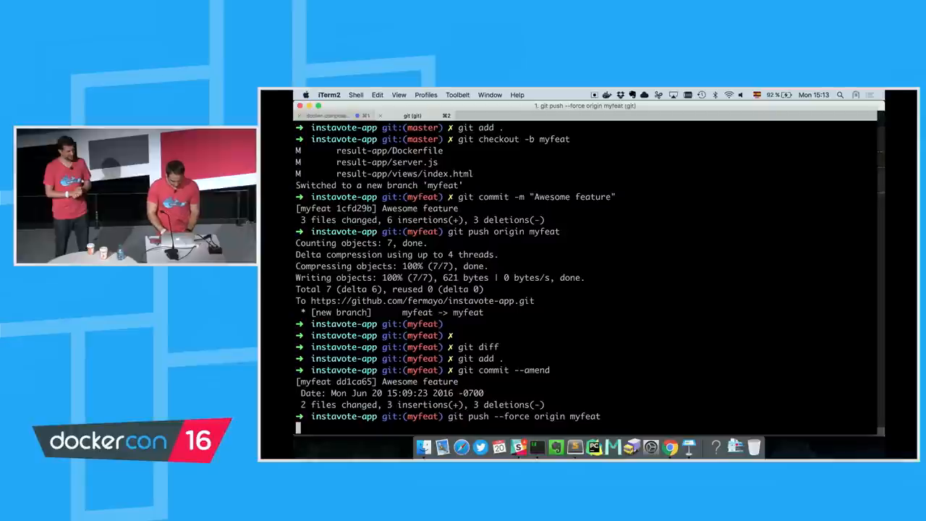
key(Return)
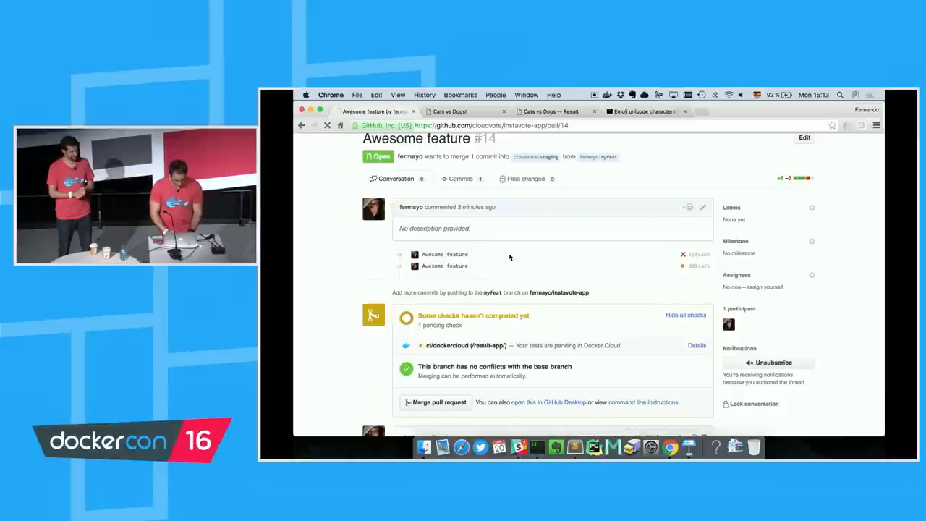
- Scroll PR #14 to confirm one commit, then load cloud.docker.com
scroll(down, 3)
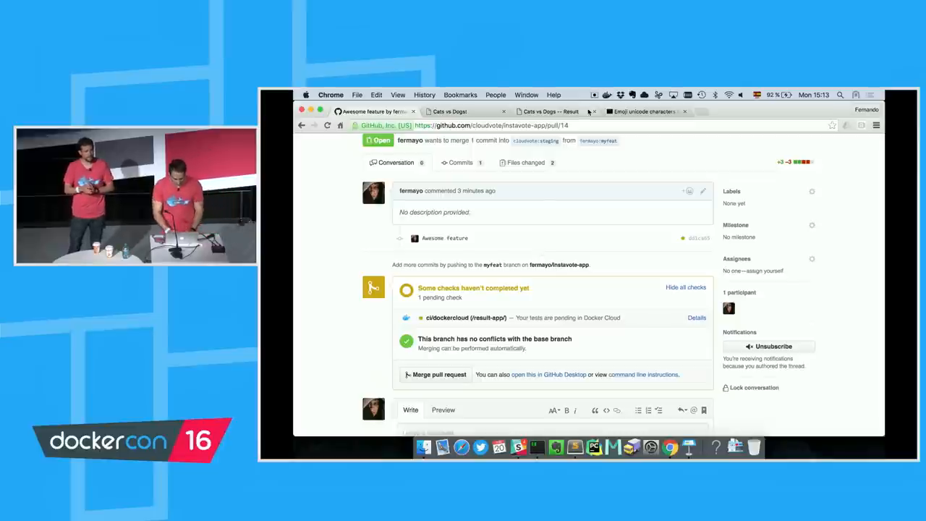
text(cloud.docker.com)
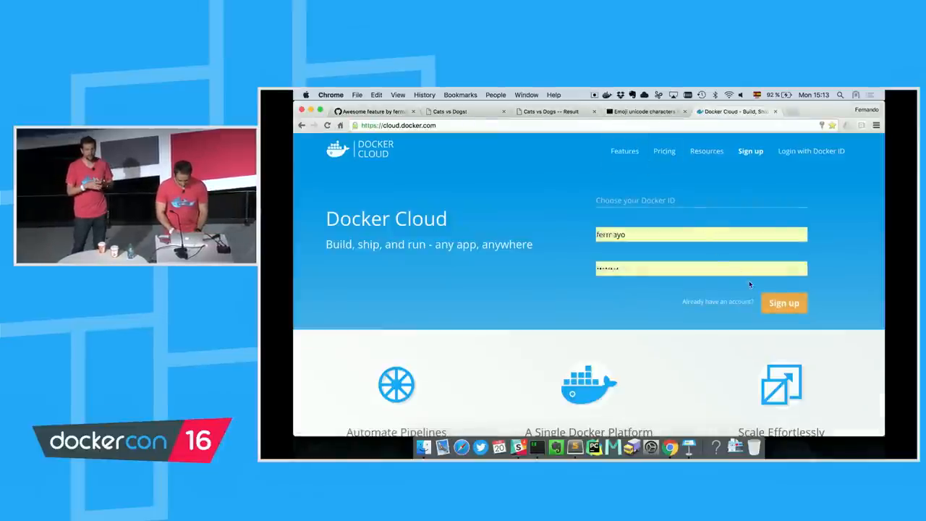
- Log in to Docker Cloud as fermayo and switch to the cloudvote organization
click(811, 151)
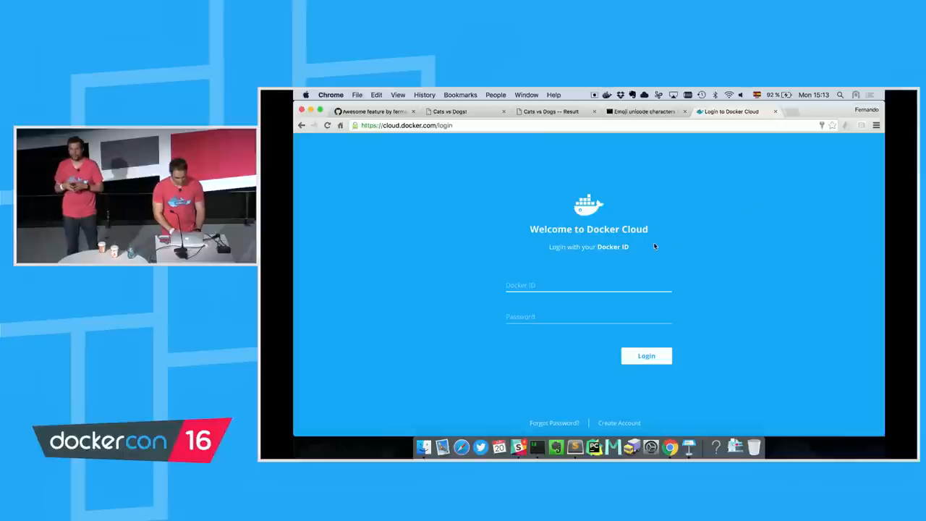
text(fermayo)
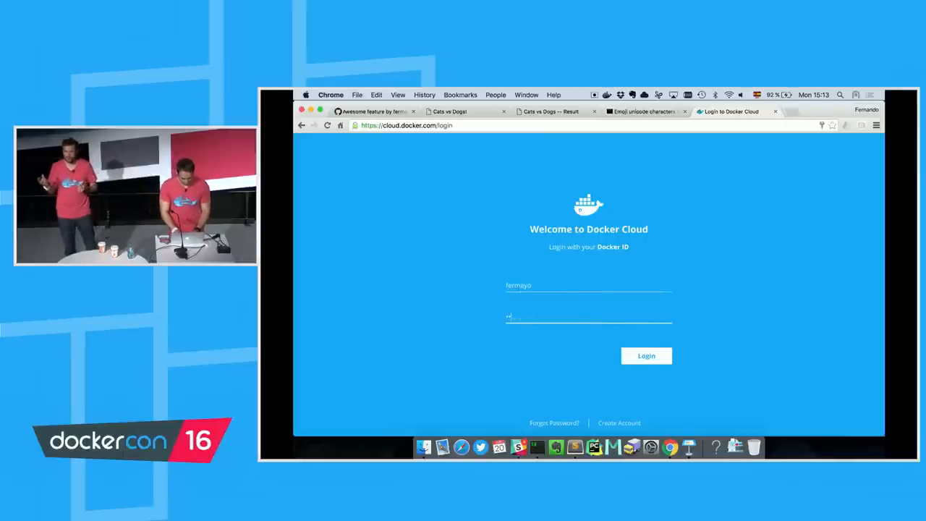
click(645, 356)
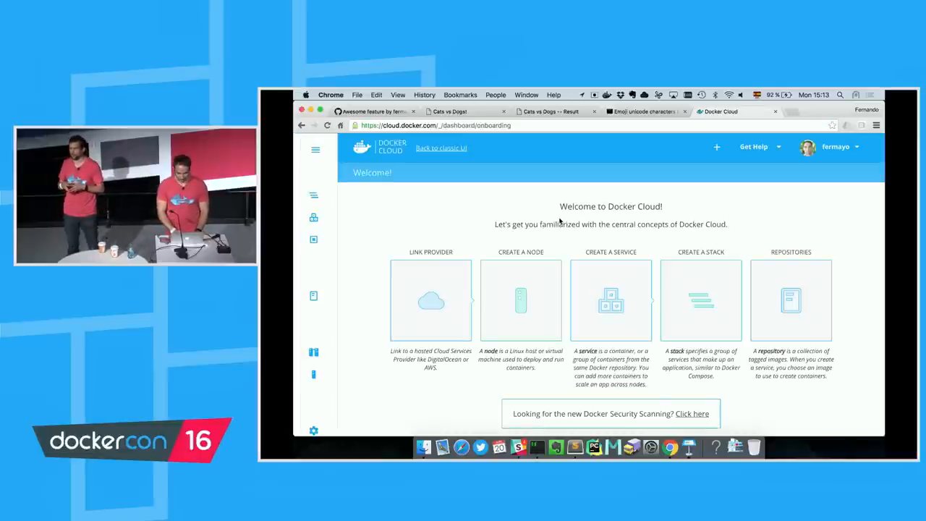
mouse_move(764, 207)
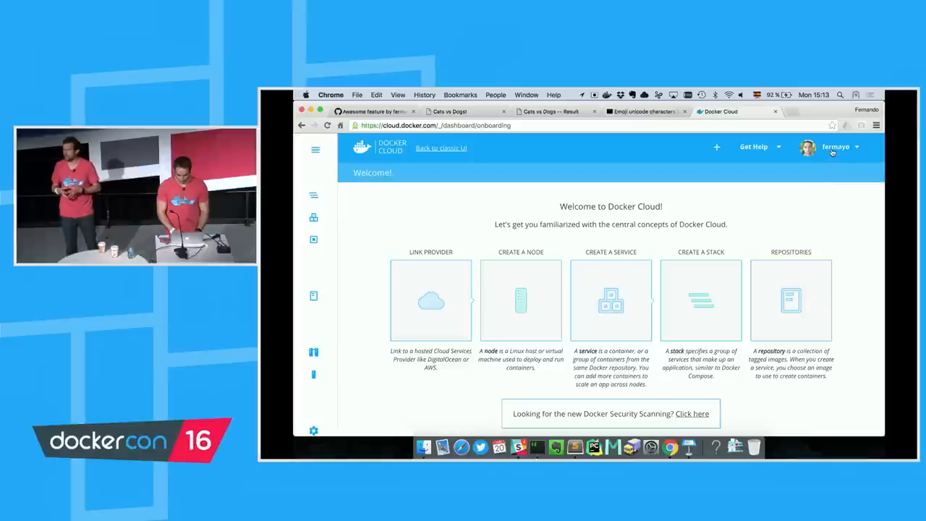
click(835, 146)
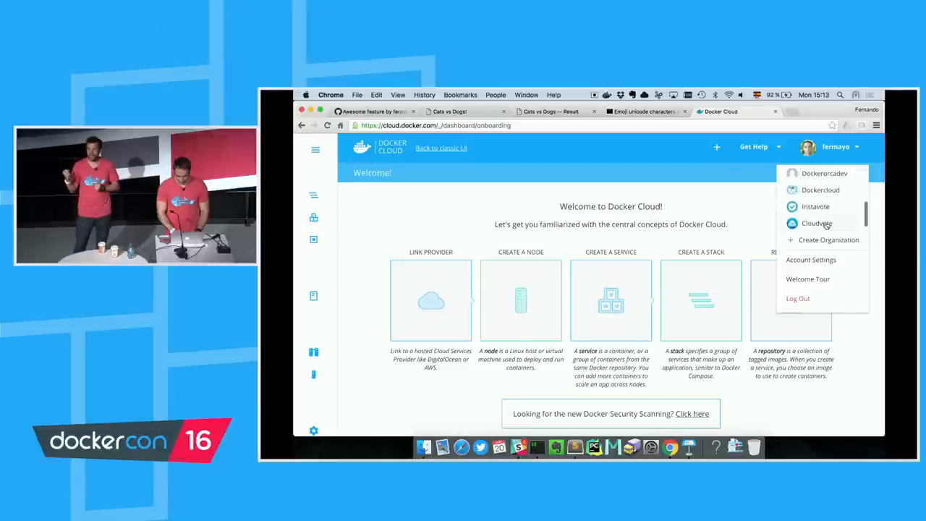
click(817, 222)
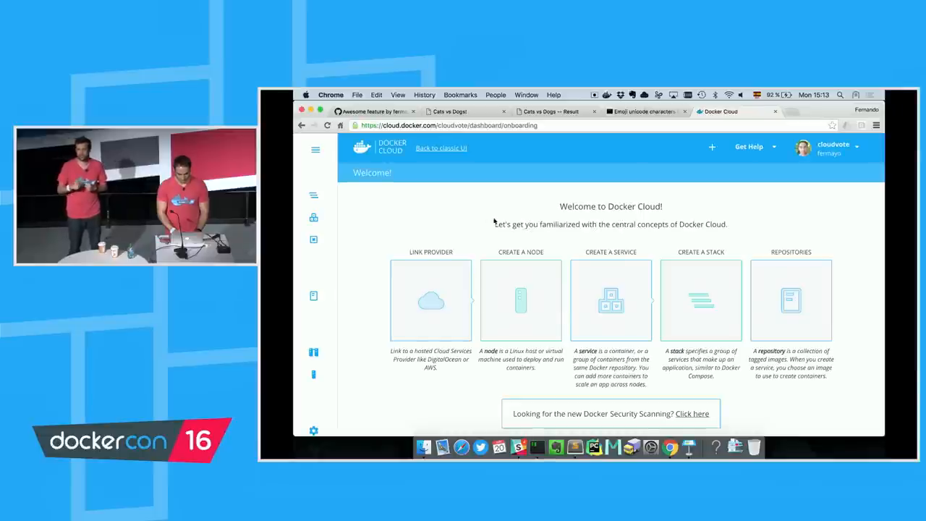
mouse_move(389, 228)
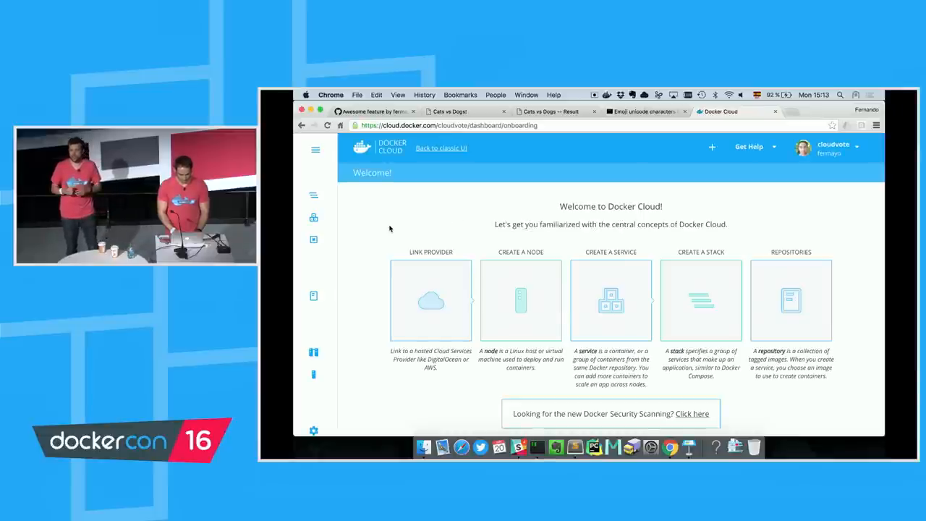
mouse_move(314, 296)
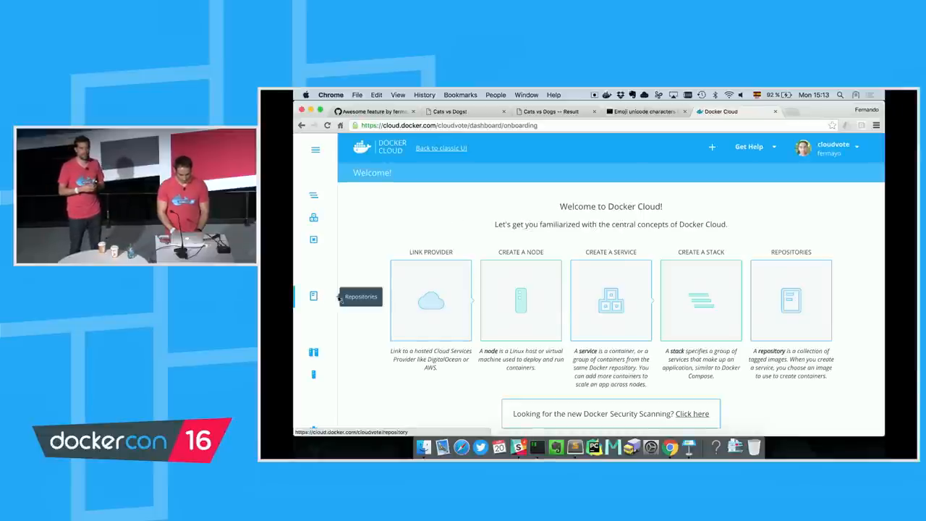
mouse_move(378, 246)
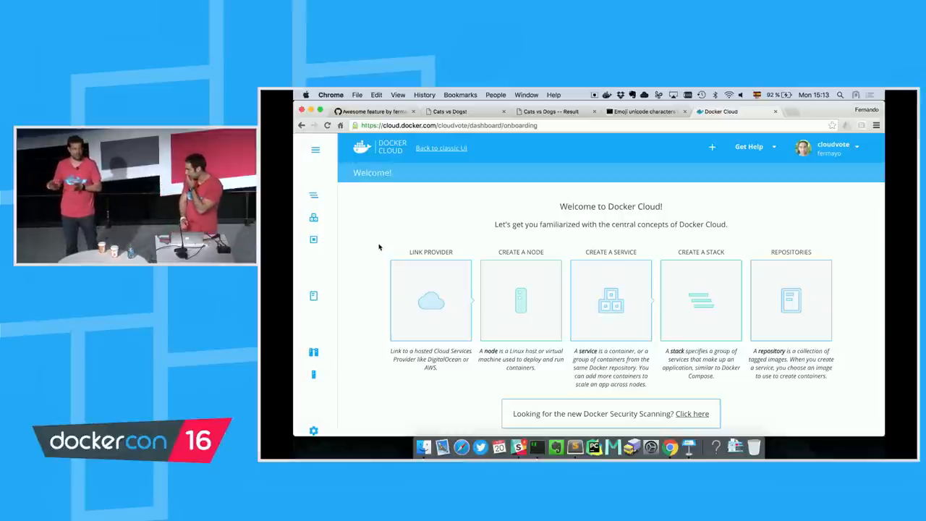
mouse_move(314, 296)
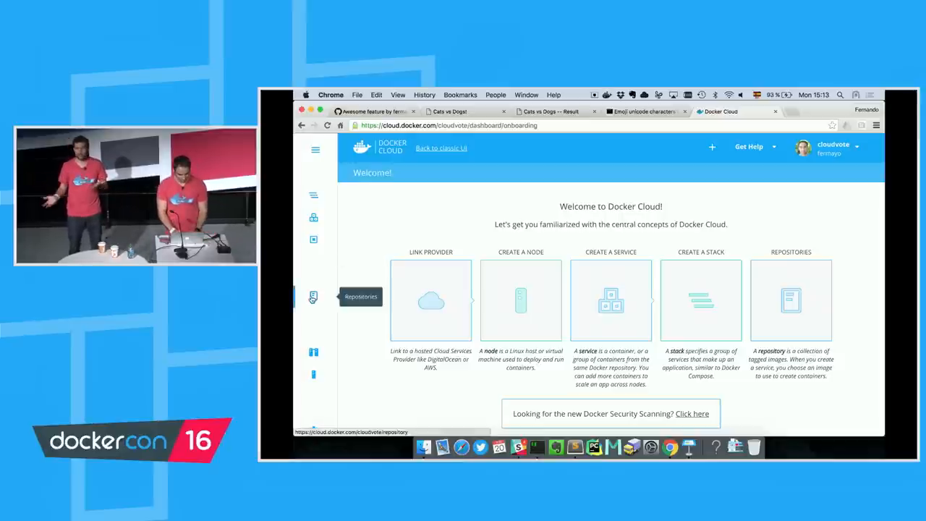
- Open cloudvote/result-app from Repositories and scroll to its Automated build table
click(314, 297)
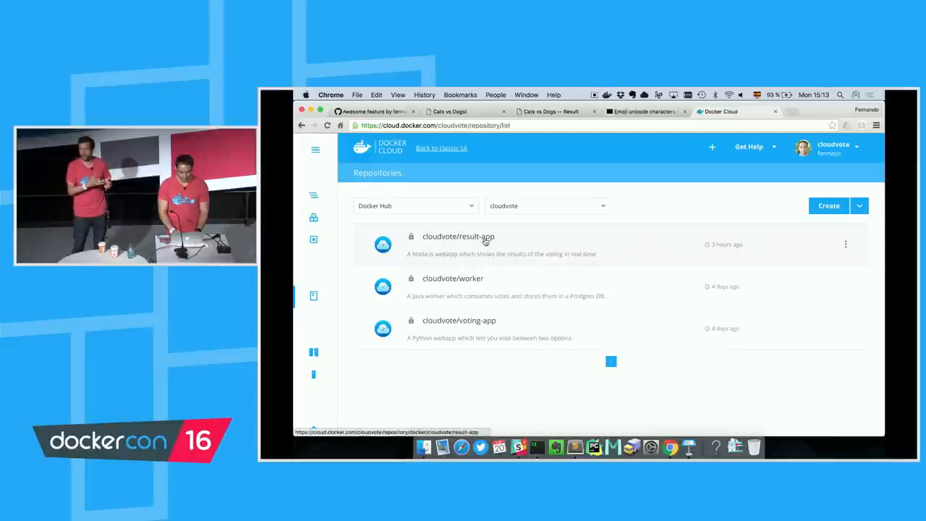
click(457, 237)
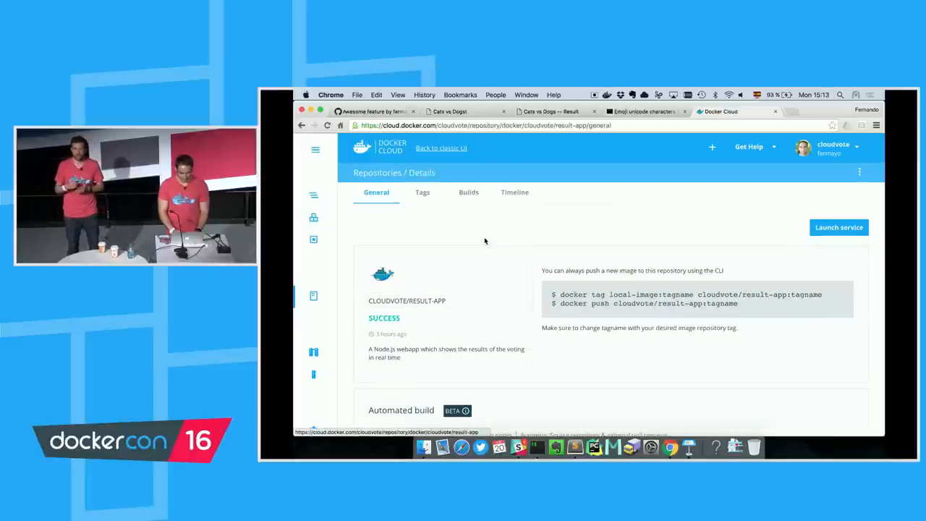
scroll(down, 3)
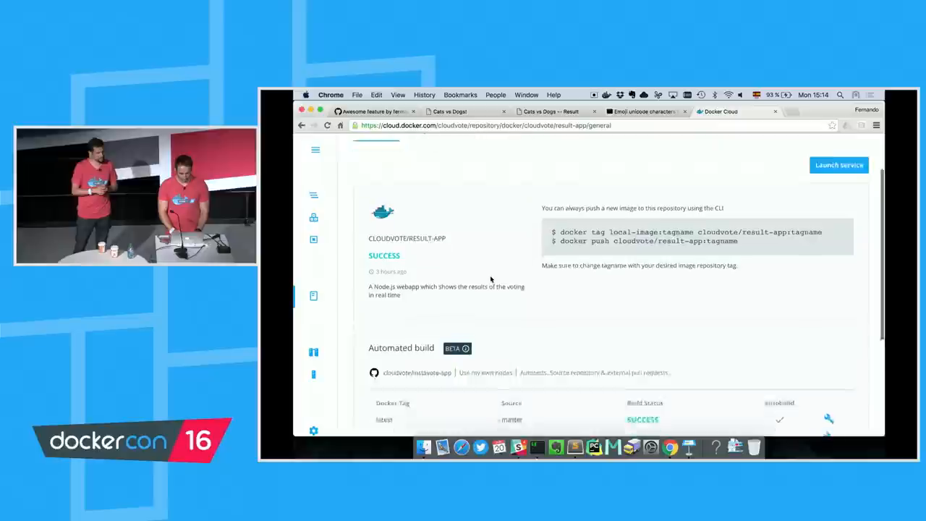
scroll(down, 3)
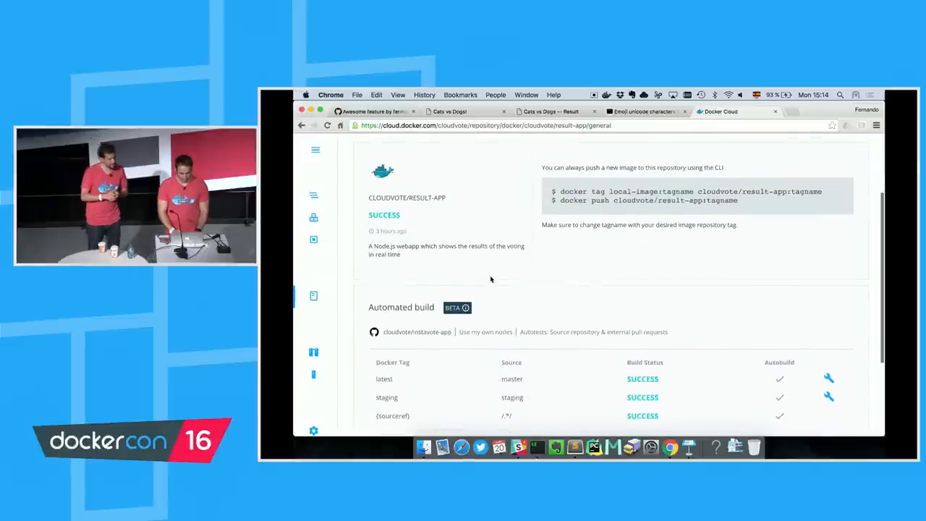
mouse_move(464, 186)
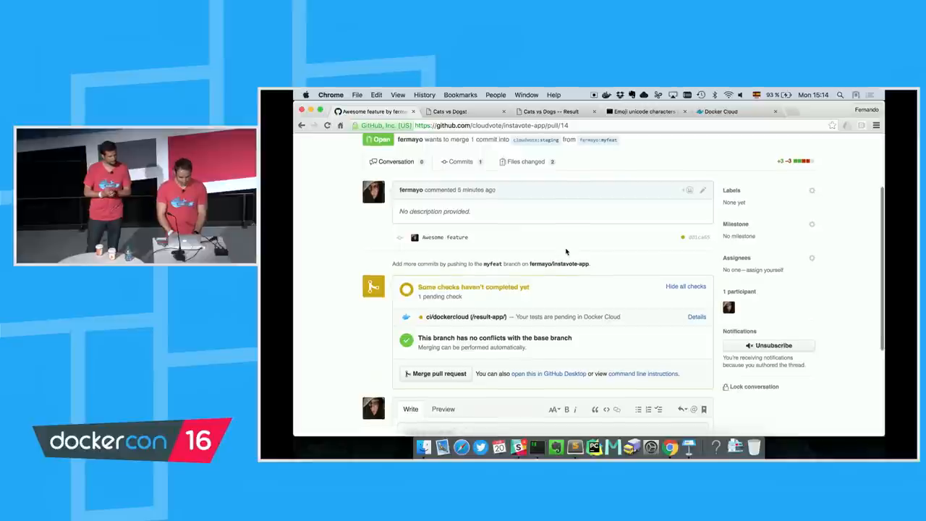
- Verify PR #14's checks passed, merge it into staging, and delete myfeat
scroll(up, 3)
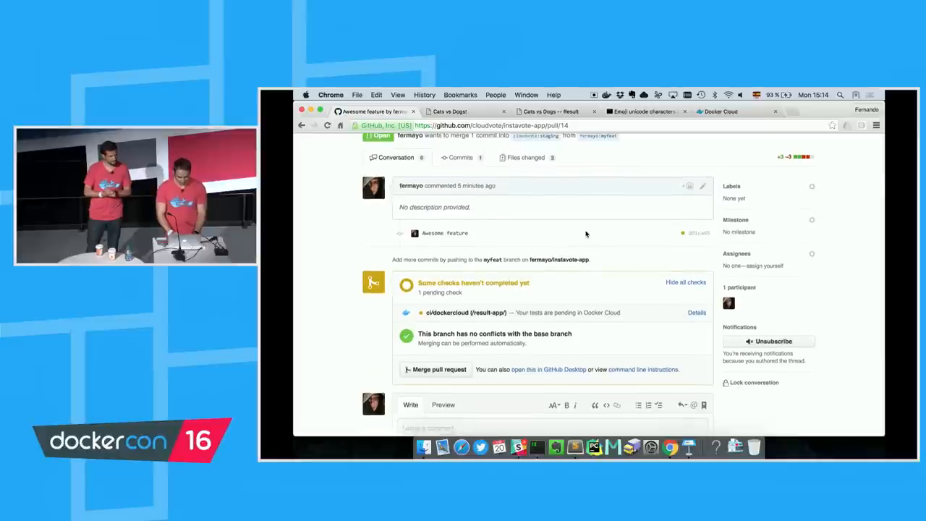
scroll(up, 3)
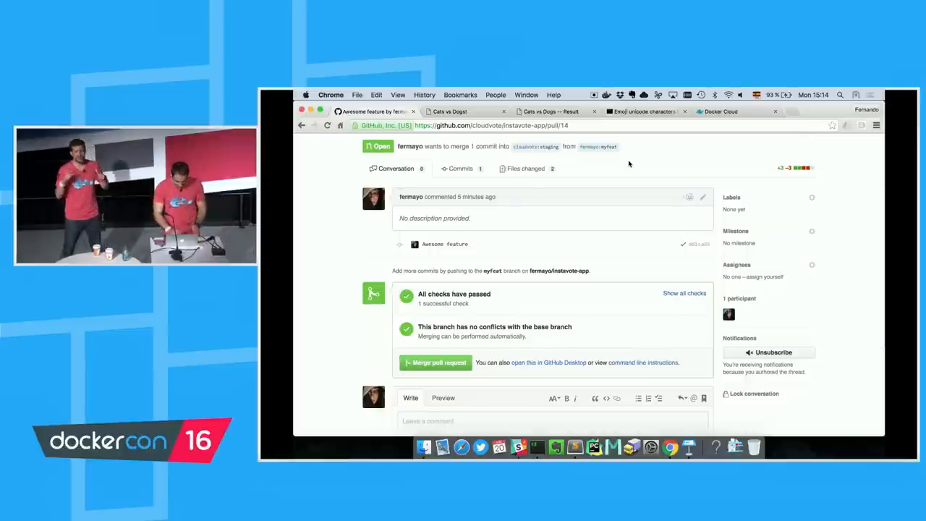
click(683, 293)
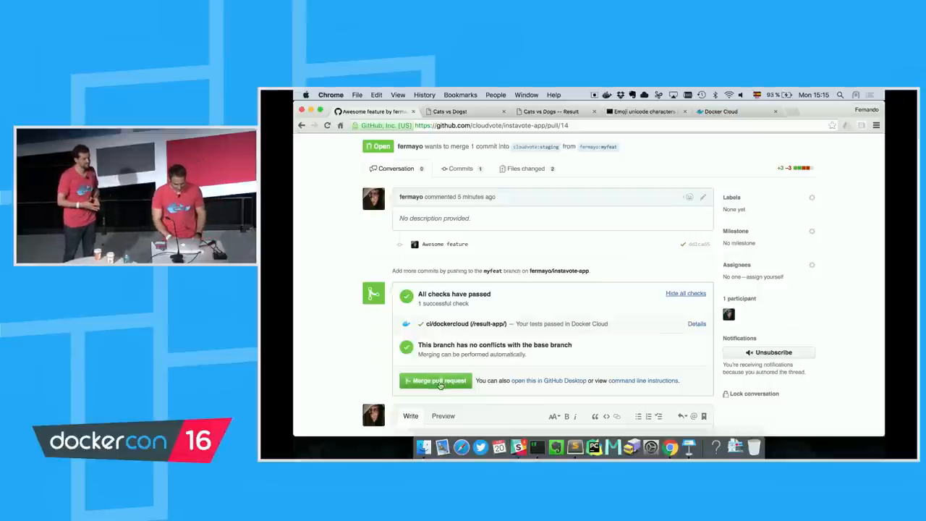
click(435, 380)
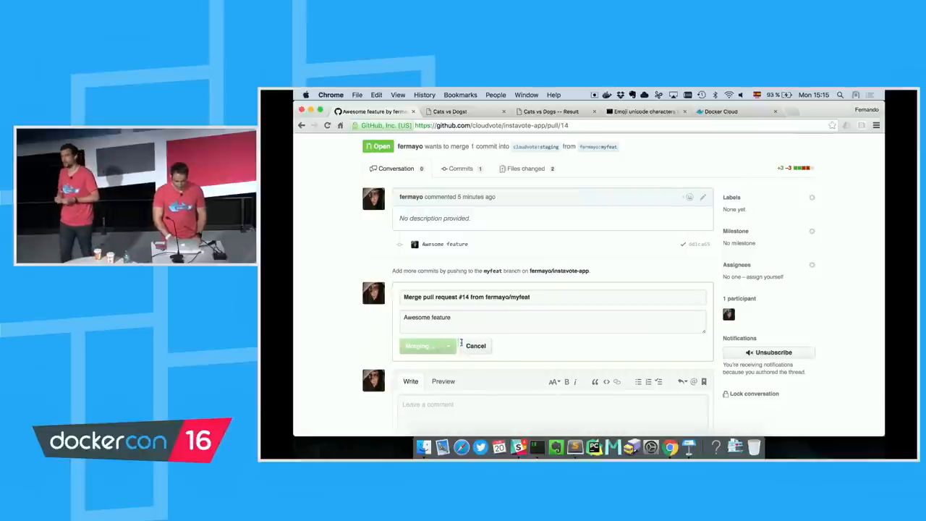
click(422, 345)
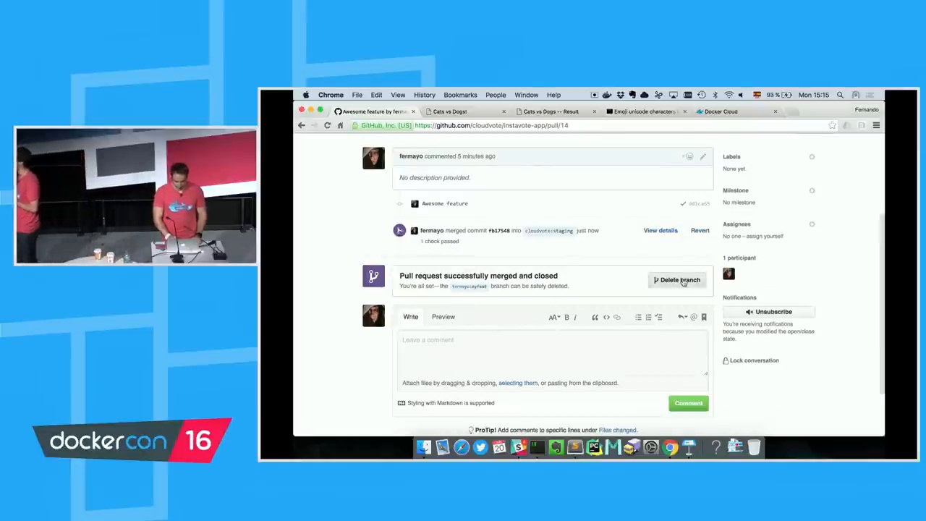
click(679, 280)
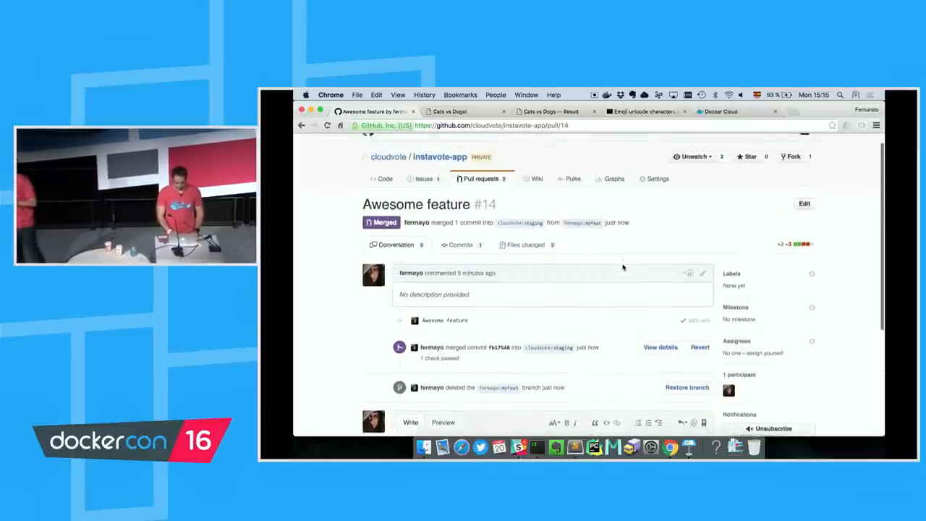
scroll(up, 3)
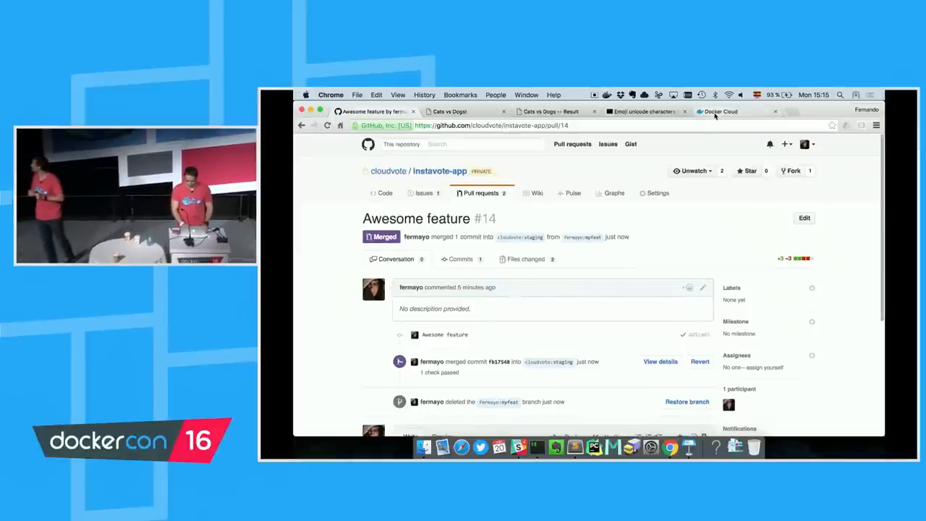
- Return to Docker Cloud and list the stacks, showing staging and production running
click(719, 111)
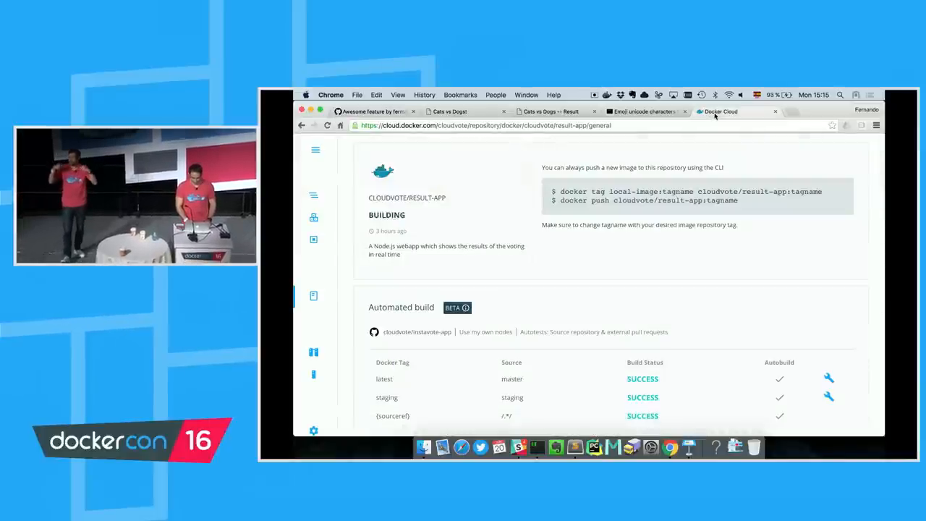
mouse_move(323, 267)
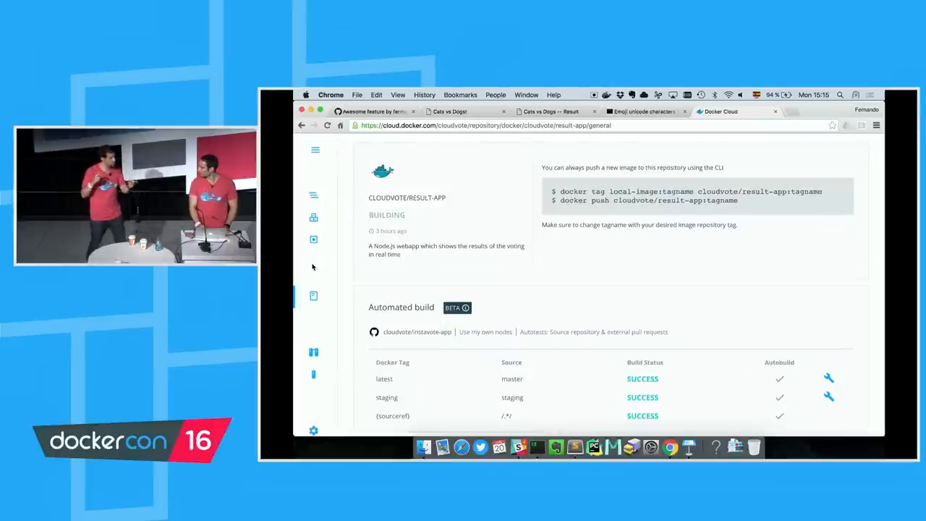
mouse_move(313, 196)
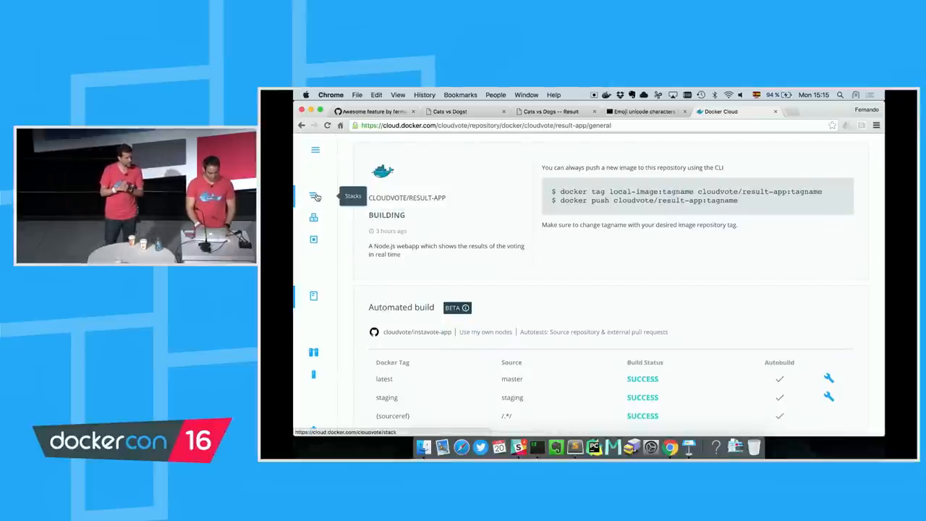
click(315, 196)
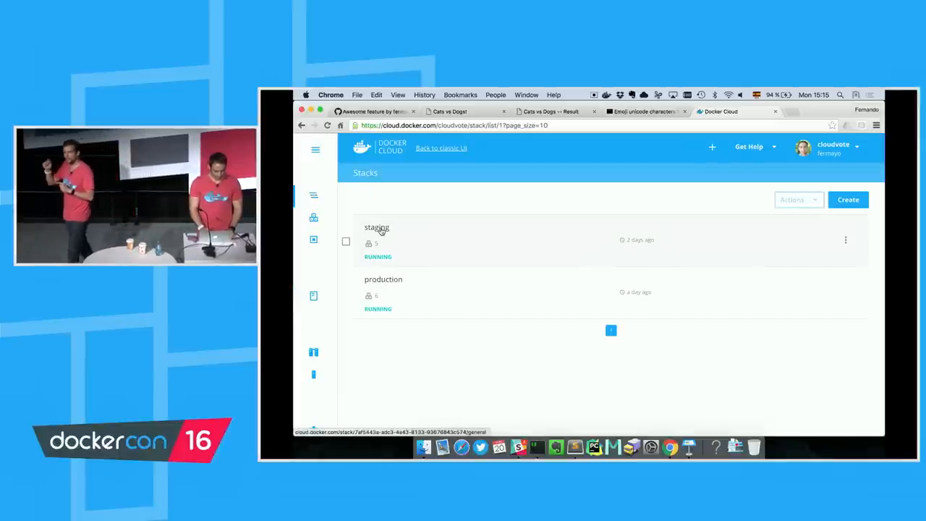
- Open the staging stack's result-app service and launch its running results page
click(377, 227)
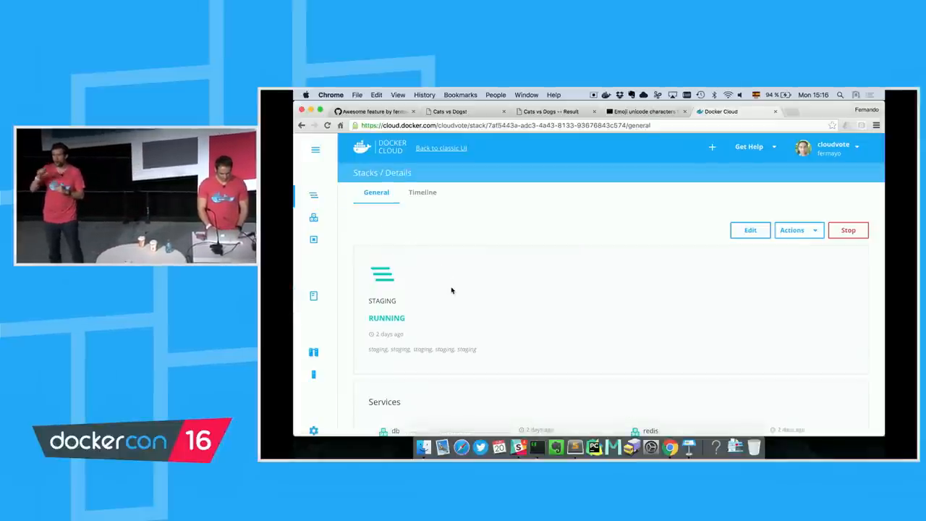
scroll(down, 3)
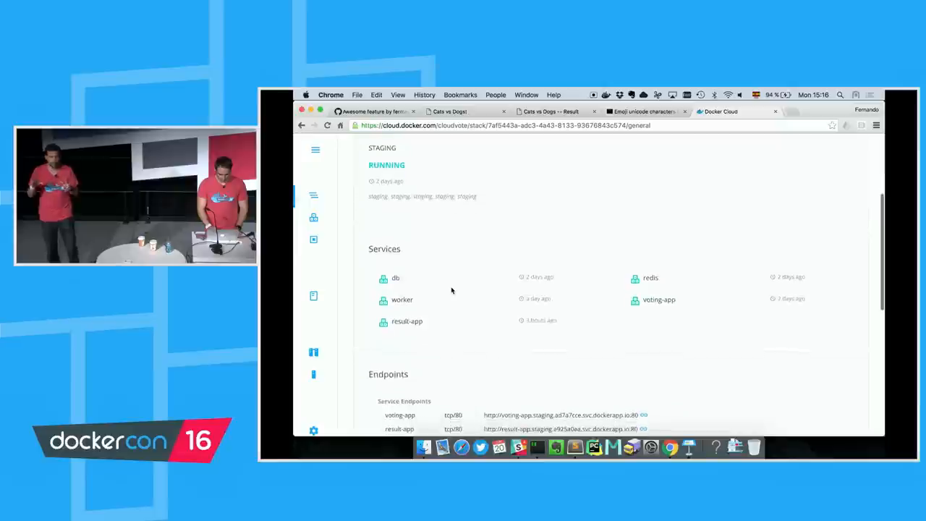
scroll(down, 3)
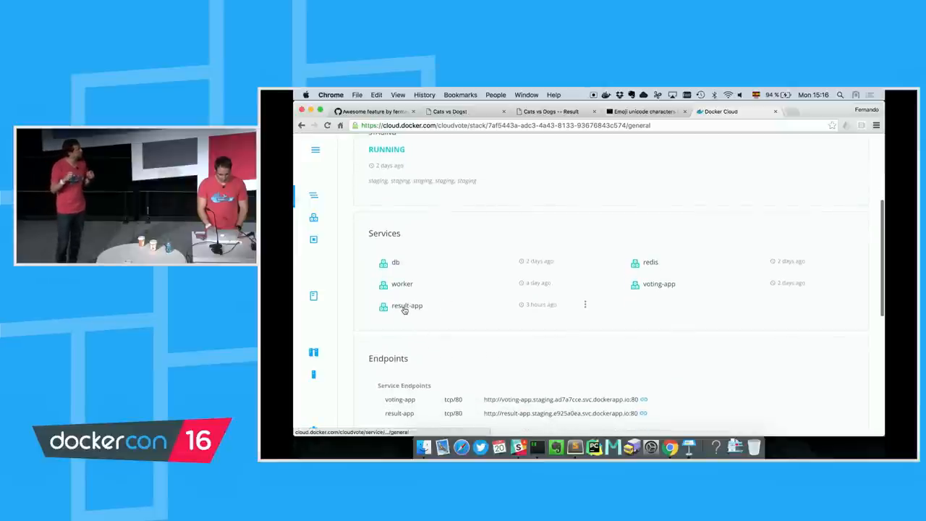
click(407, 305)
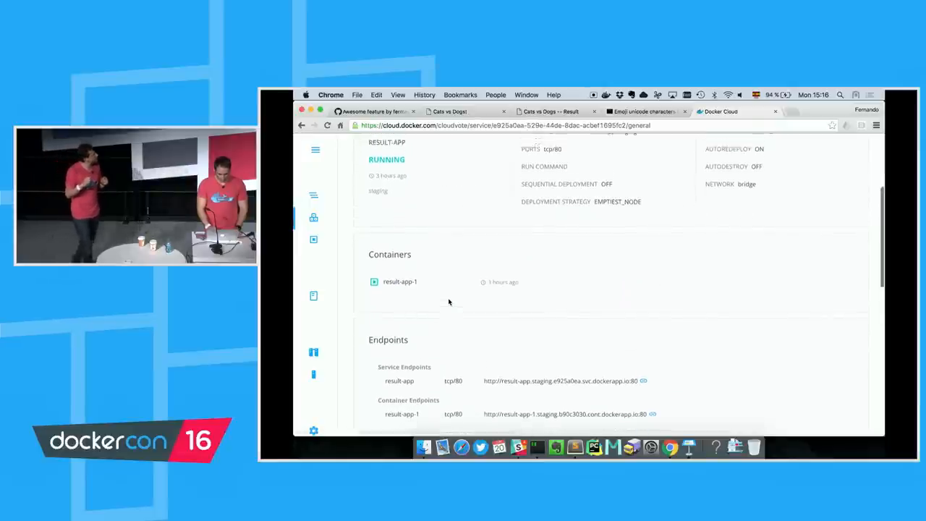
scroll(up, 3)
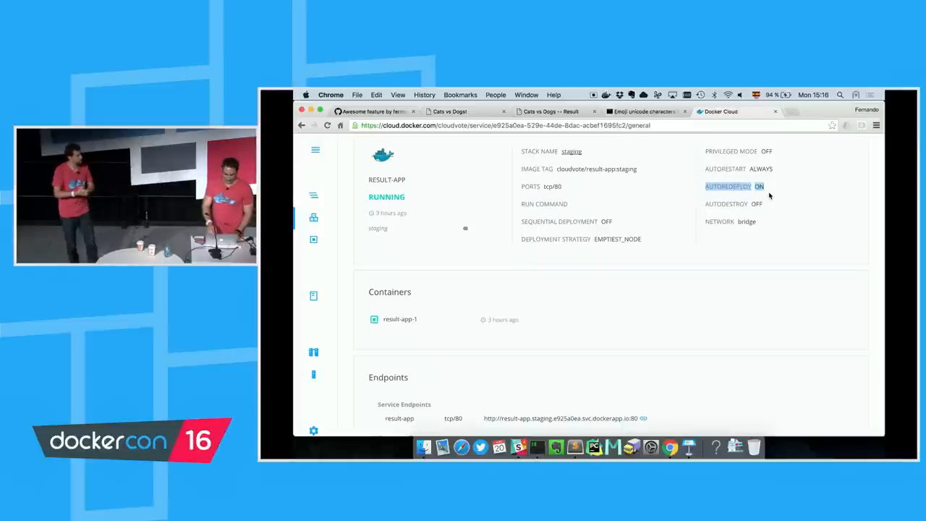
click(638, 418)
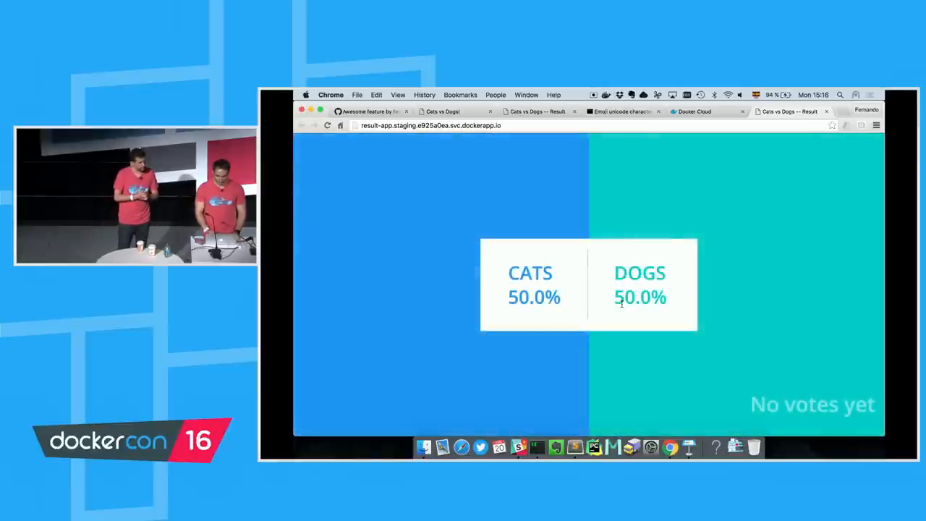
mouse_move(610, 318)
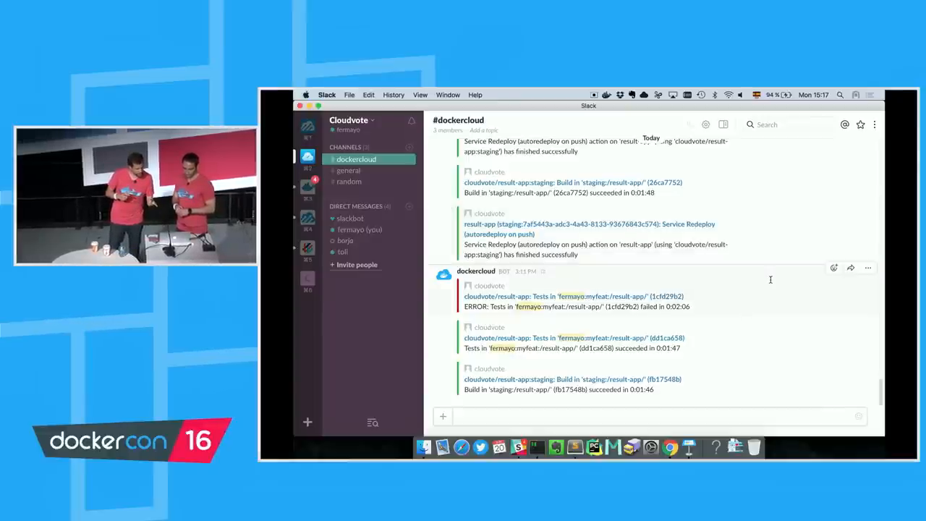
- Scroll the #dockercloud channel to the latest staging result-app build success notification
scroll(down, 3)
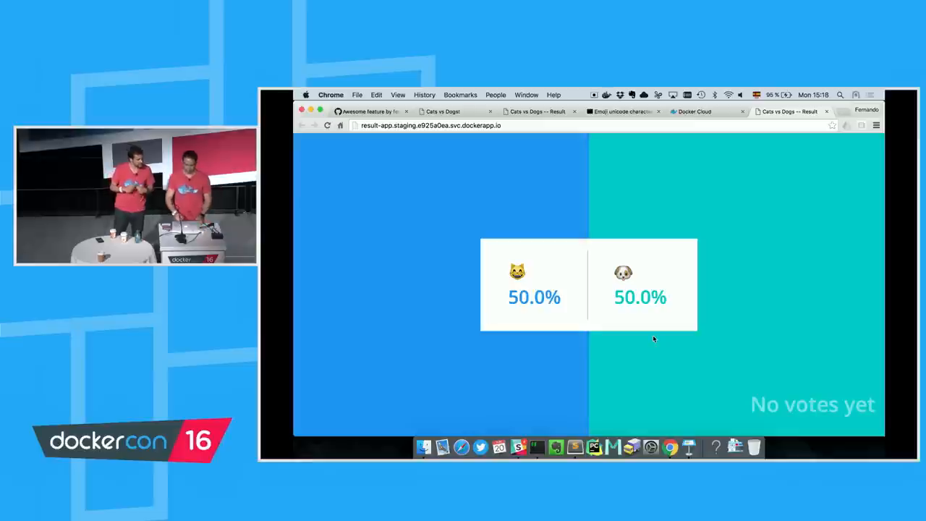
mouse_move(687, 154)
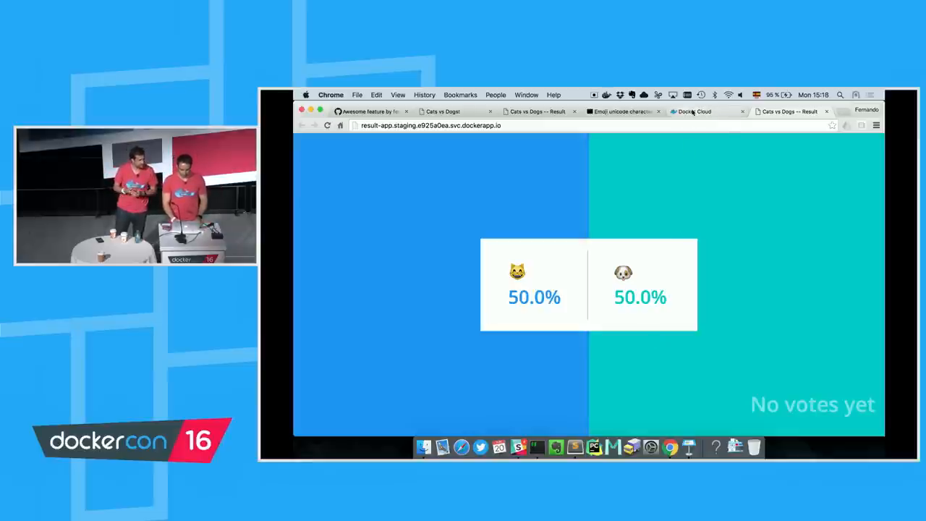
mouse_move(693, 111)
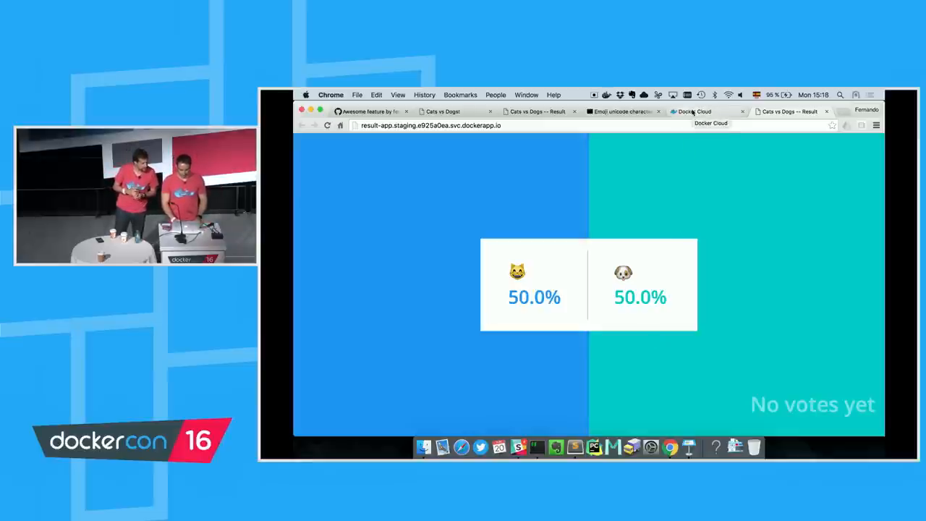
- View cloudvote/result-app tags, staging and latest, both with no known vulnerabilities
click(692, 110)
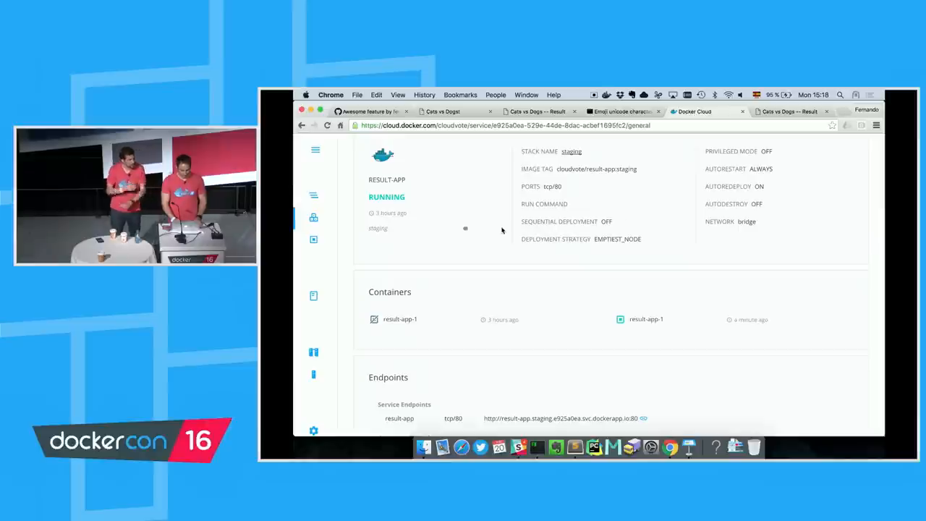
click(313, 295)
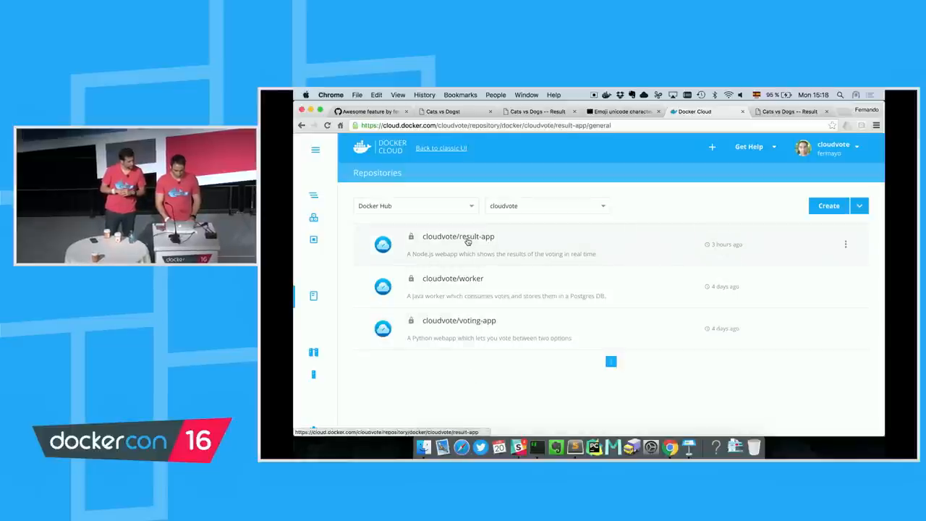
click(457, 235)
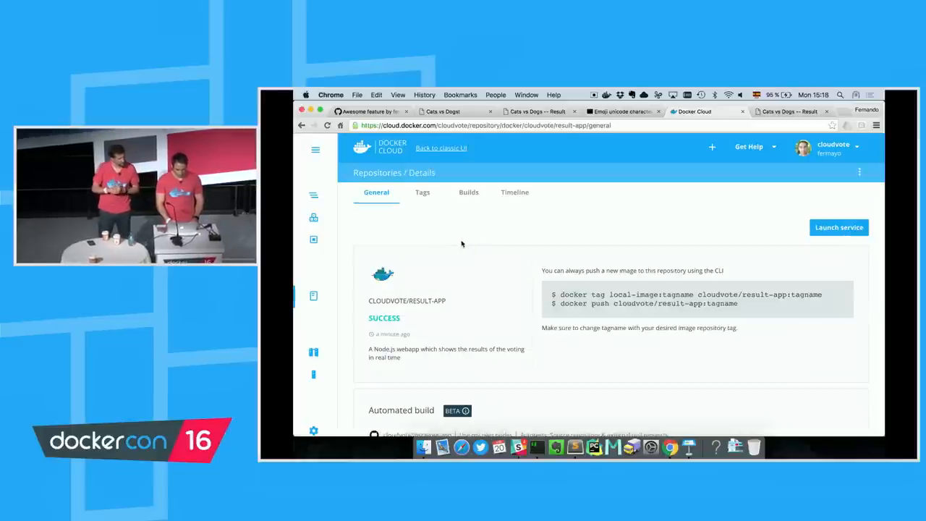
click(423, 192)
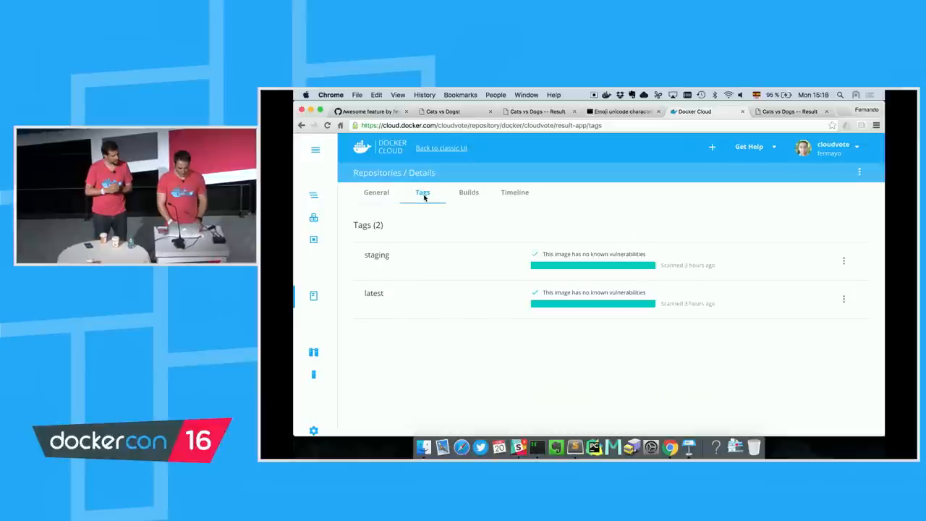
mouse_move(456, 247)
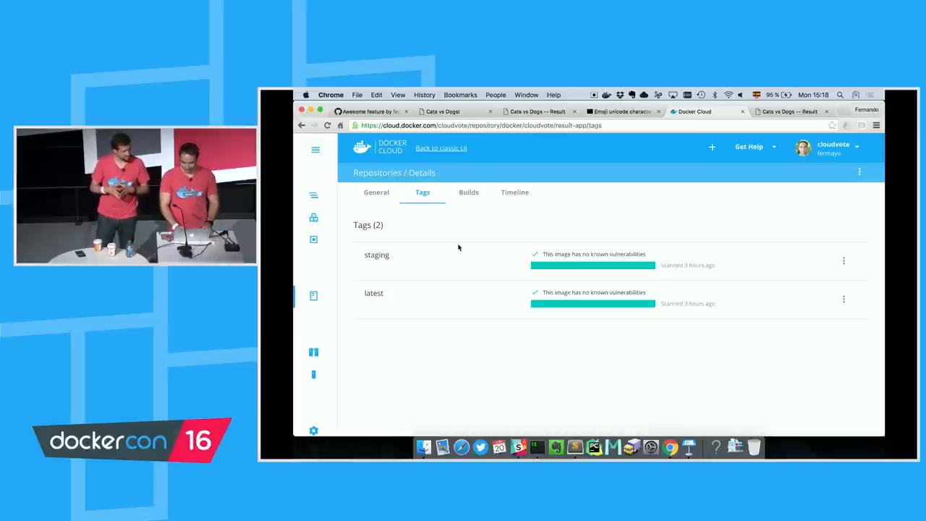
mouse_move(498, 393)
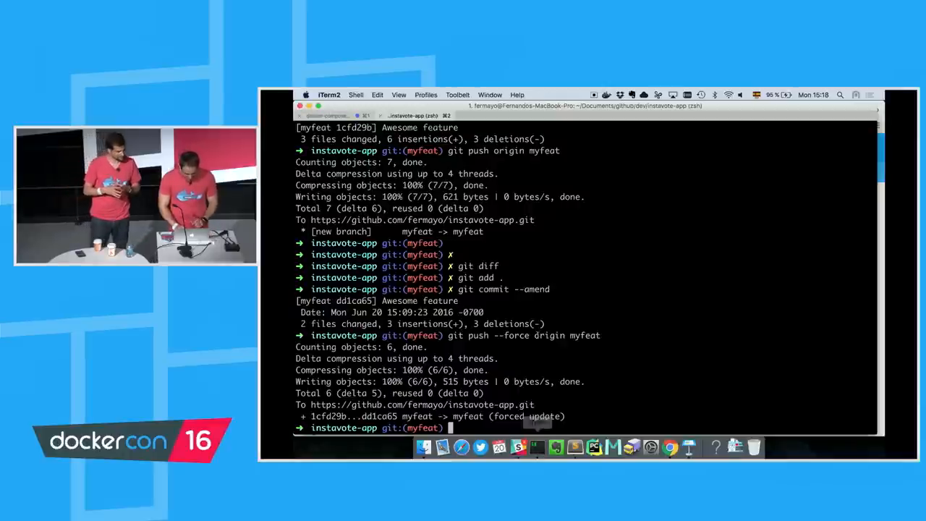
- Pull cloudvote/result-app:staging with docker pull, then return to the browser
text(docker pull)
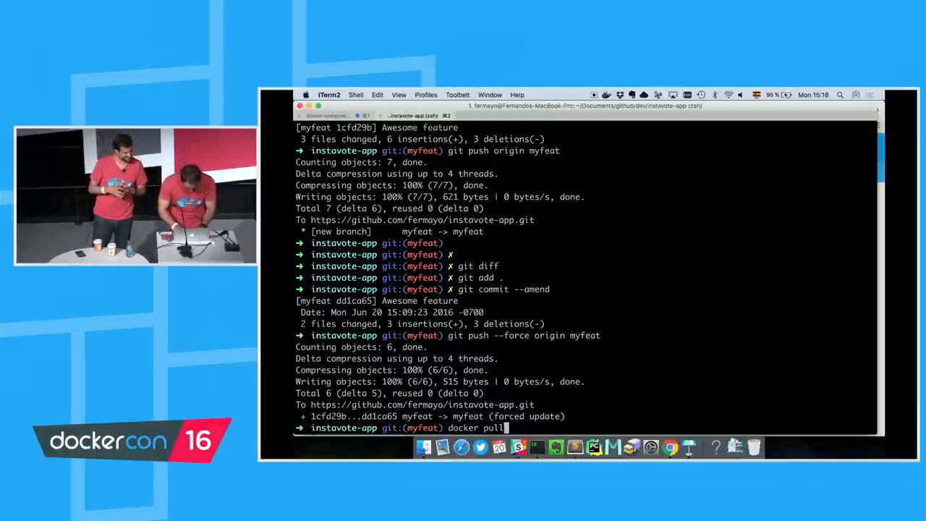
text(cloudvote/result-app:staging)
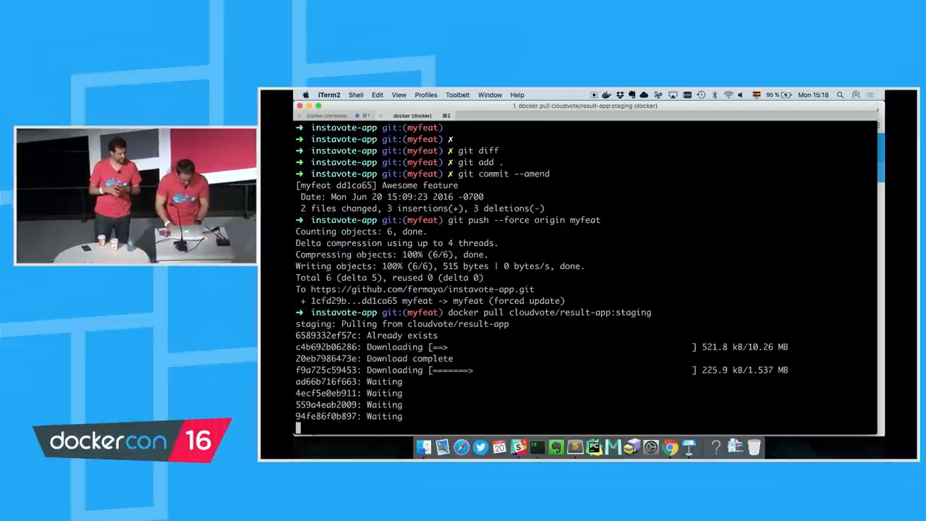
click(669, 446)
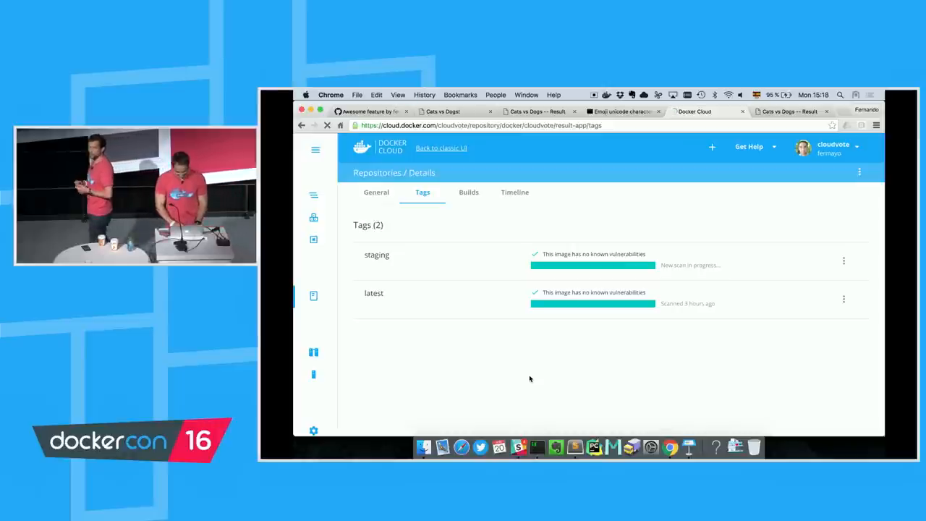
mouse_move(575, 371)
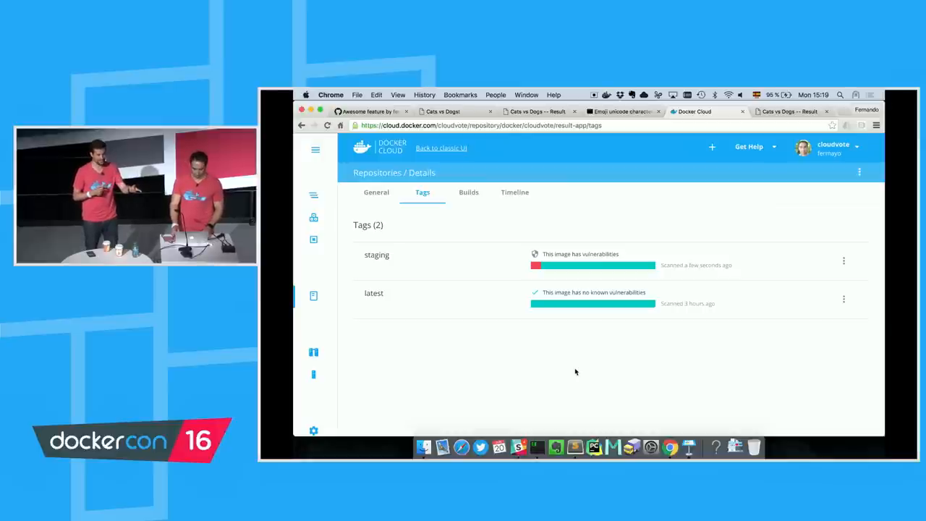
- Open the staging tag's scan and expand the red layer listing libxml2 CVEs
click(376, 254)
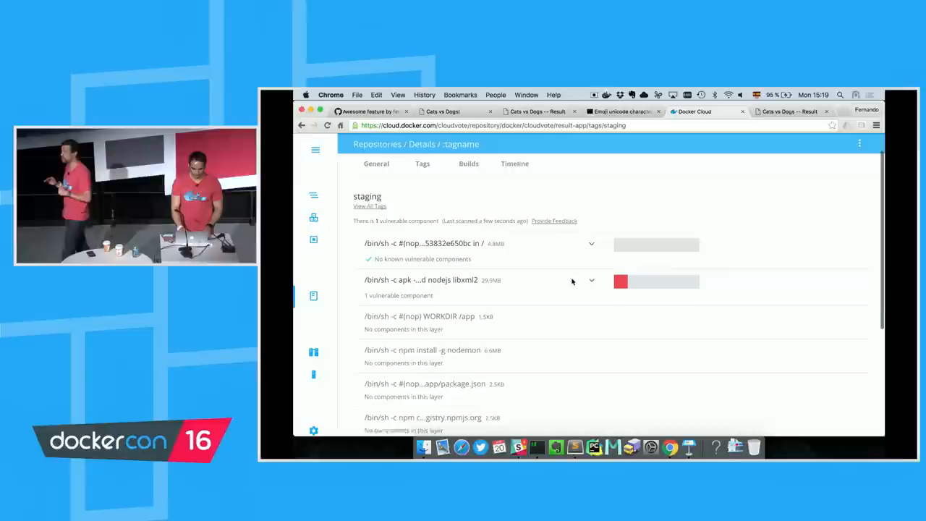
click(590, 280)
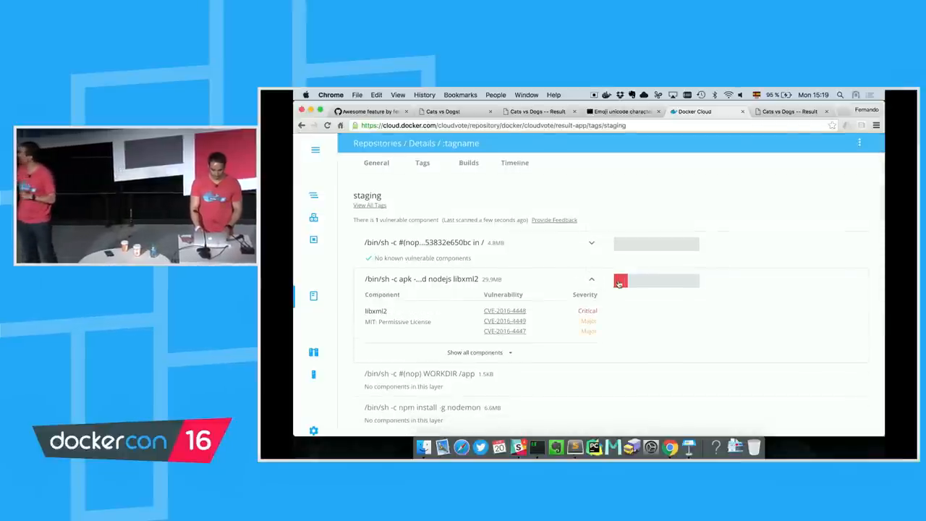